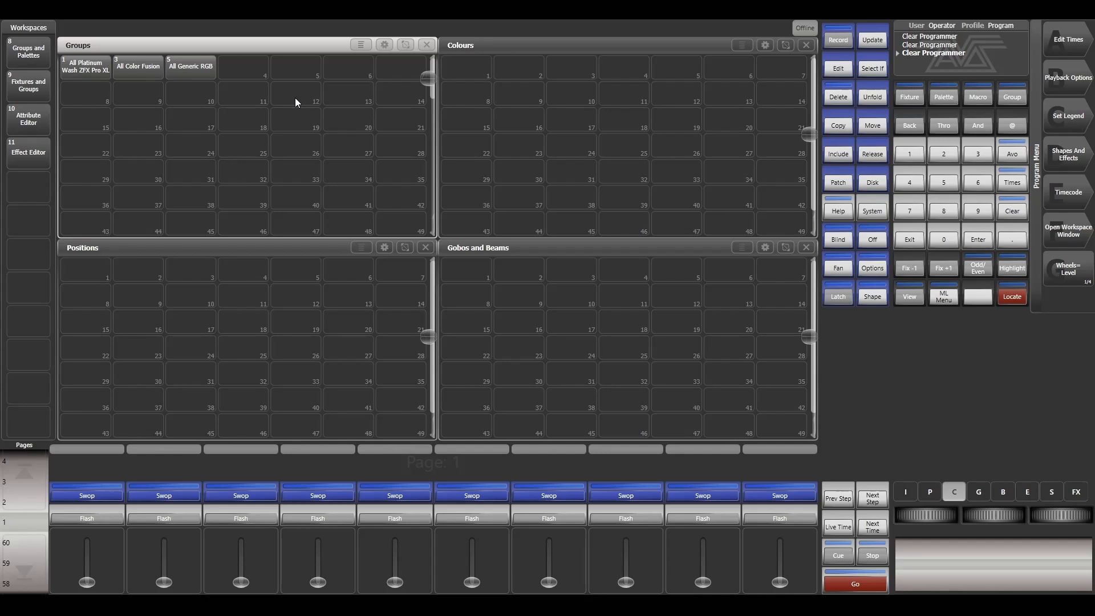
mouse_move(103, 64)
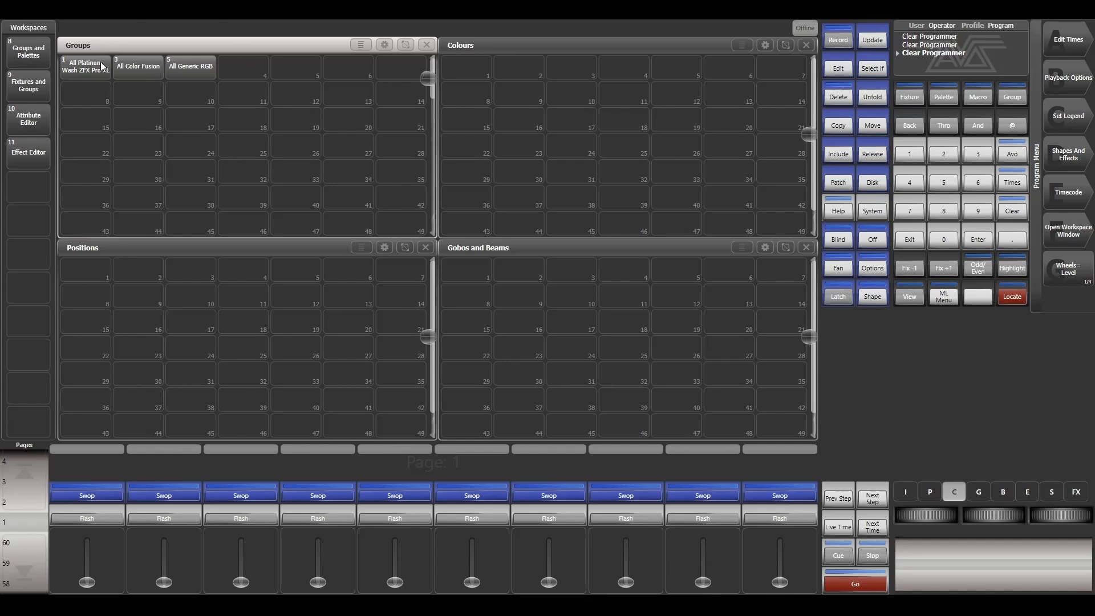
mouse_move(177, 130)
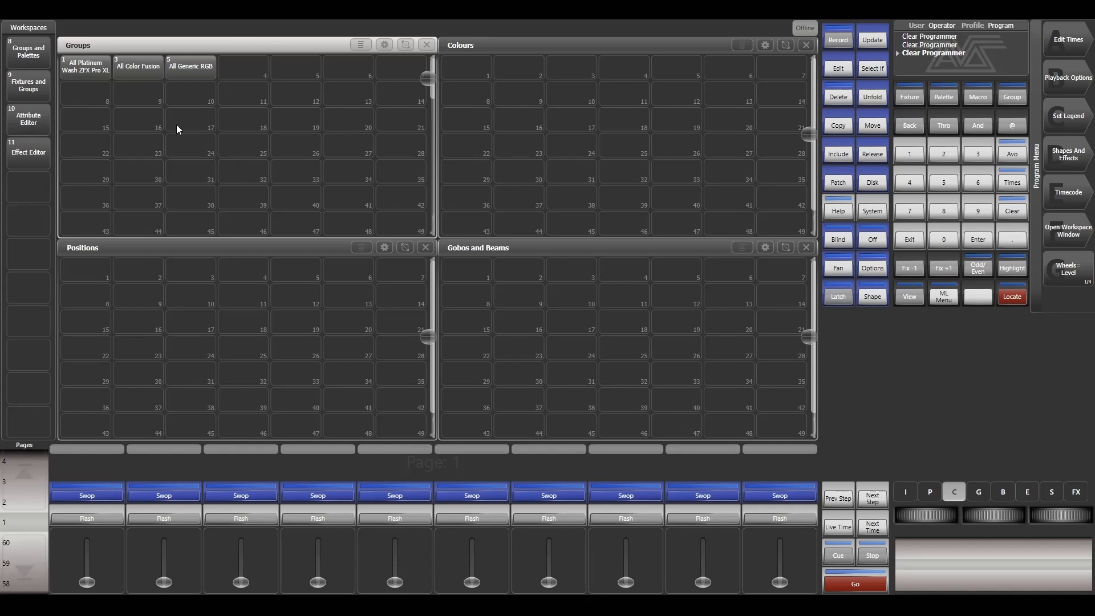
mouse_move(92, 75)
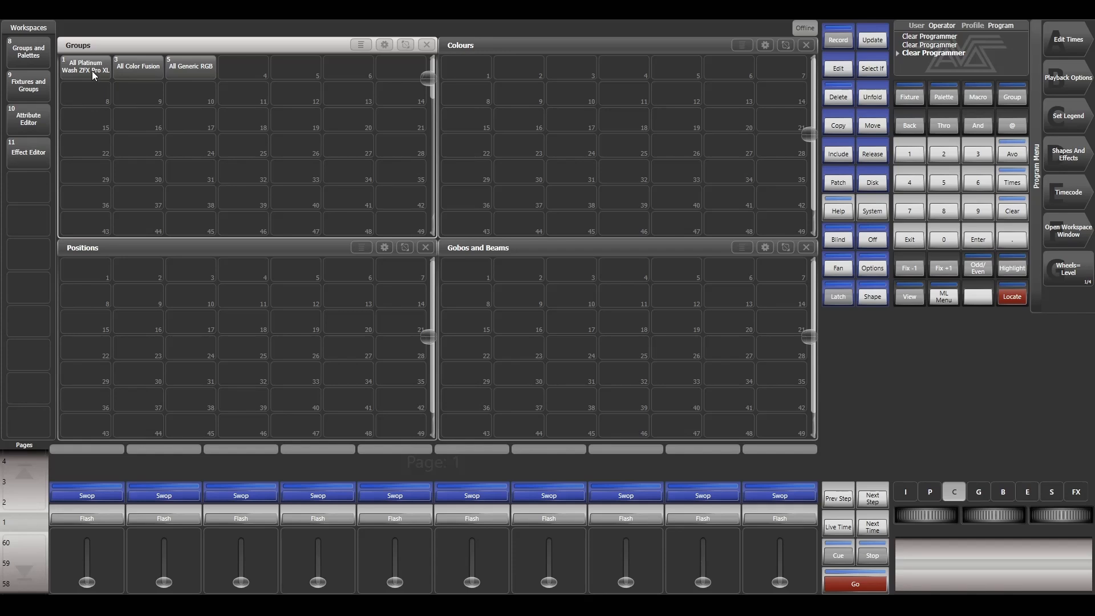
Select groups 1 All Platinum Wash ZFX Pro XL, 3 All Color Fusion and 5 All Generic RGB in turn.
click(86, 66)
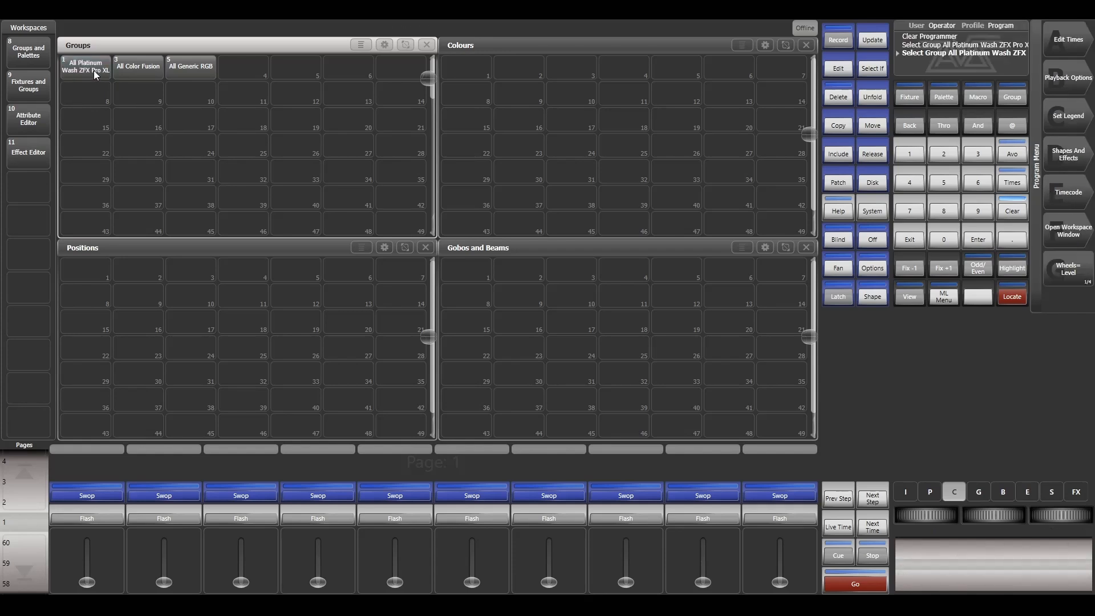
click(138, 66)
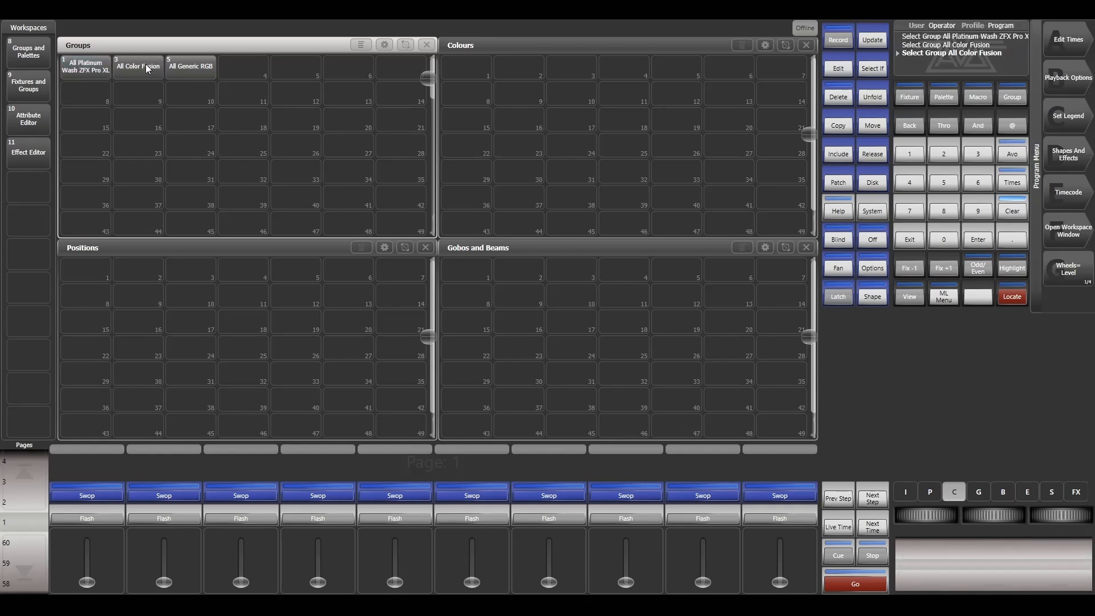
click(191, 66)
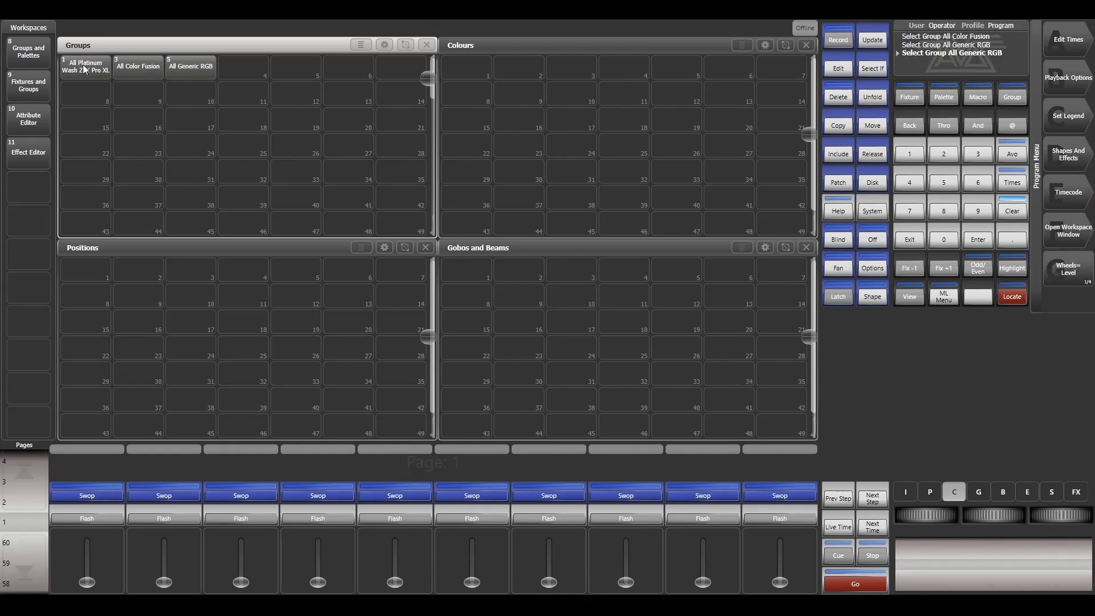
Record Red 100% on the Platinum Wash group as a shared colour palette in slot 1.
click(85, 67)
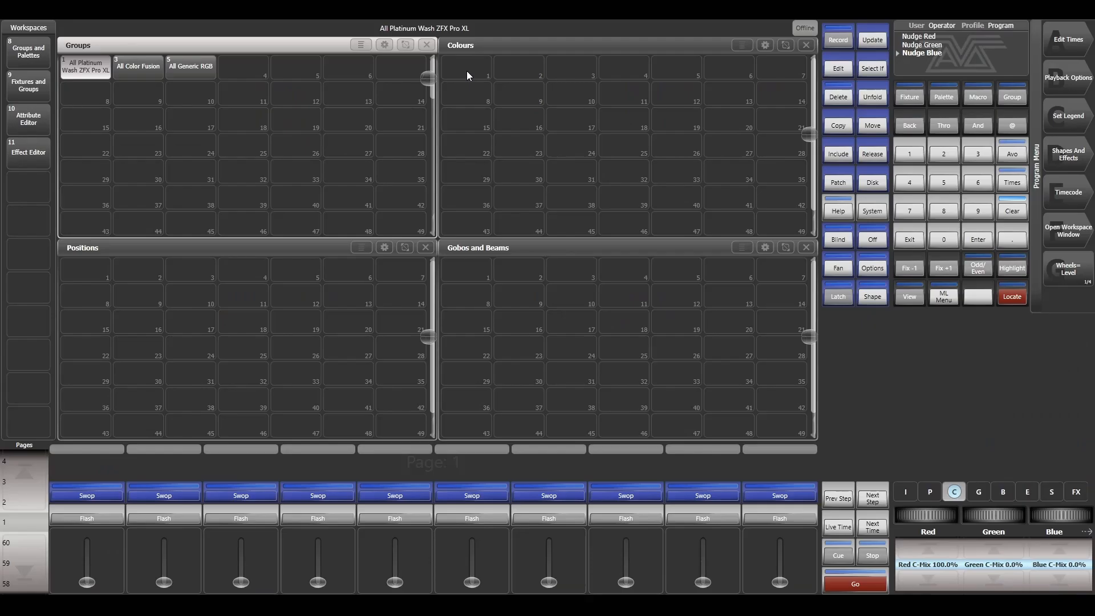
click(836, 39)
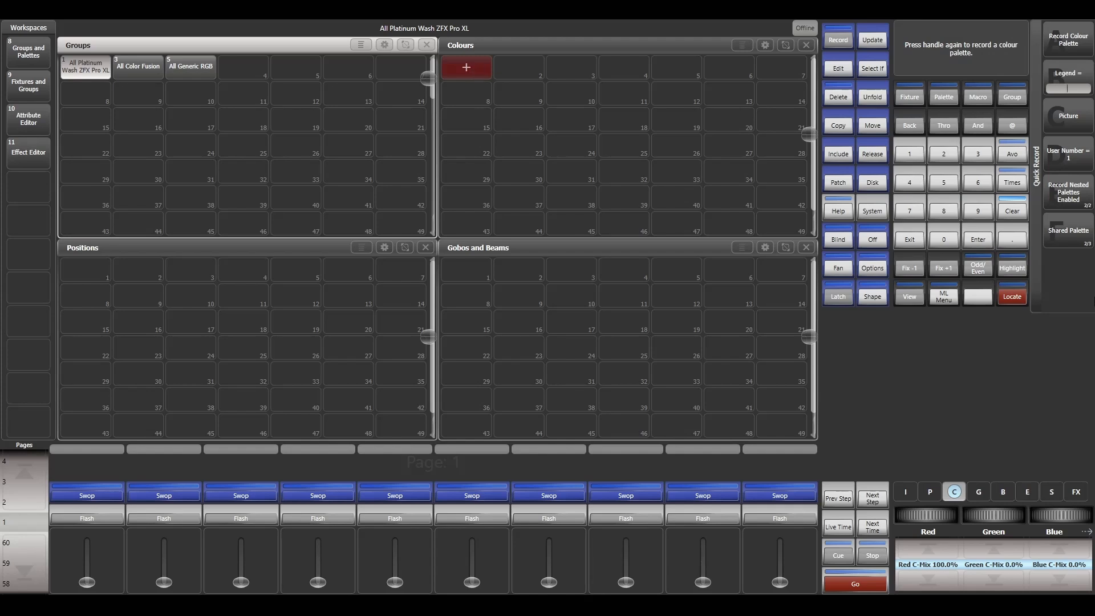
mouse_move(1056, 316)
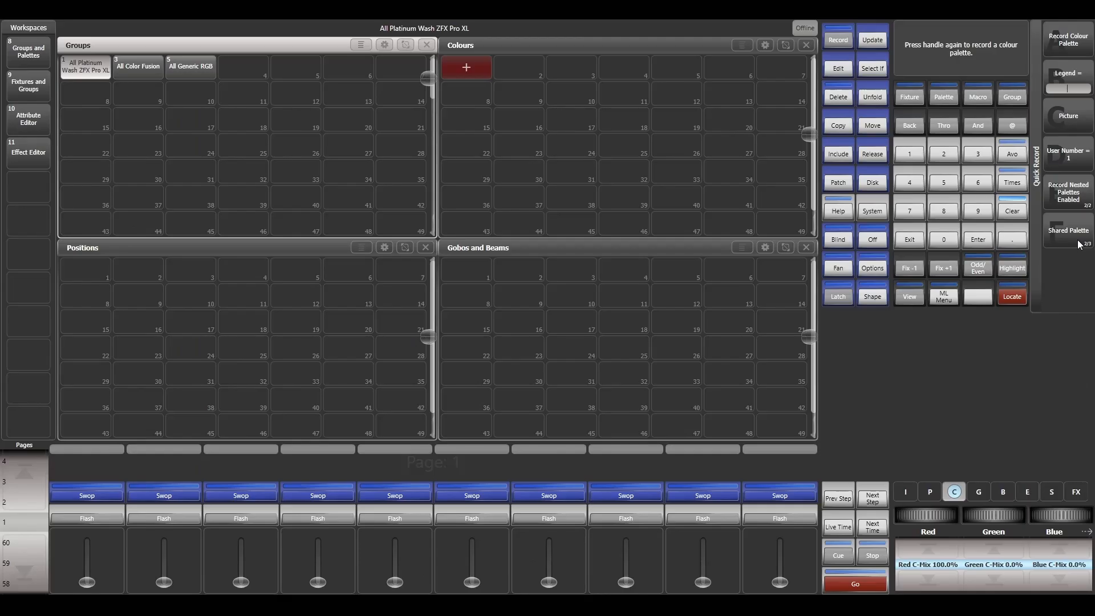
click(1068, 234)
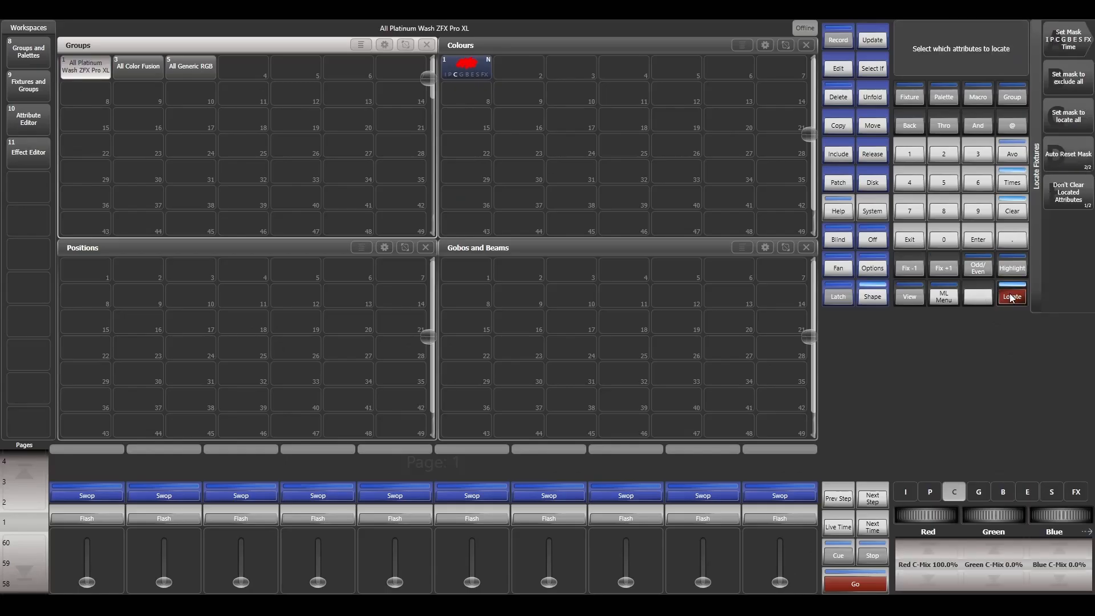
Locate and clear, then apply colour palette 1 to the Platinum Wash group, restoring Red 100%.
click(1012, 297)
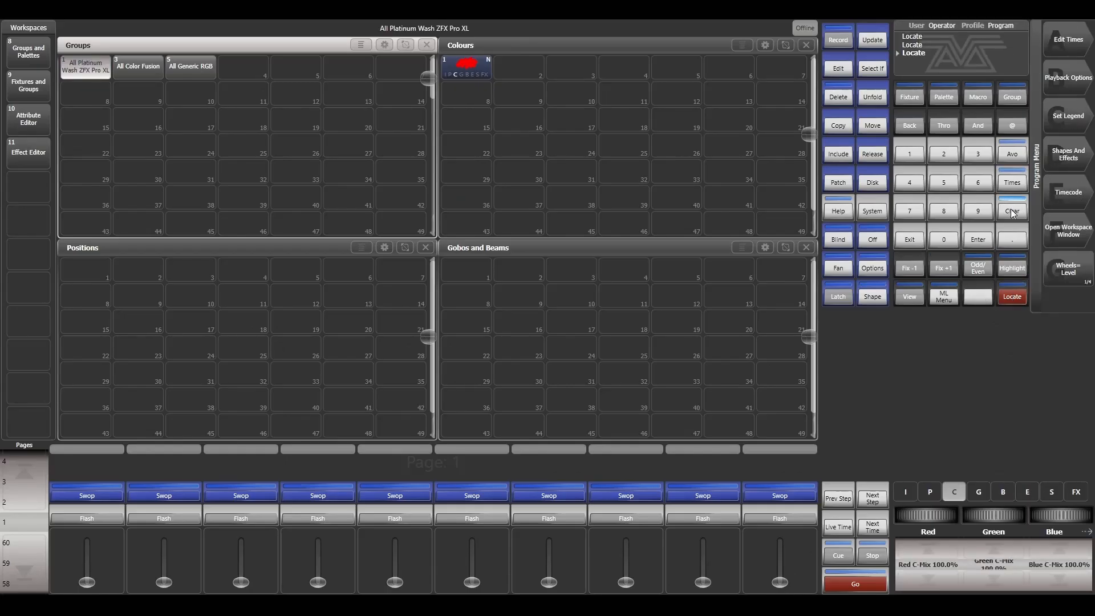
click(1012, 211)
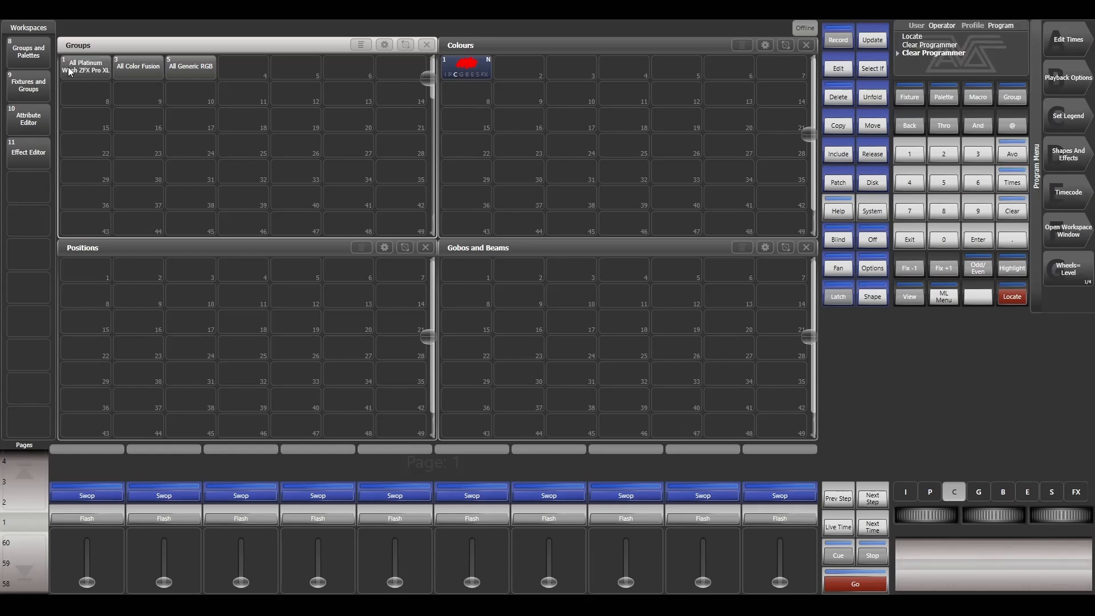
click(85, 67)
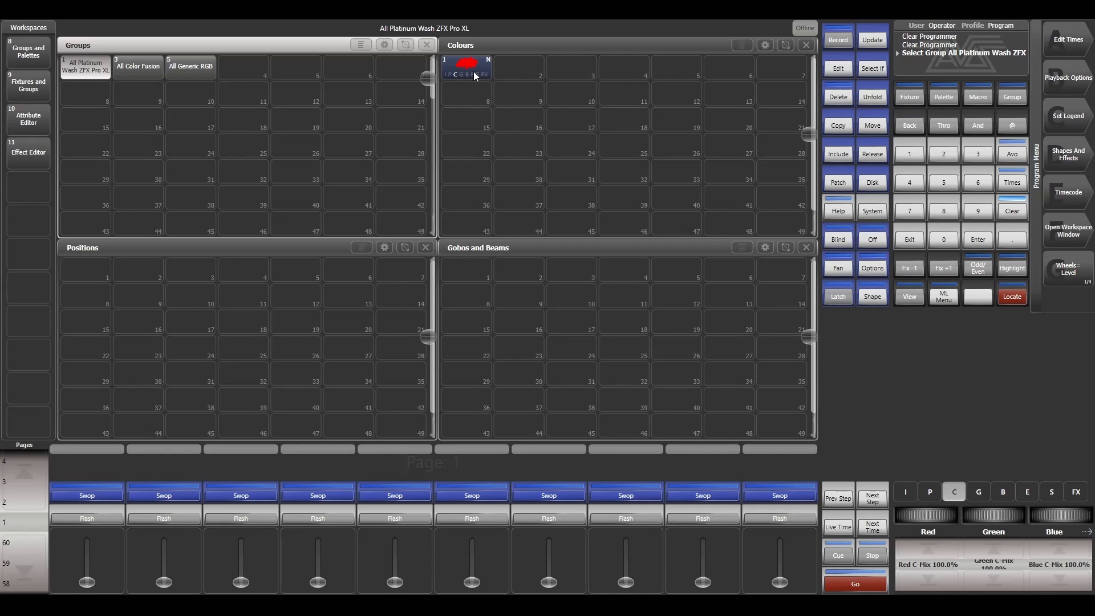
click(465, 68)
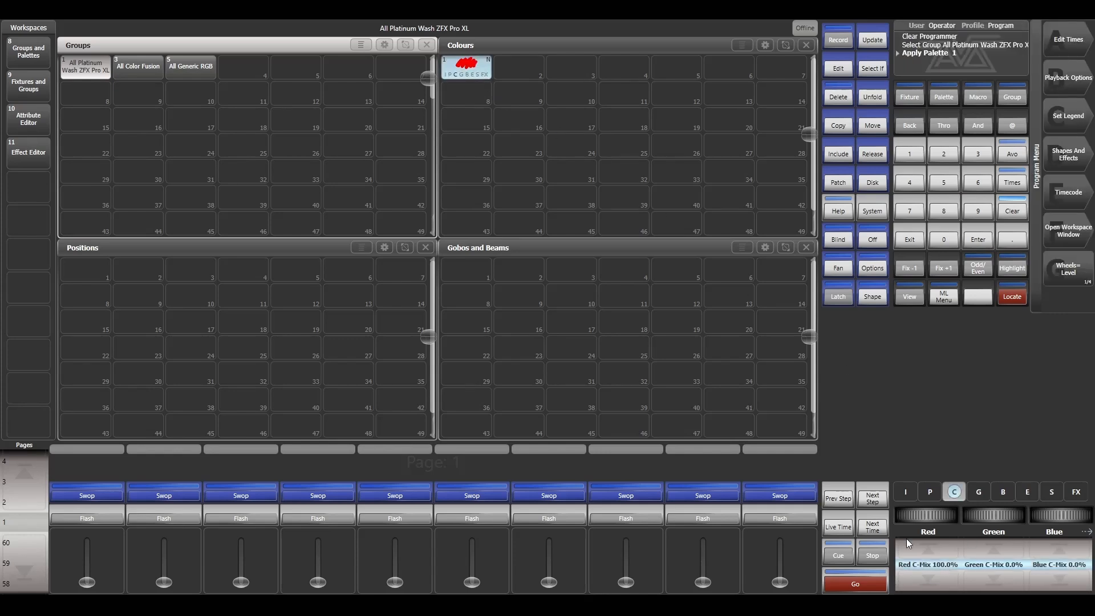
mouse_move(973, 554)
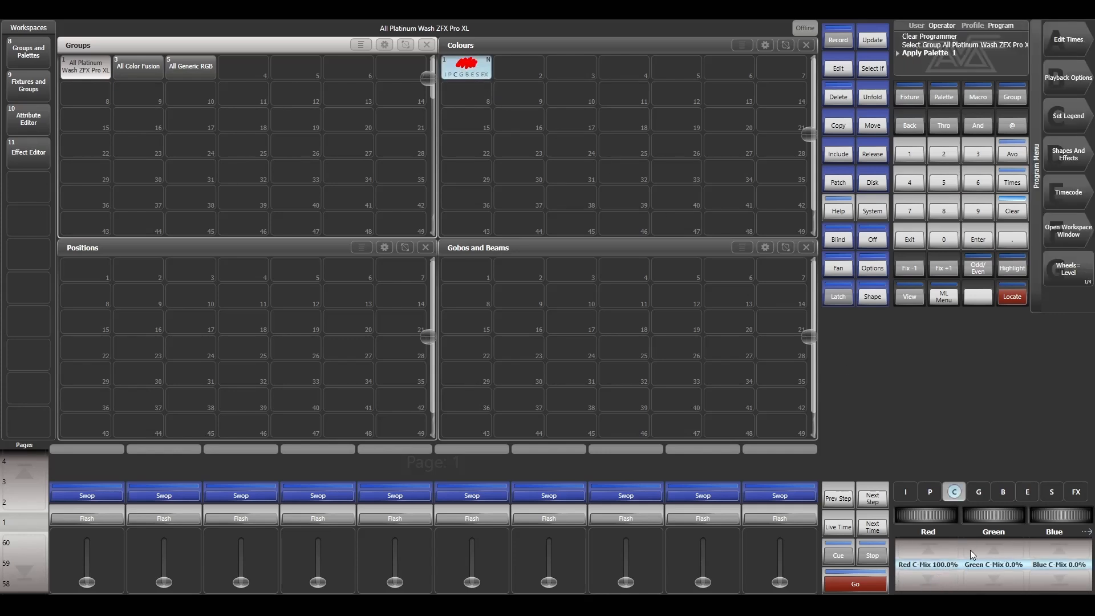
mouse_move(994, 250)
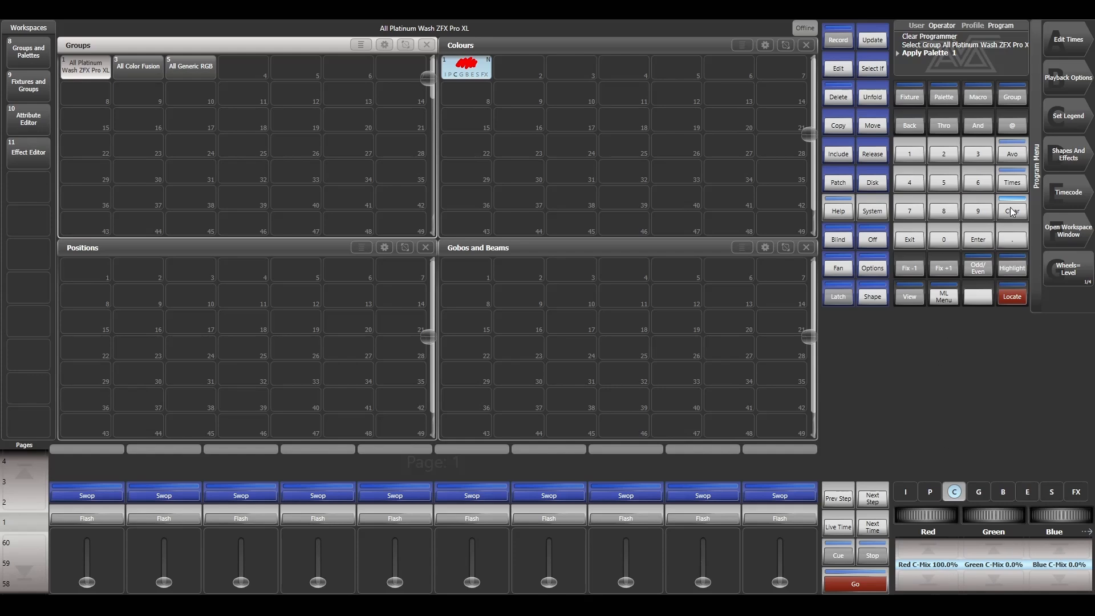
Apply colour palette 1 to the All Color Fusion and All Generic RGB groups together.
click(138, 66)
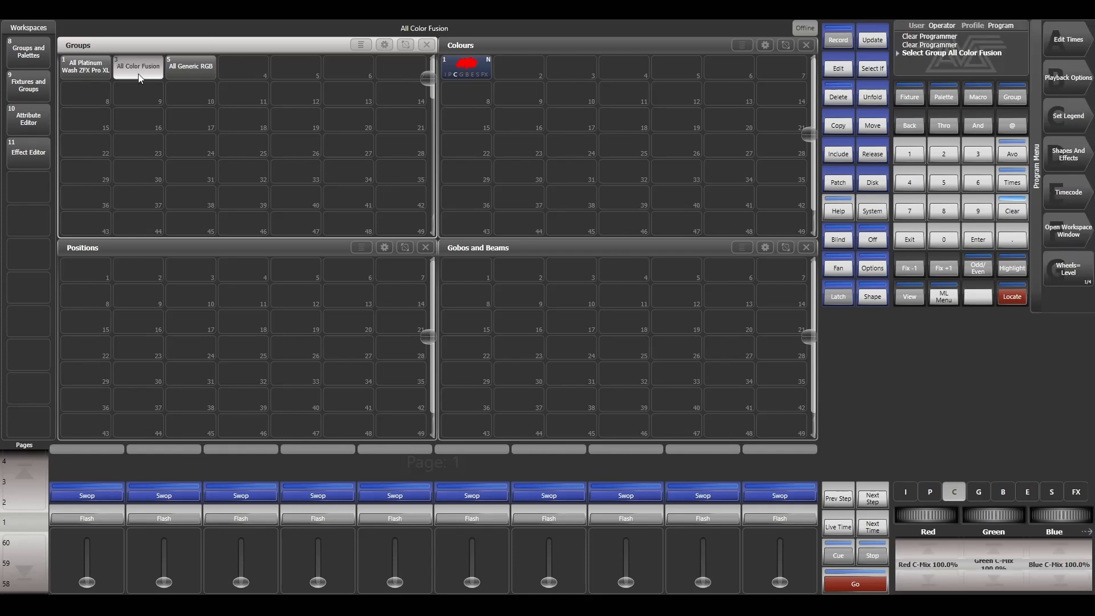
click(191, 67)
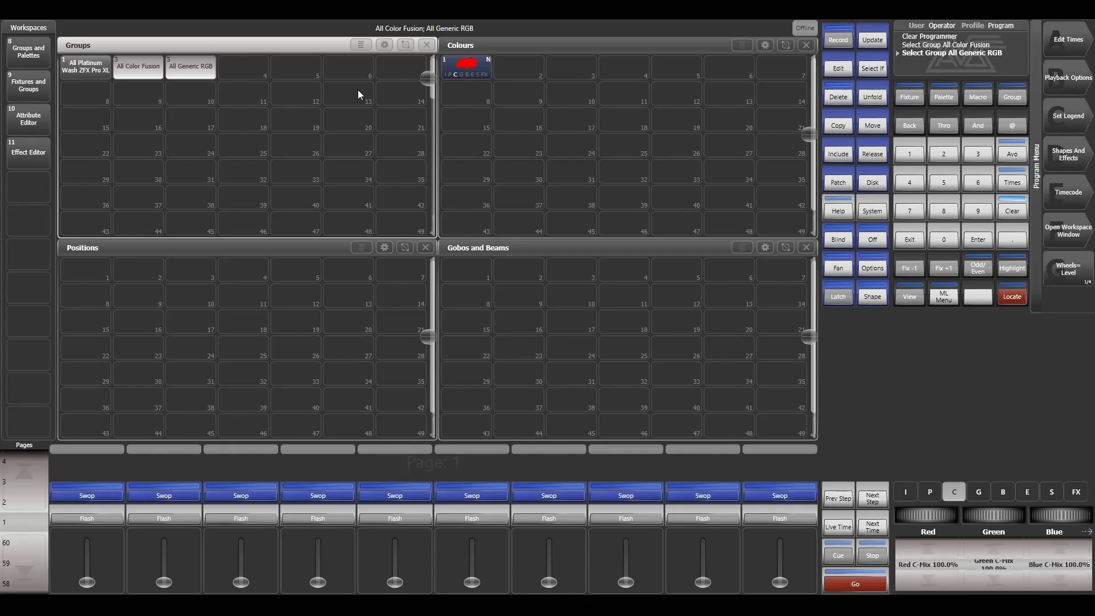
click(466, 67)
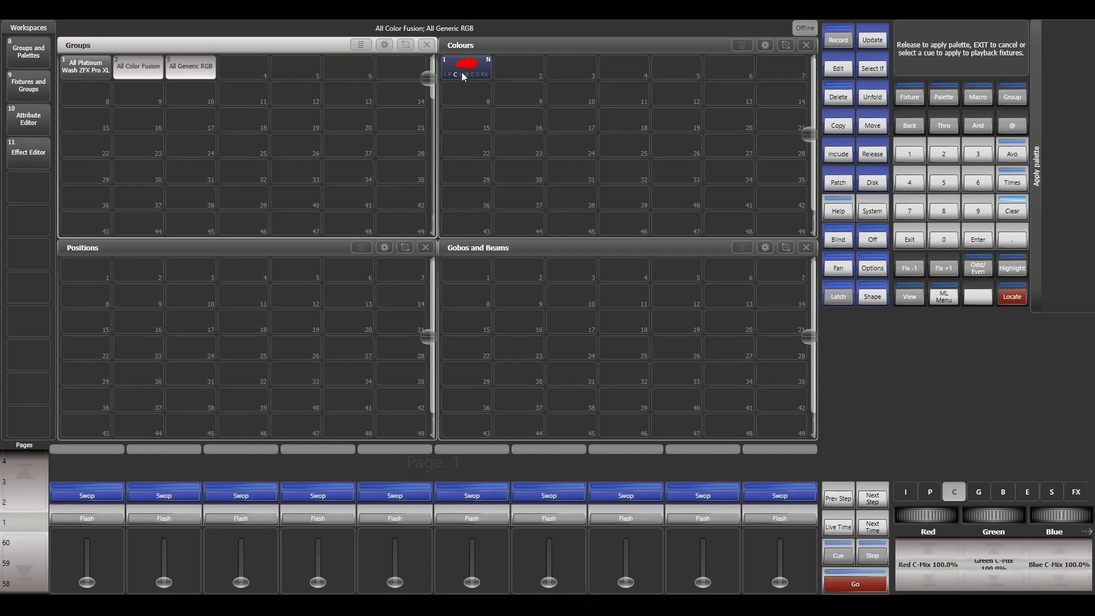
click(466, 67)
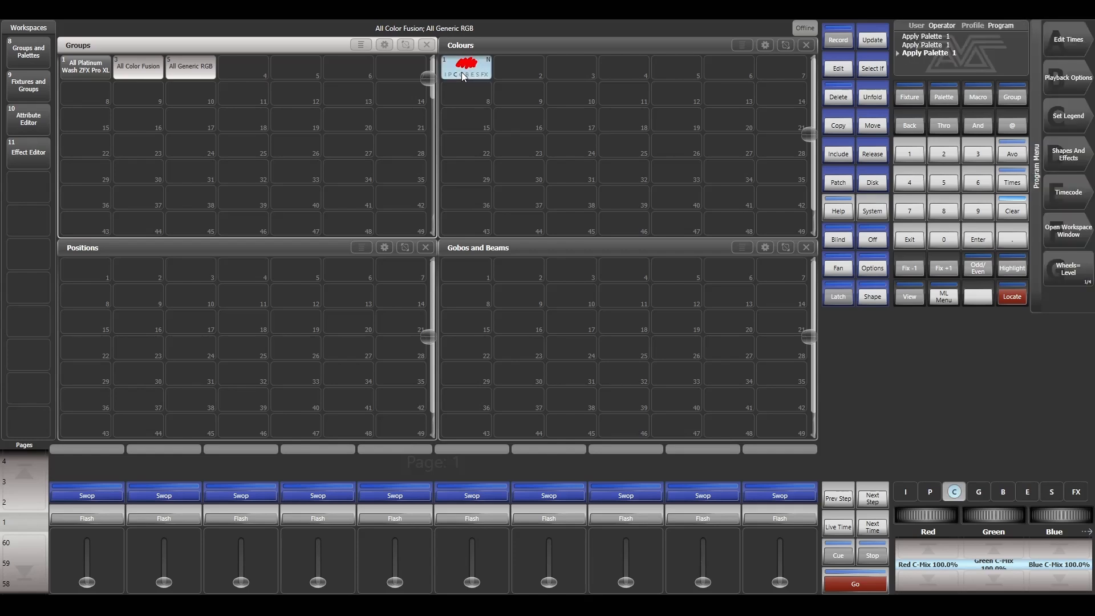
mouse_move(946, 559)
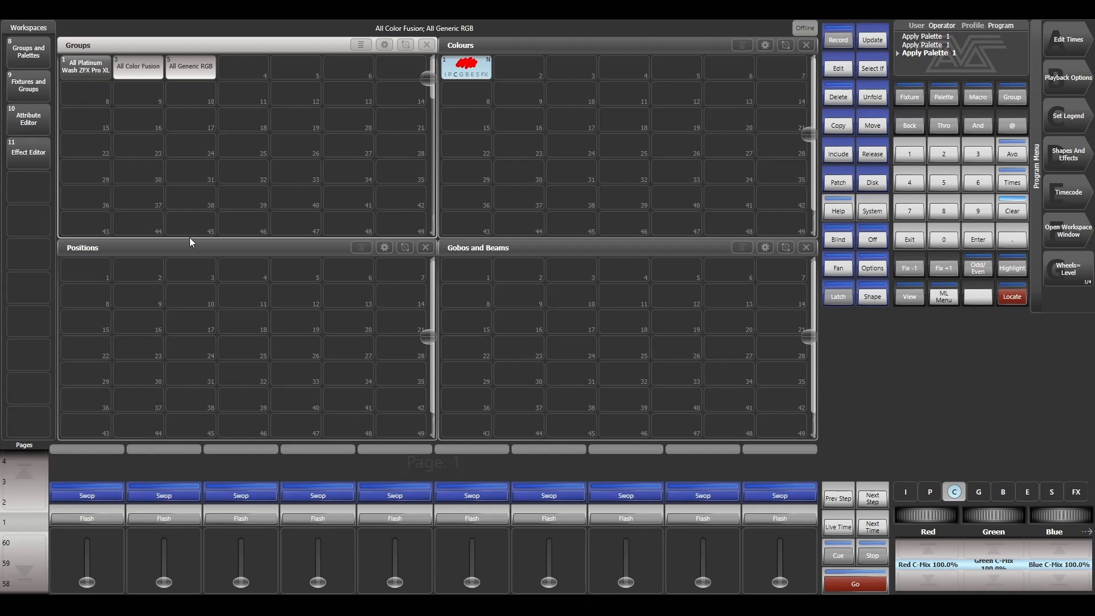
Reselect the Platinum Wash, Color Fusion and Generic RGB groups and clear the programmer.
click(191, 66)
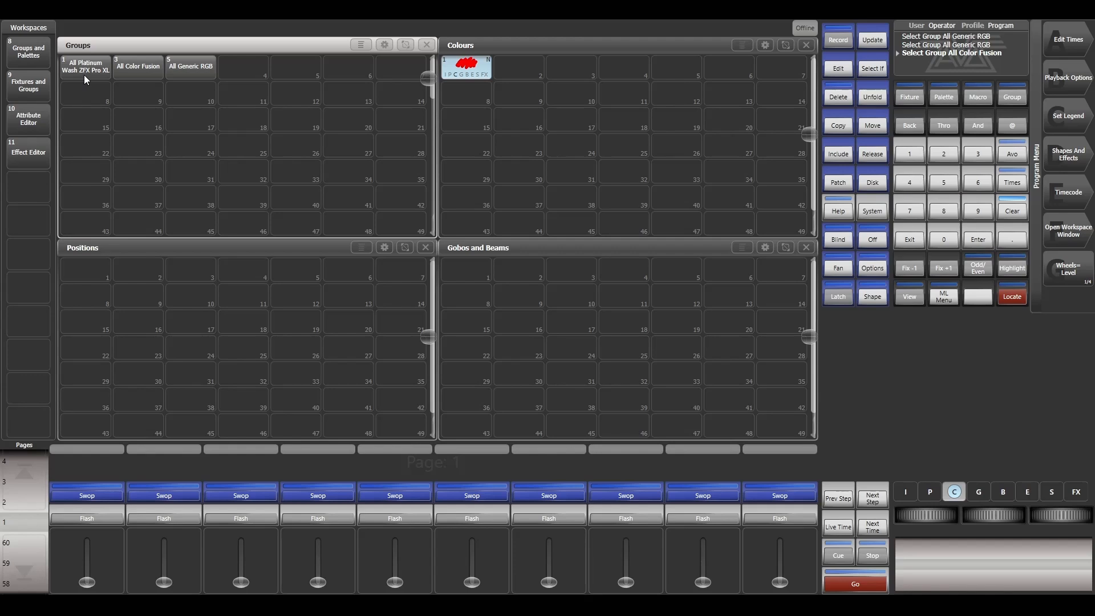
click(86, 66)
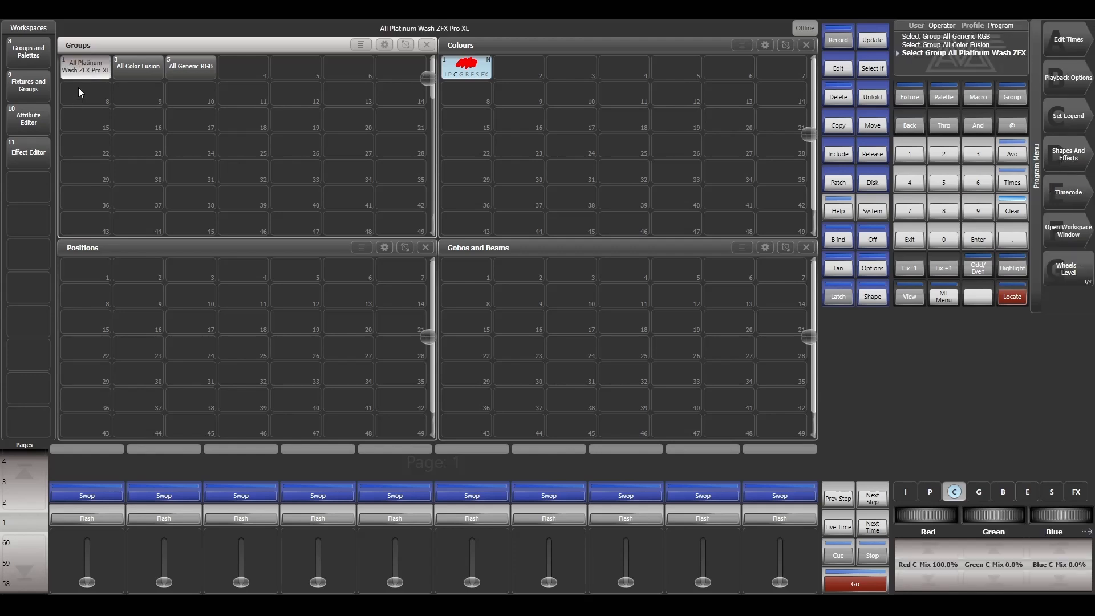
mouse_move(85, 54)
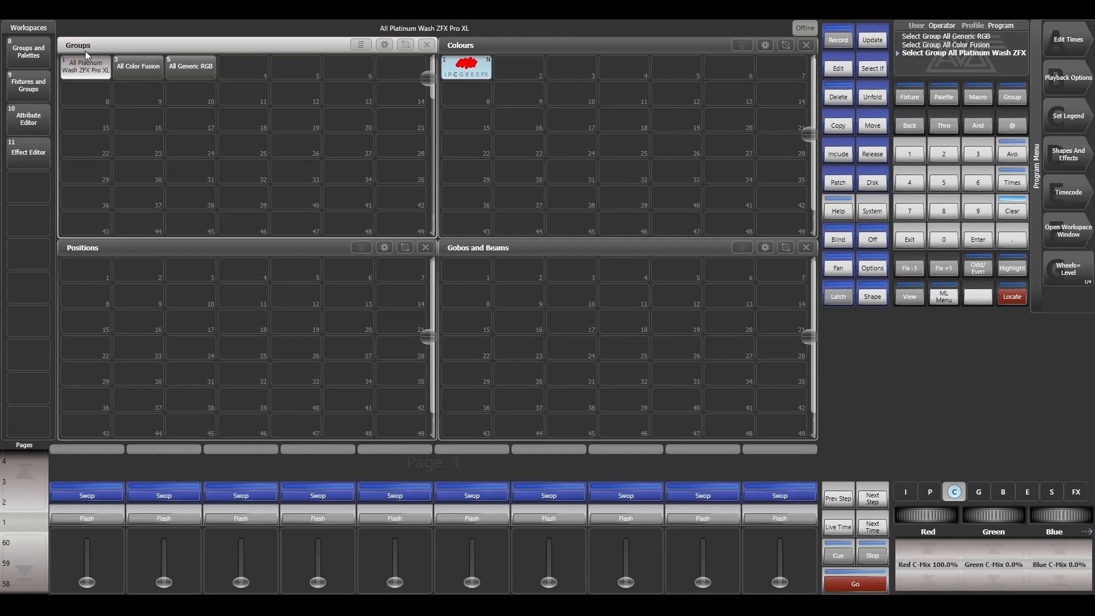
click(85, 67)
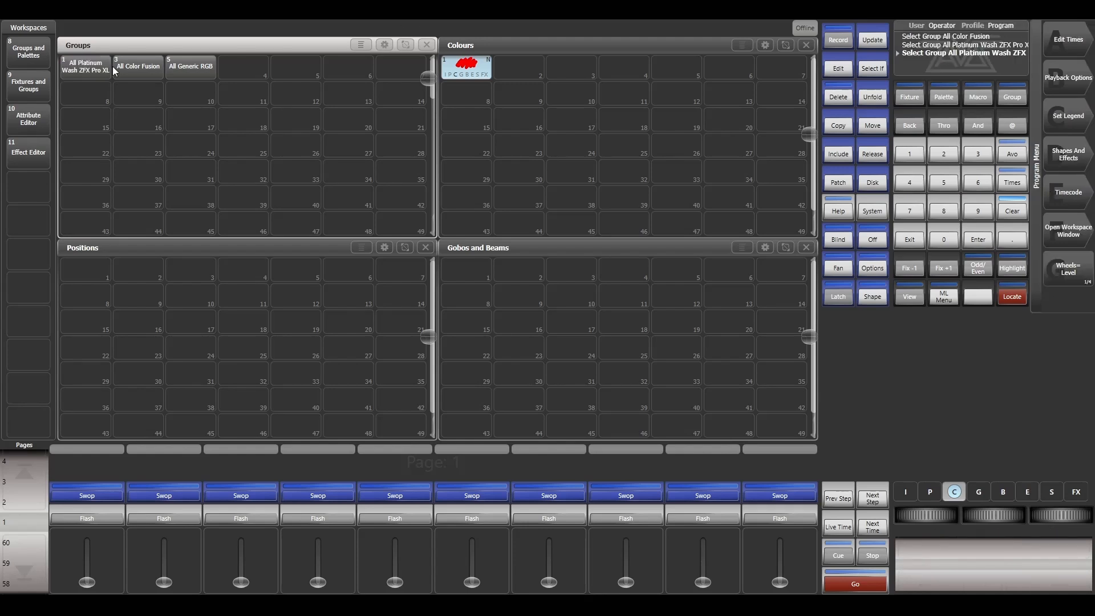
click(190, 66)
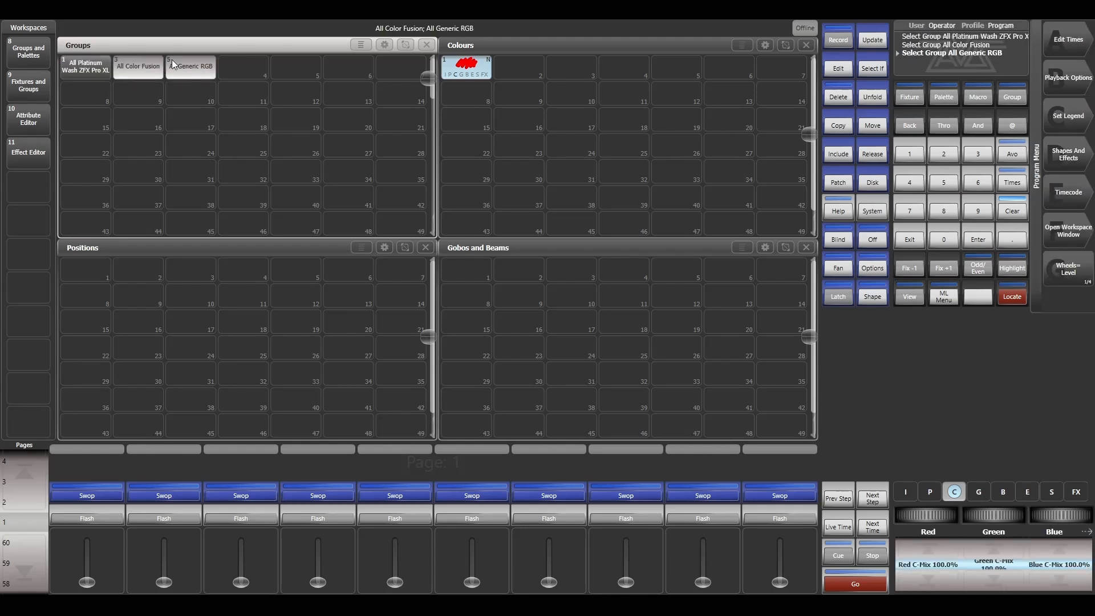
click(138, 66)
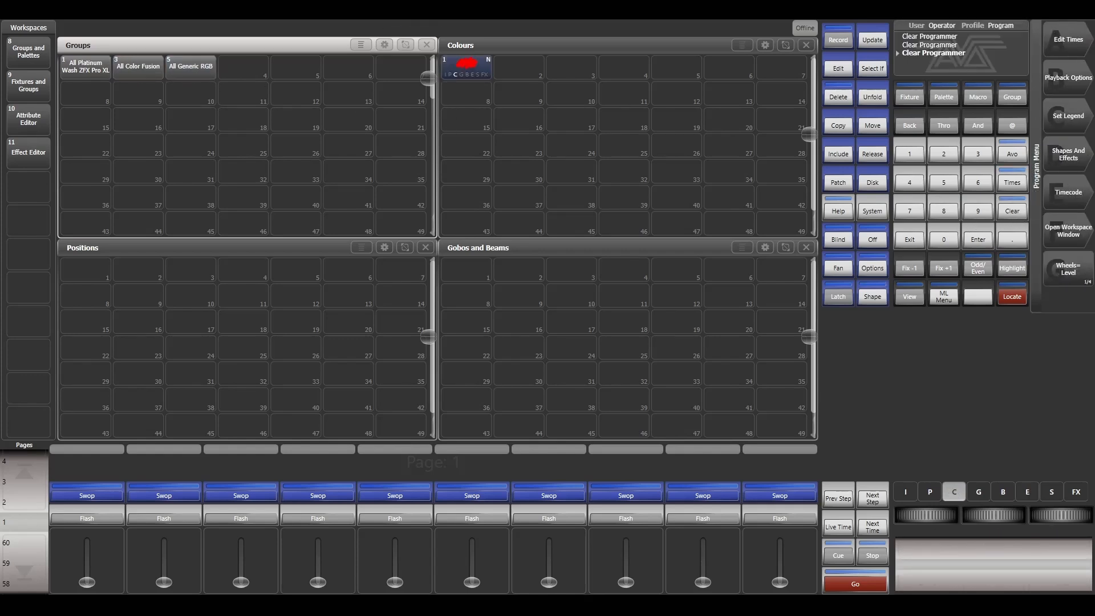
Record Green 100% on the Platinum Wash group as a global palette in Colours slot 2, then select all groups.
click(85, 66)
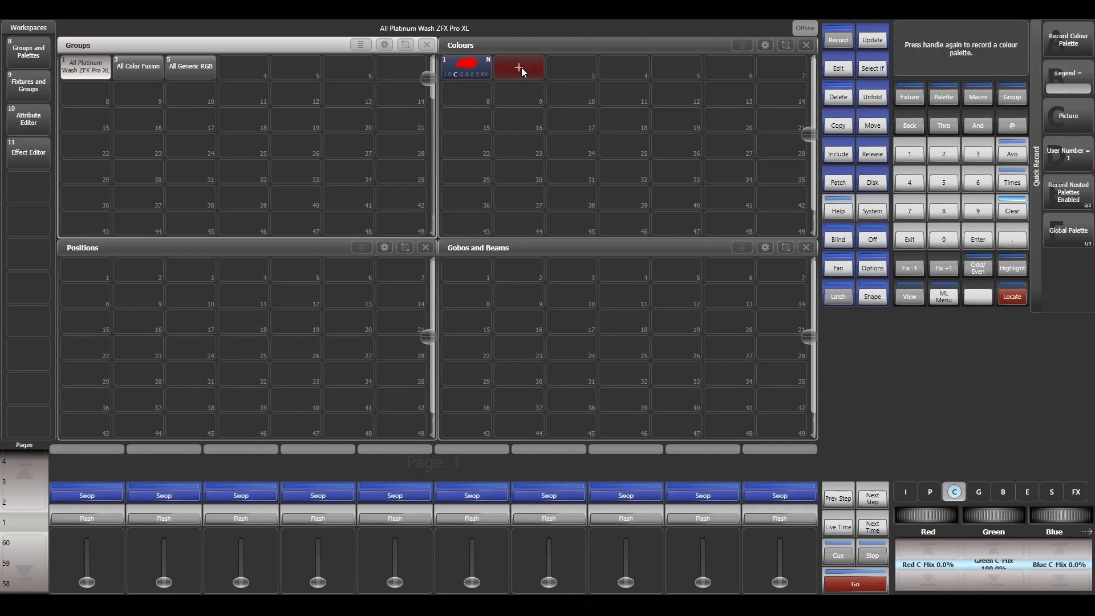
mouse_move(1059, 378)
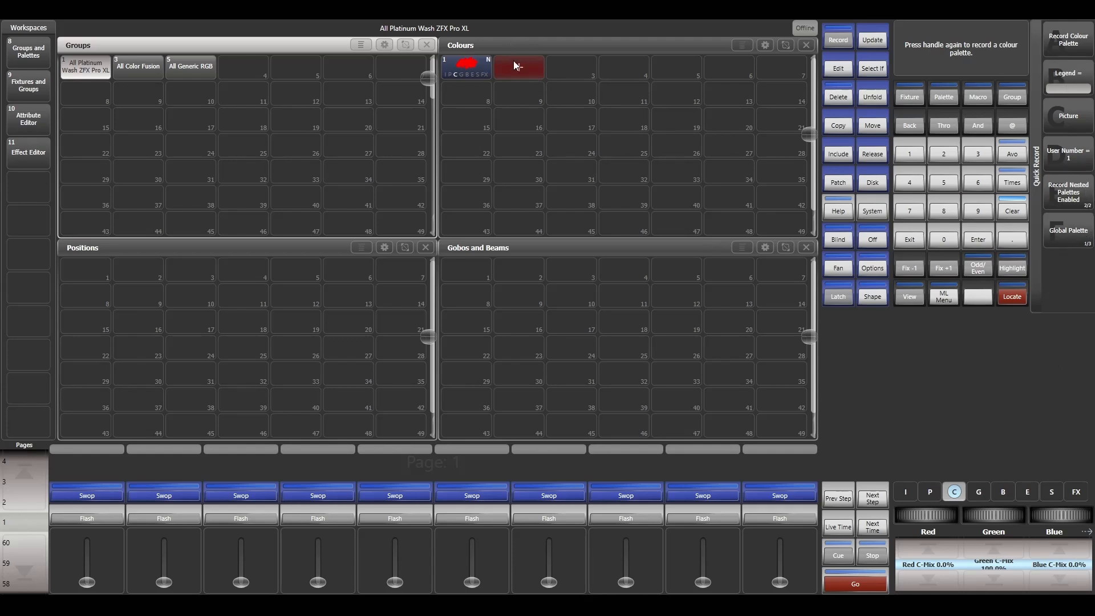
click(518, 68)
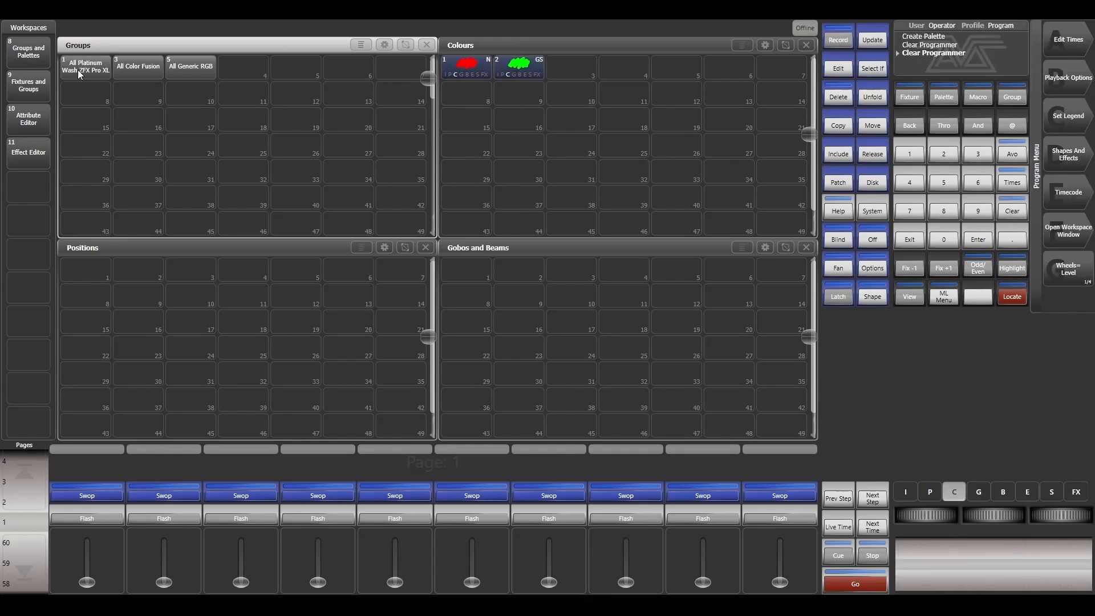
click(84, 66)
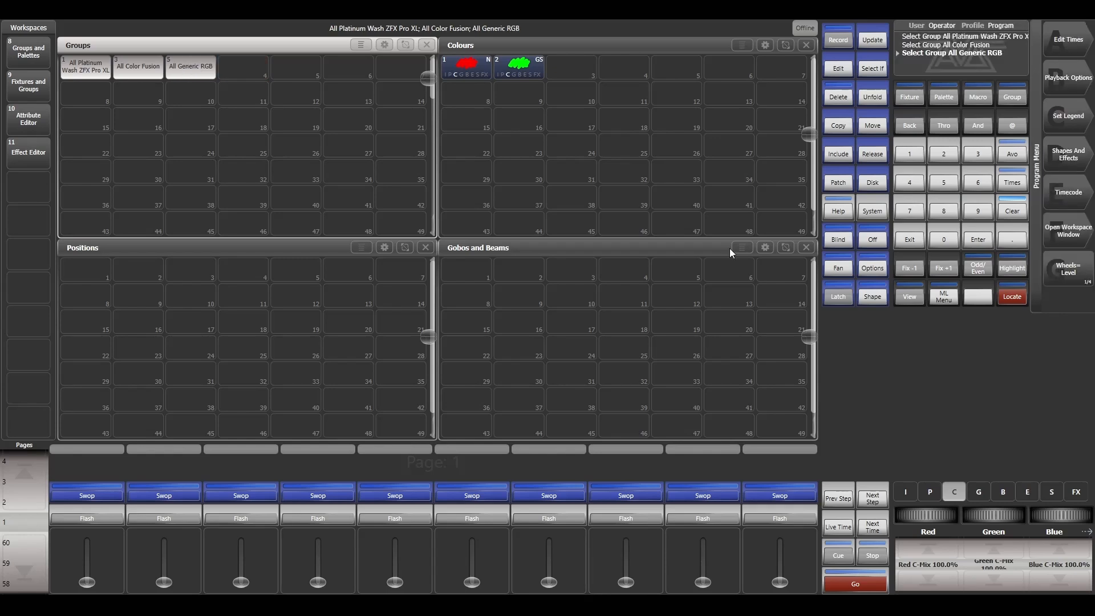
Locate and clear, then apply green palette 2 to the Platinum Wash, Color Fusion and Generic RGB groups in turn.
click(1012, 297)
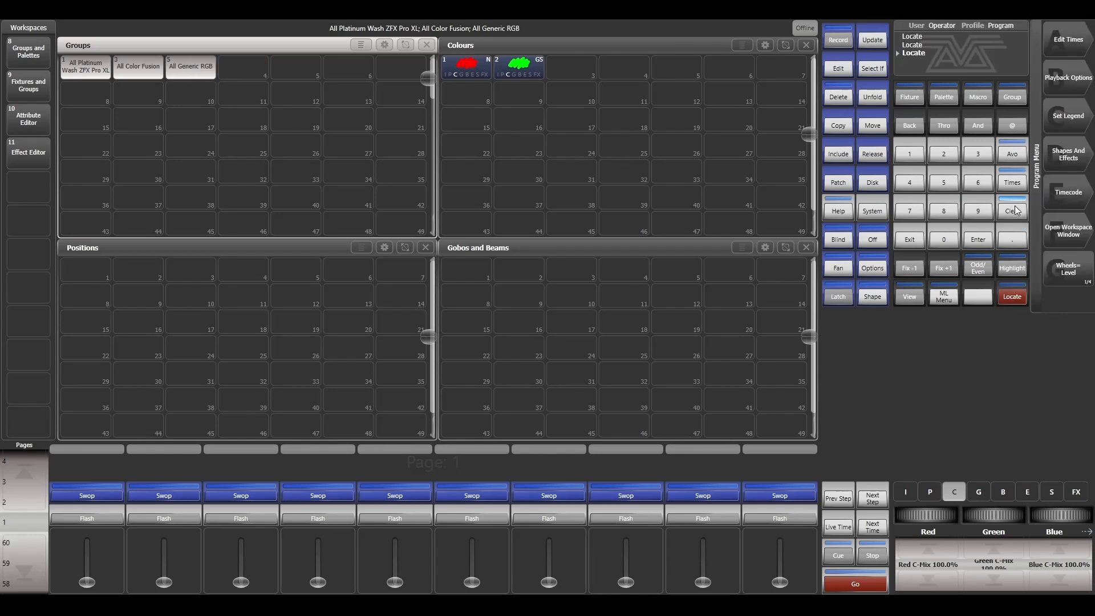
click(1011, 210)
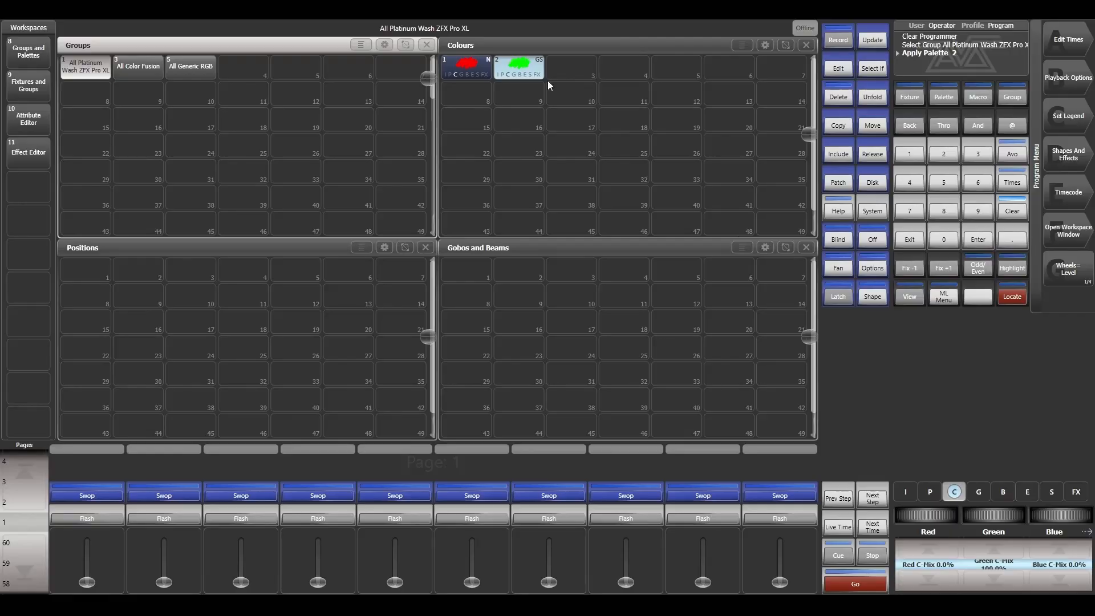
mouse_move(1046, 567)
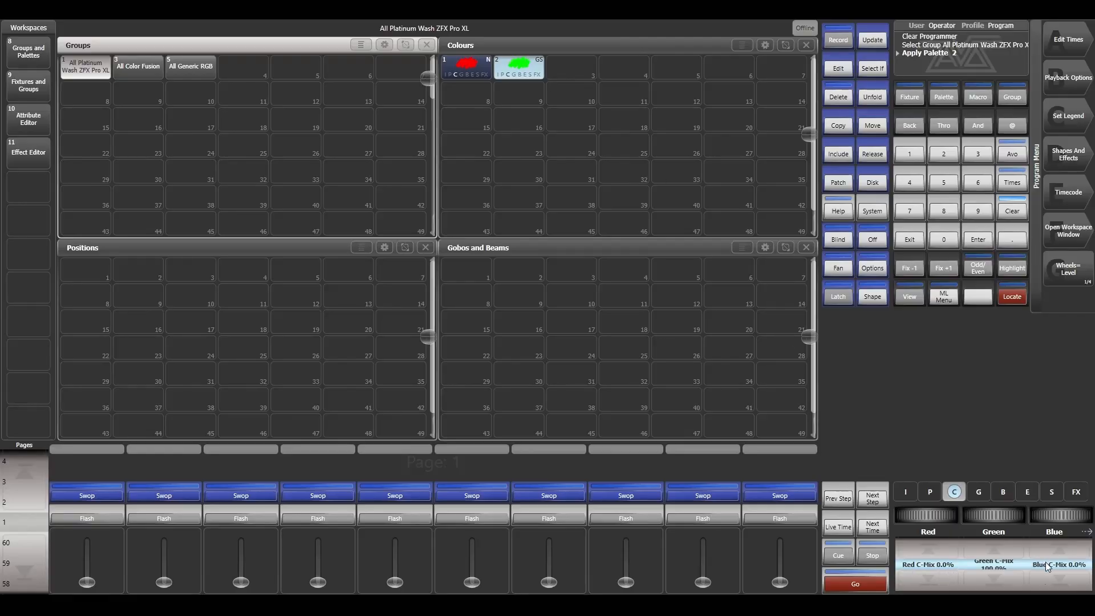
mouse_move(1079, 562)
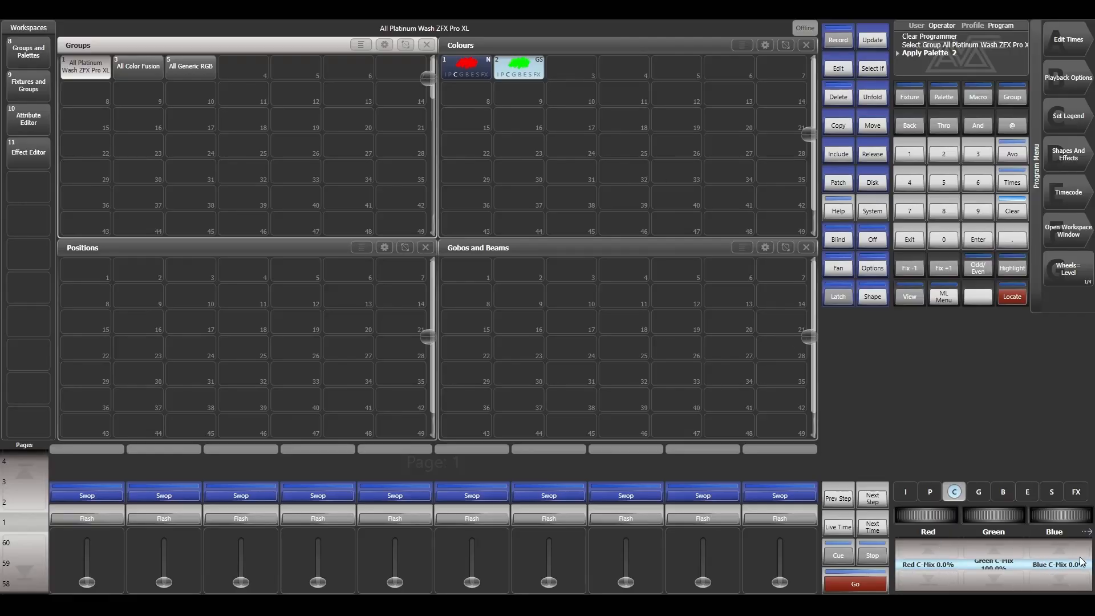
click(86, 66)
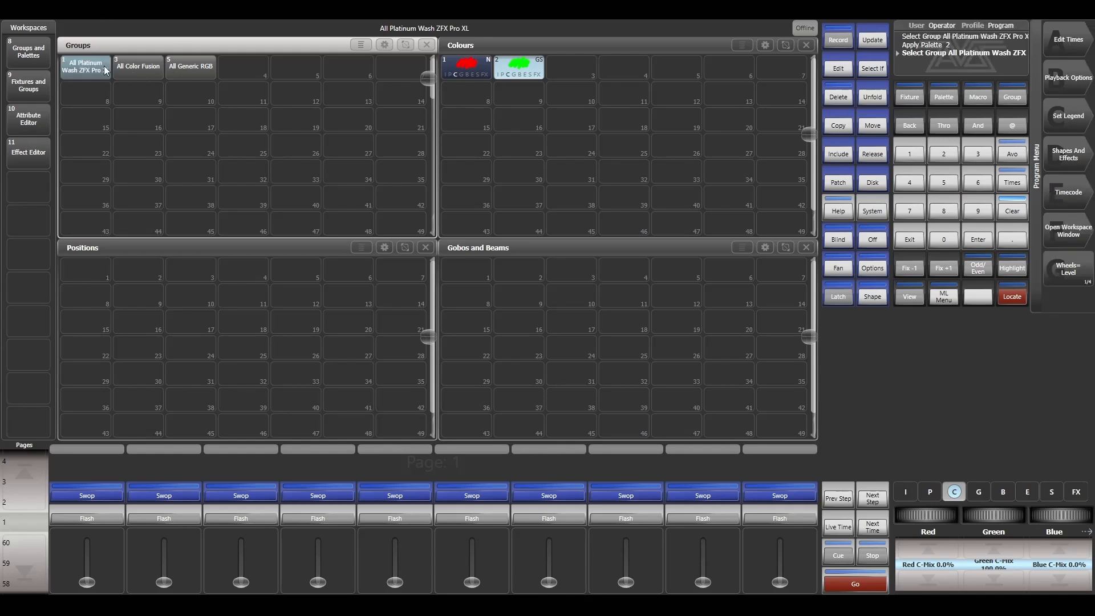
click(138, 66)
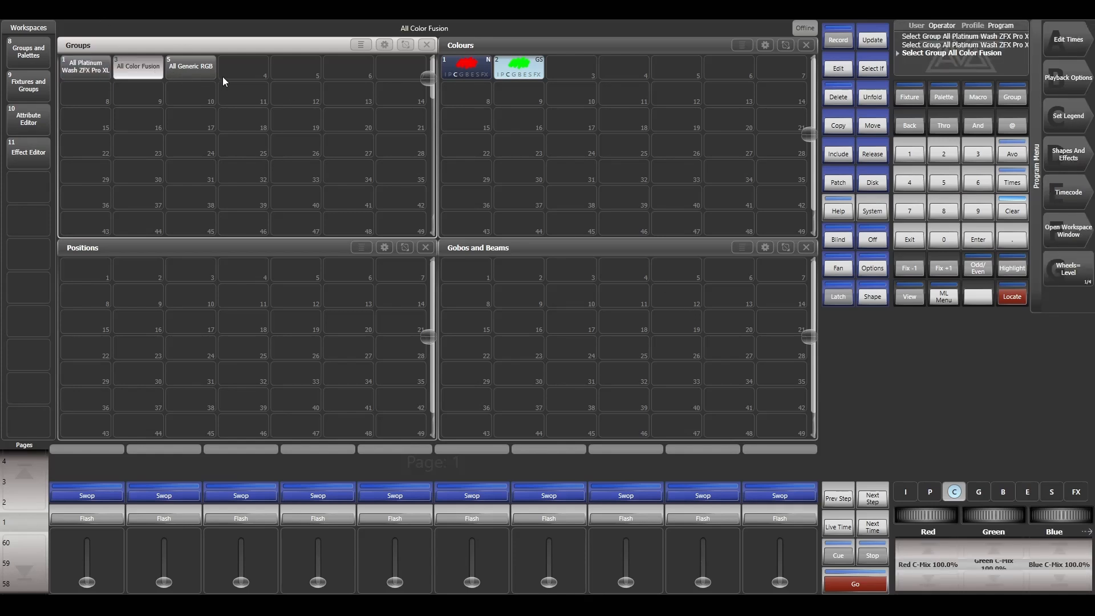
click(518, 68)
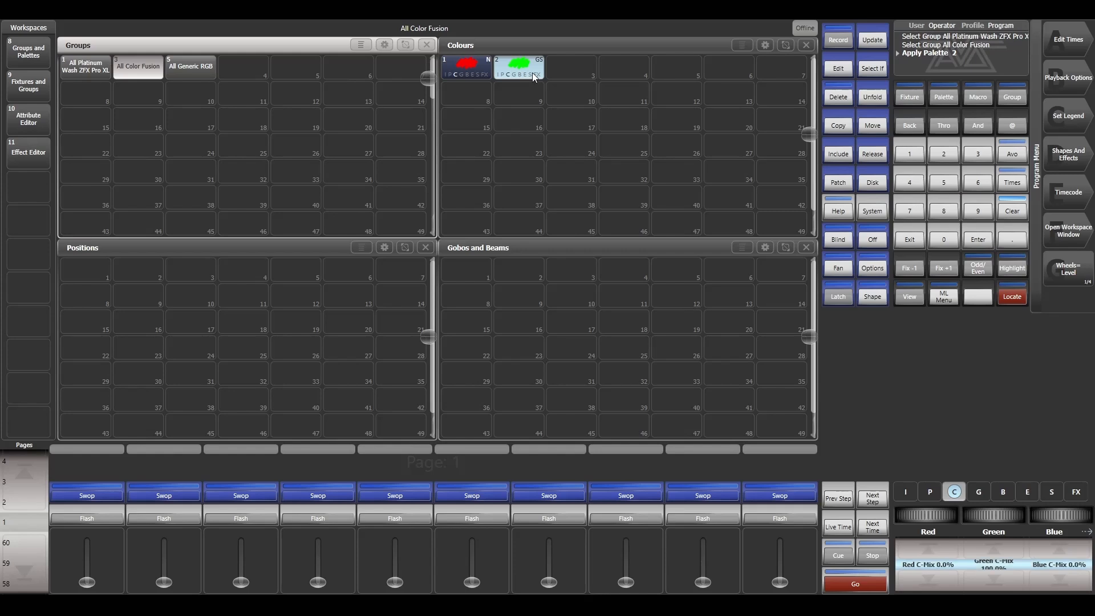
mouse_move(494, 91)
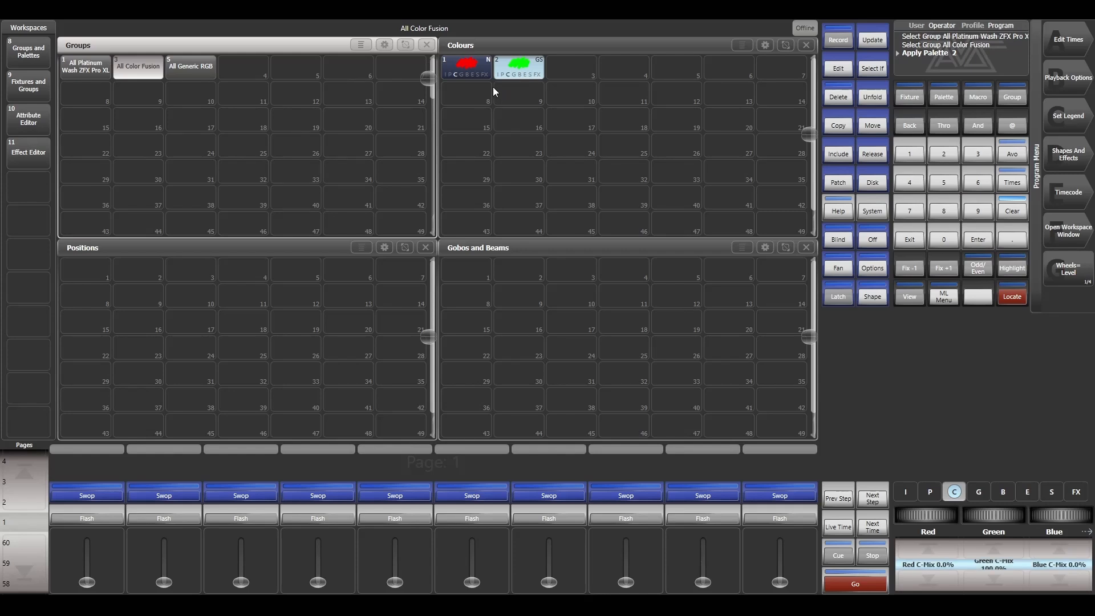
click(191, 66)
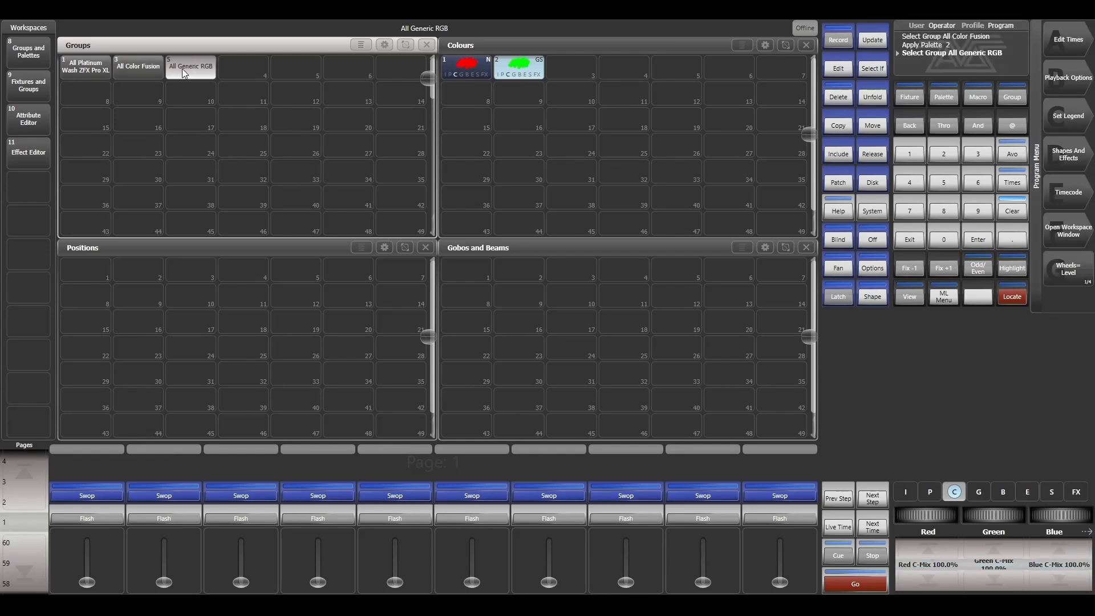
click(518, 67)
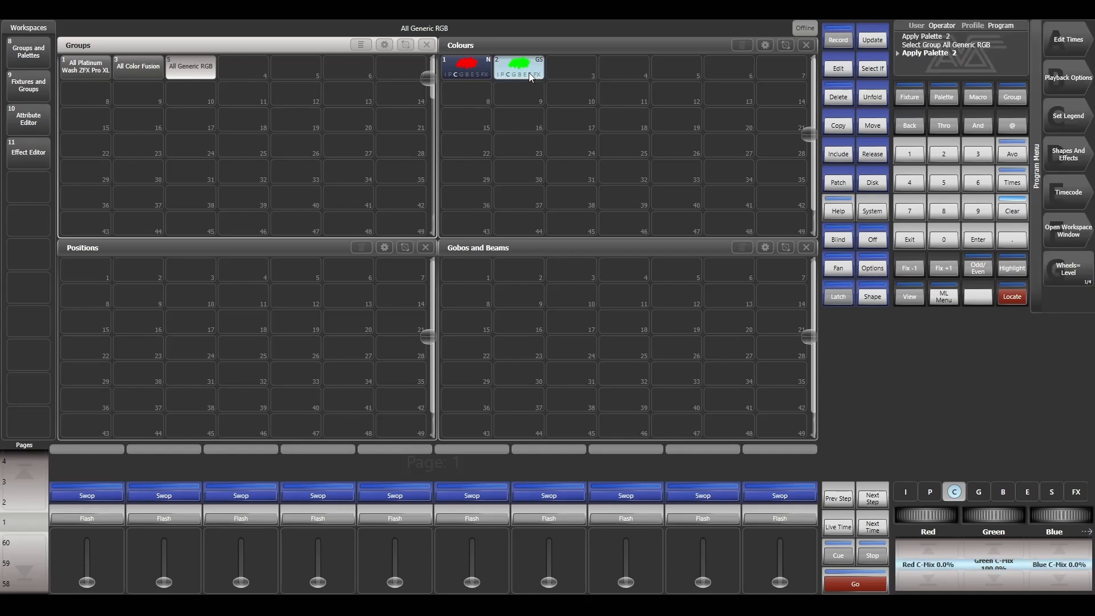
mouse_move(978, 579)
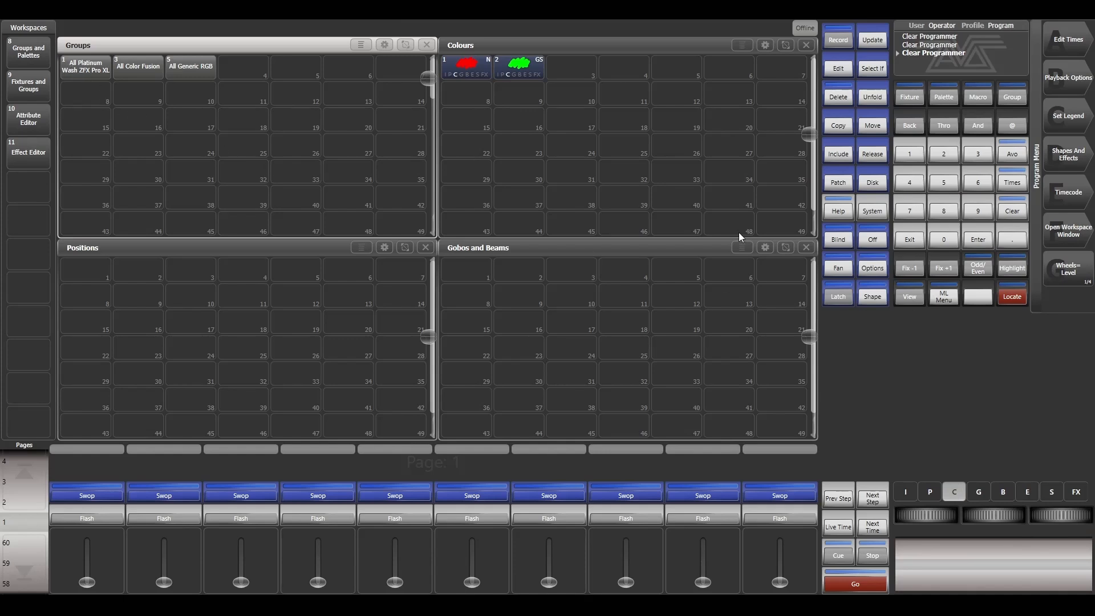
mouse_move(62, 83)
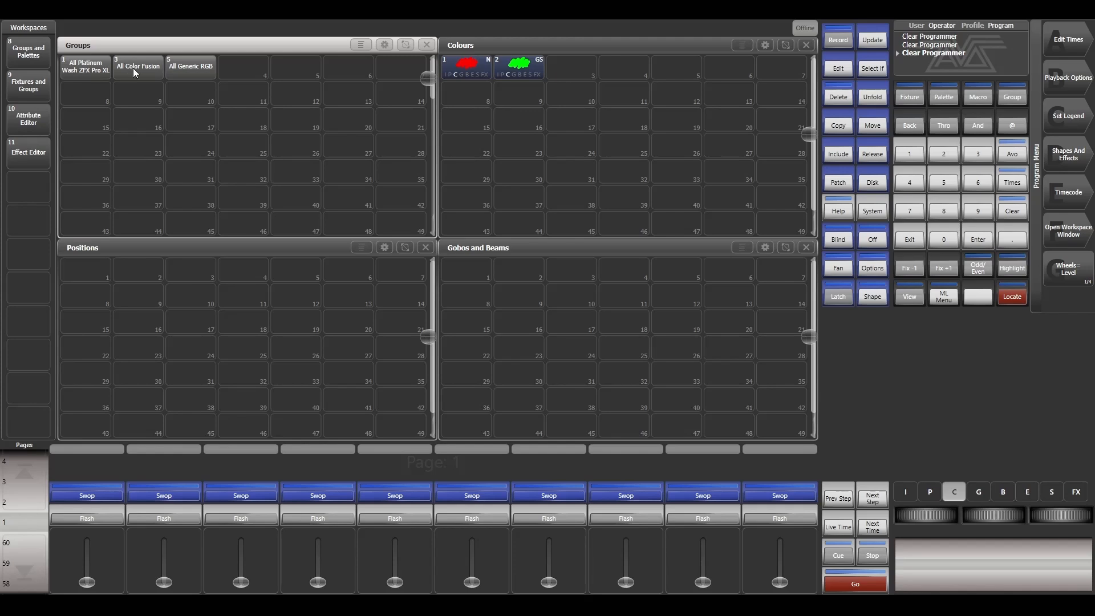
Locate the Color Fusion and Generic RGB groups and record Blue 100% as a shared palette in Colours slot 3.
click(191, 66)
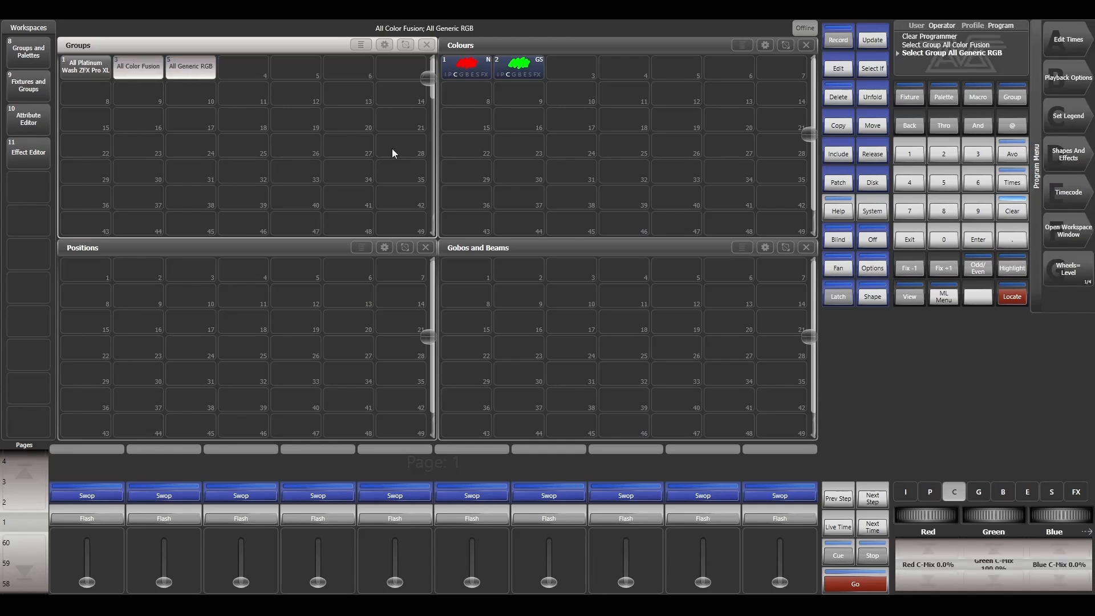
click(1012, 296)
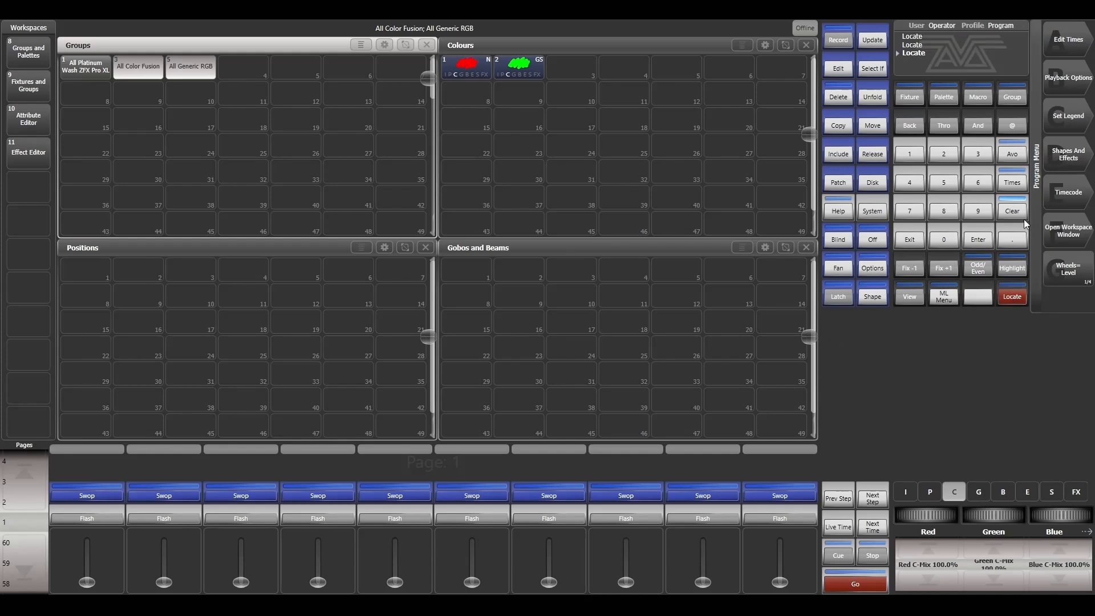
click(190, 67)
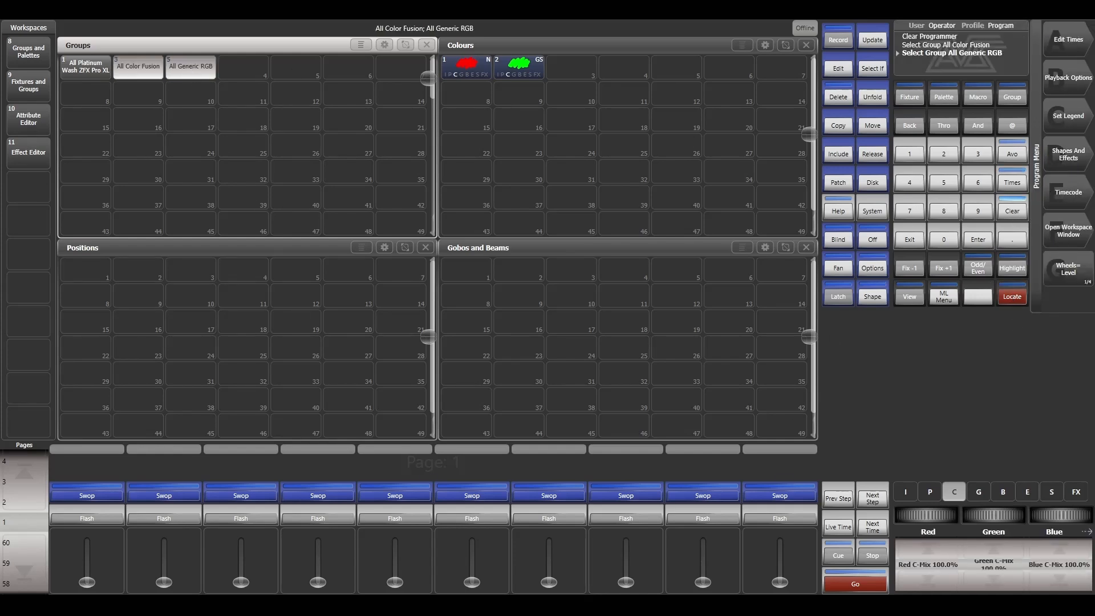
mouse_move(939, 586)
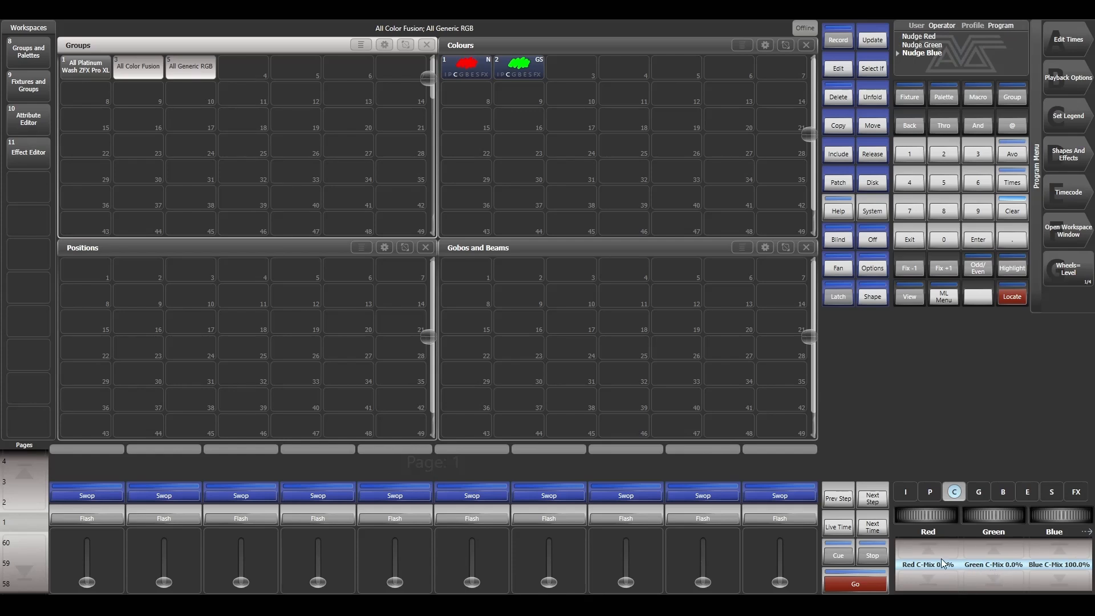
click(836, 38)
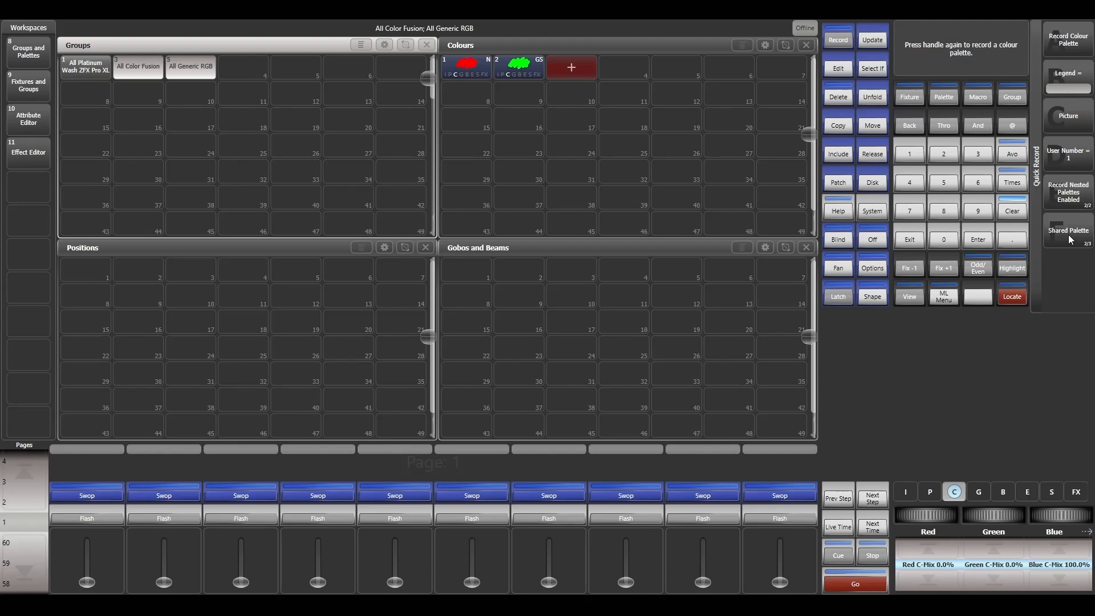
click(571, 67)
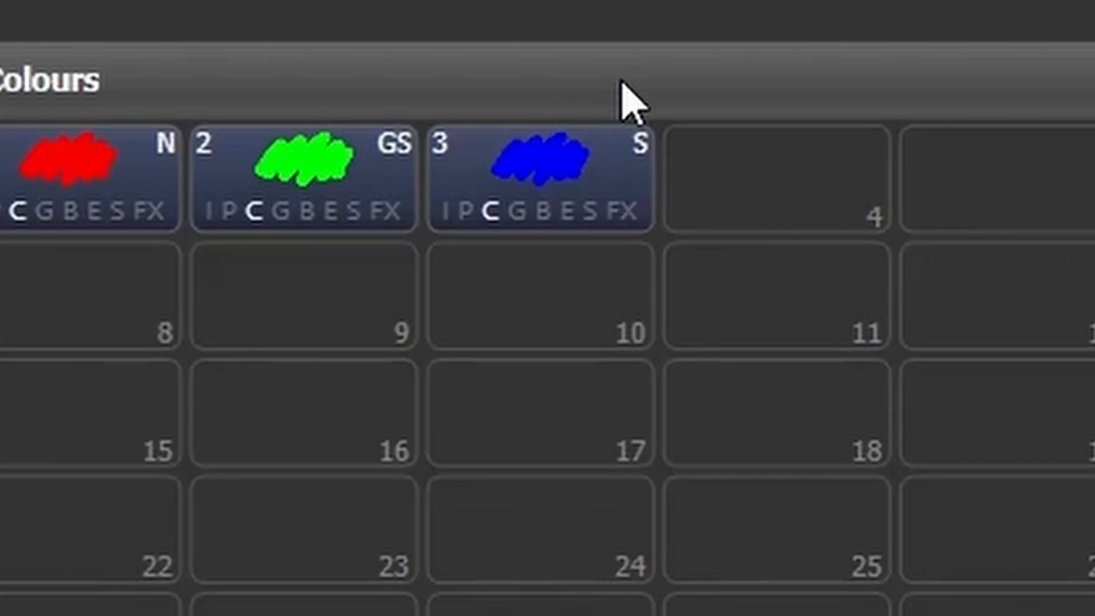
mouse_move(639, 255)
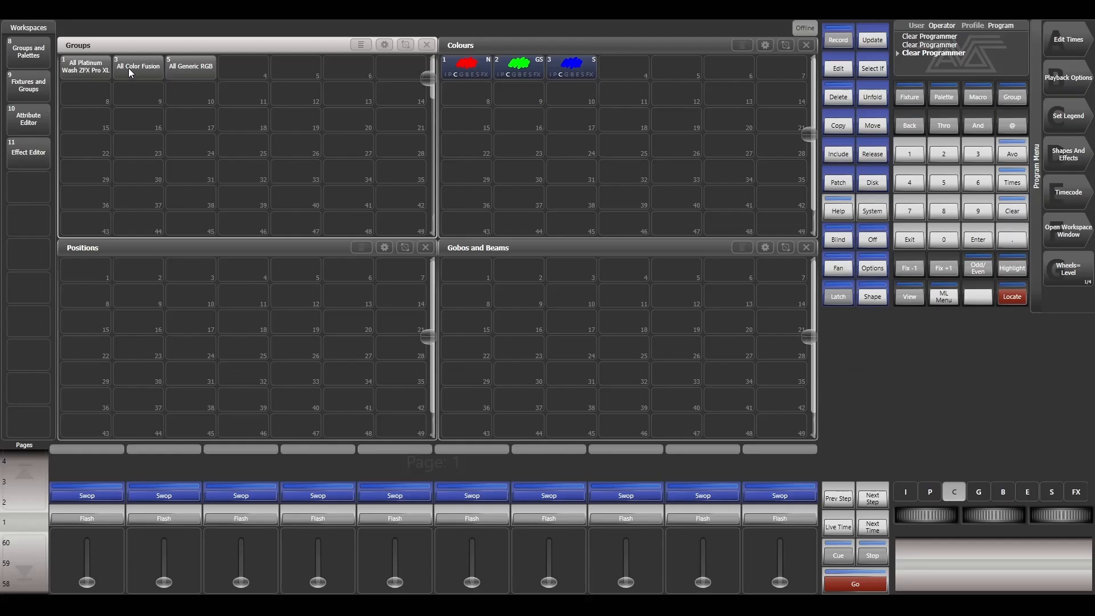
Clear, then apply blue palette 3 to All Color Fusion and All Generic RGB, each showing Blue 100%.
click(138, 67)
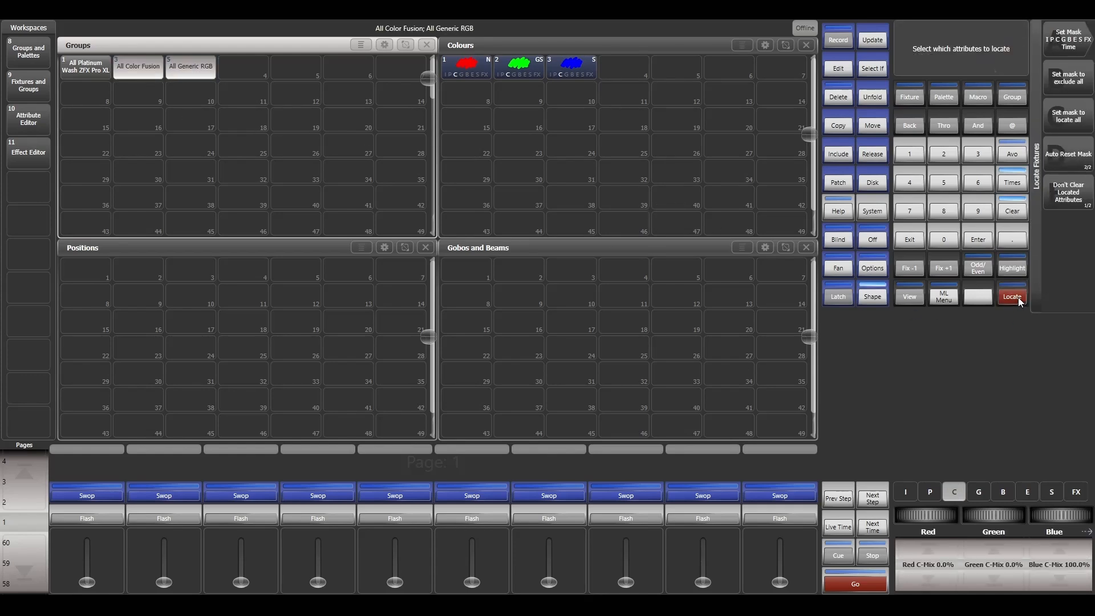
click(138, 66)
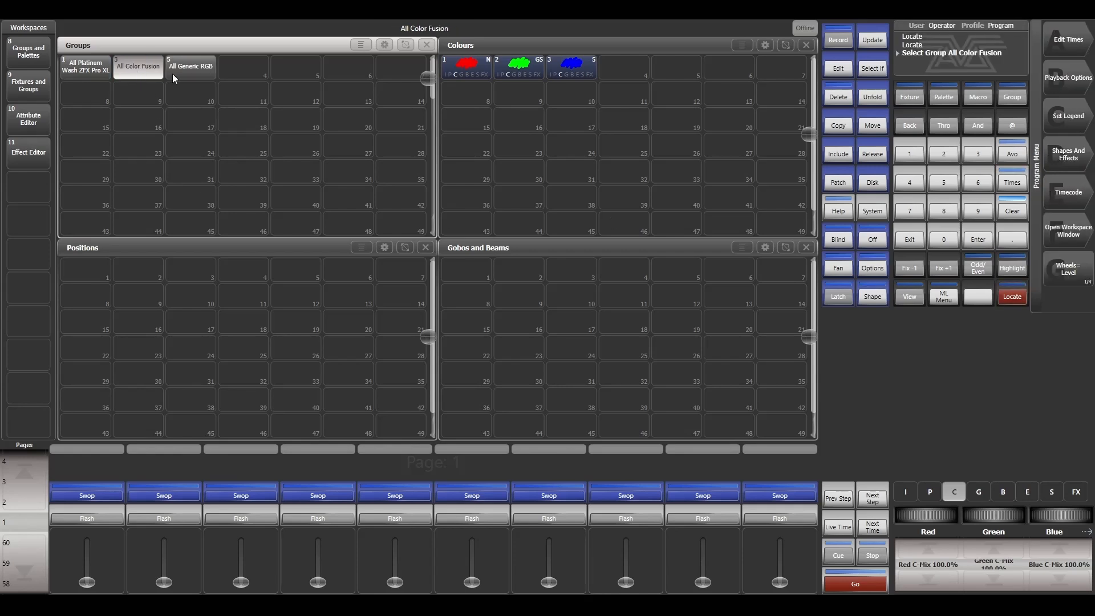
click(1011, 211)
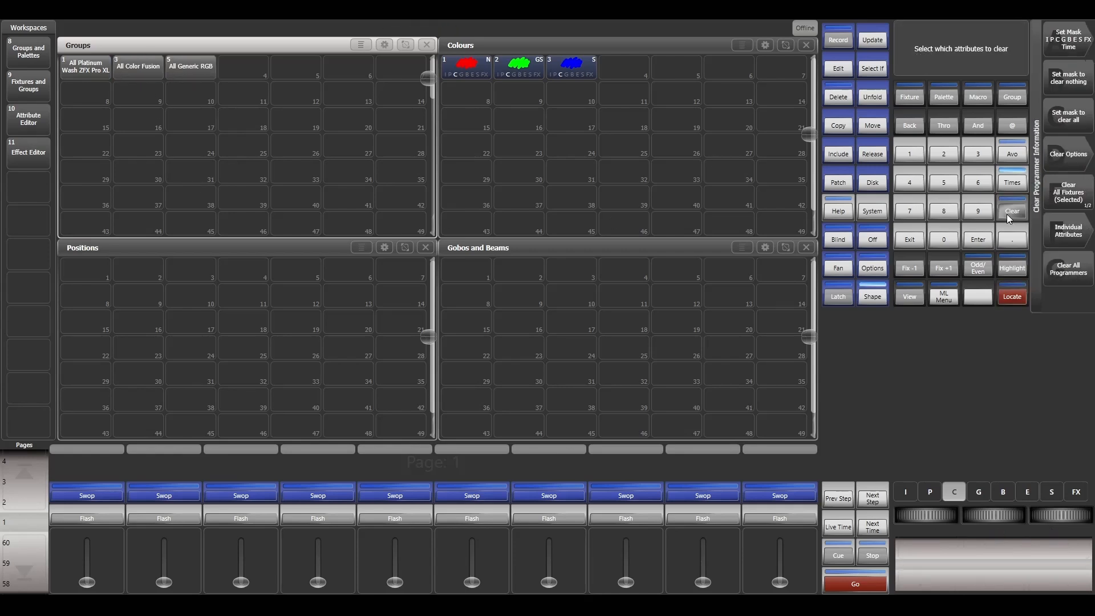
click(138, 66)
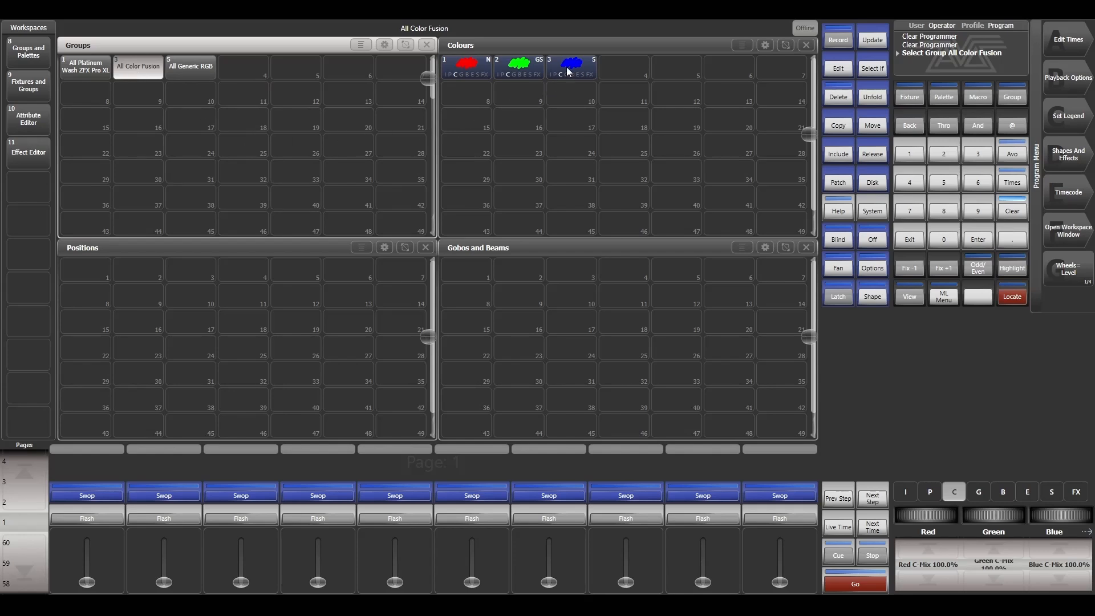
click(572, 67)
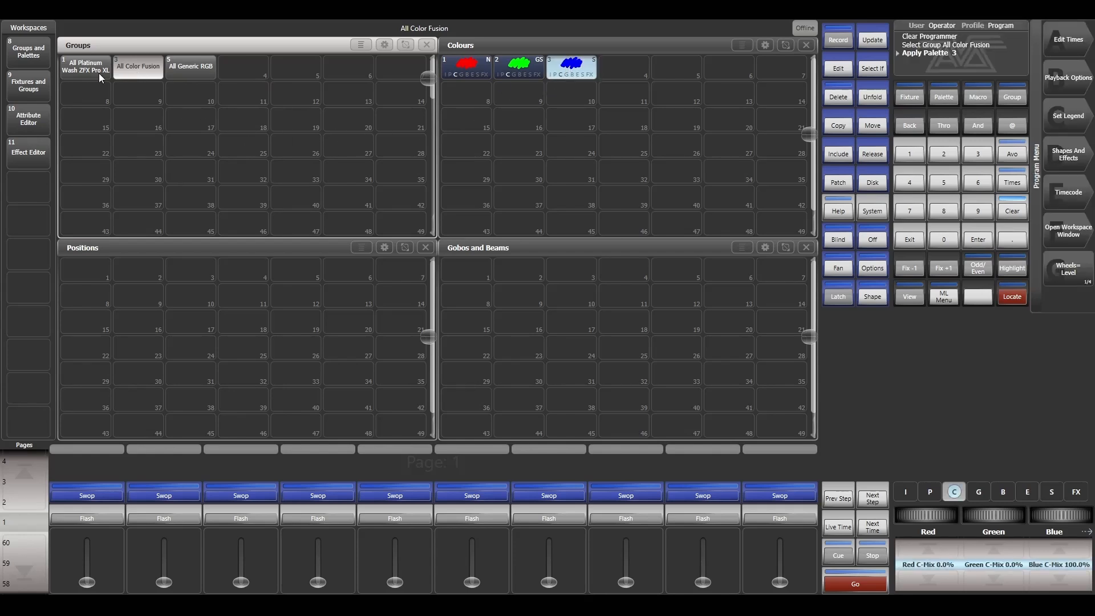
click(191, 66)
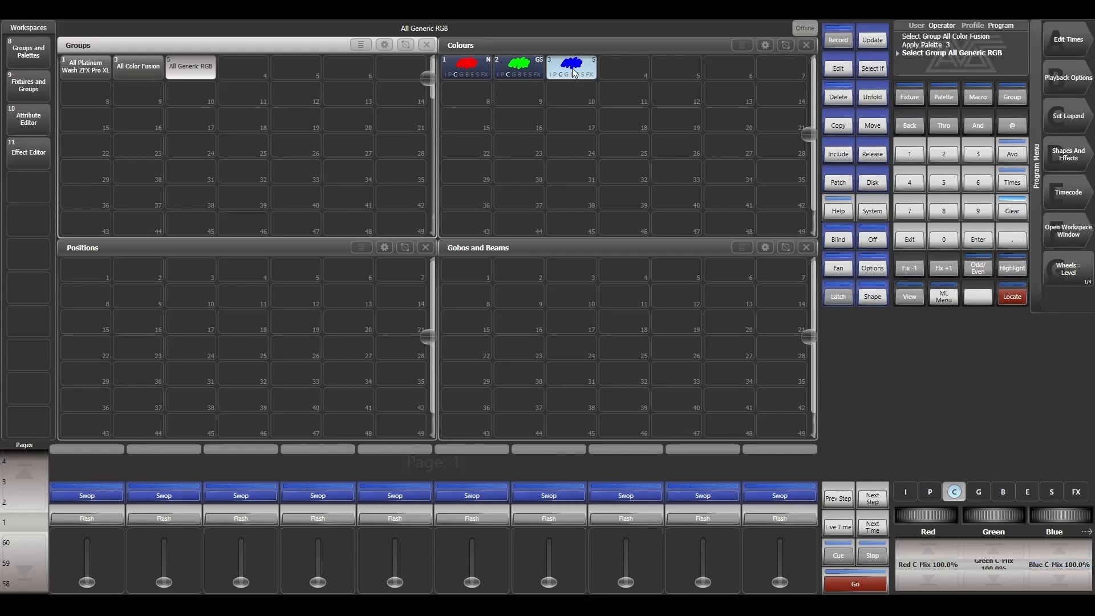
click(570, 66)
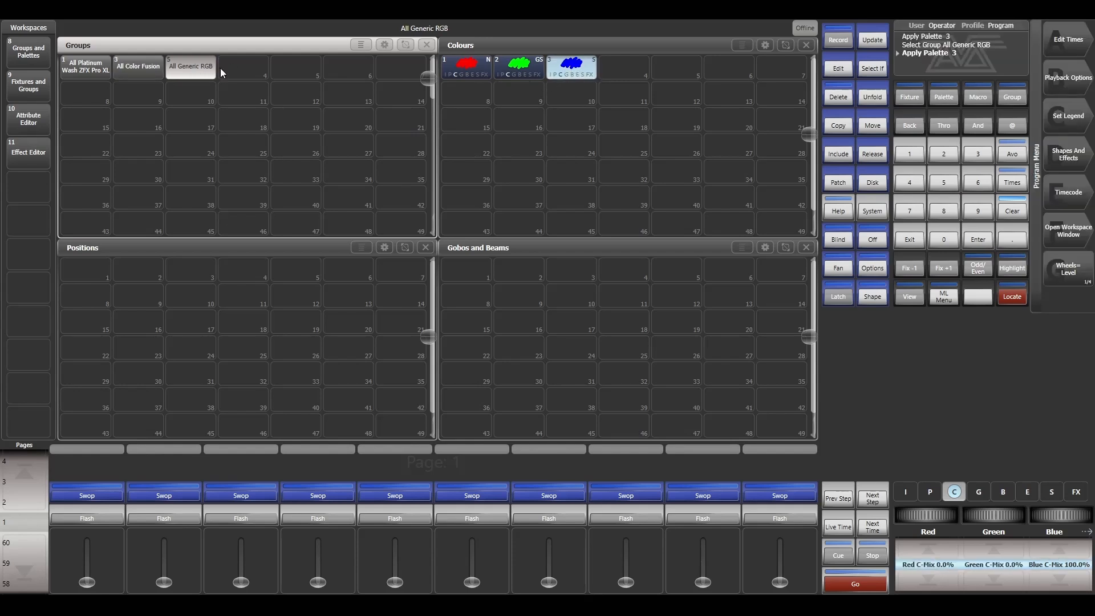
Try applying blue palette 3 to the All Platinum Wash ZFX Pro XL group, which it does not cover.
click(85, 66)
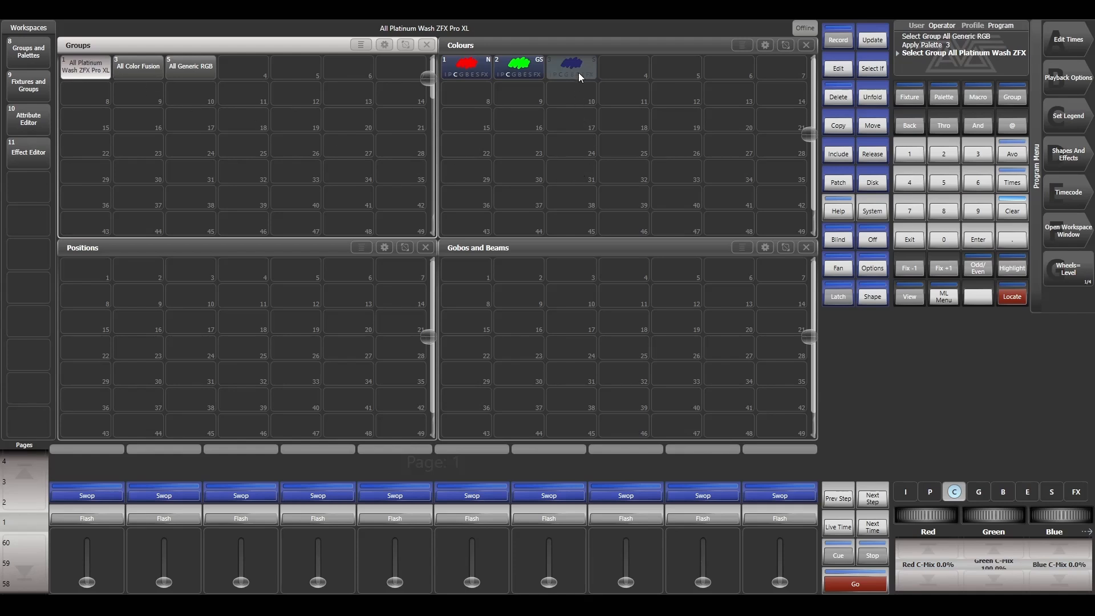
click(571, 66)
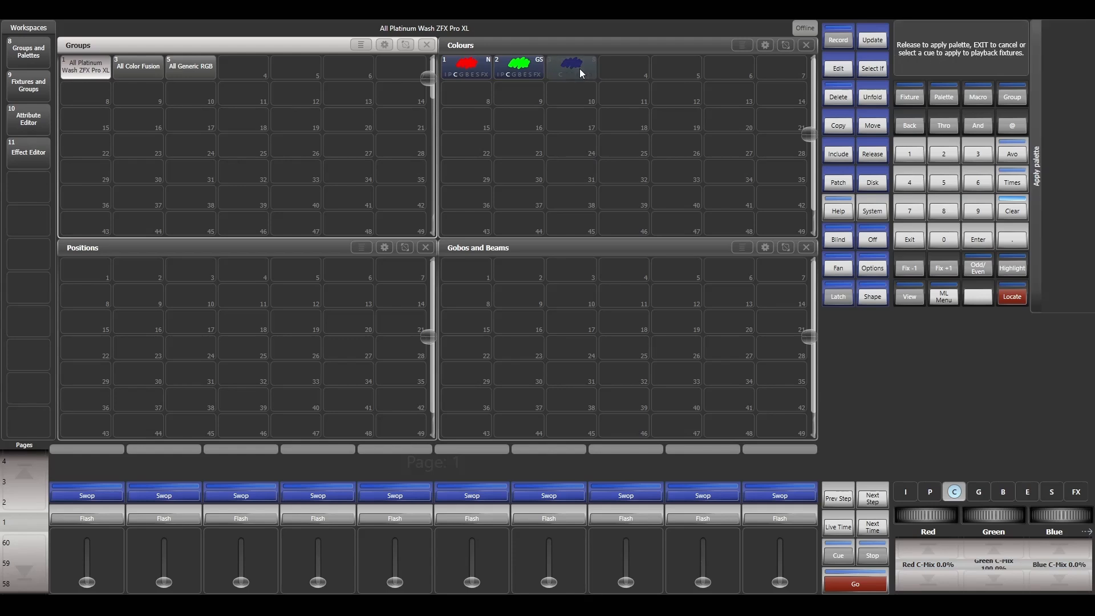
click(572, 67)
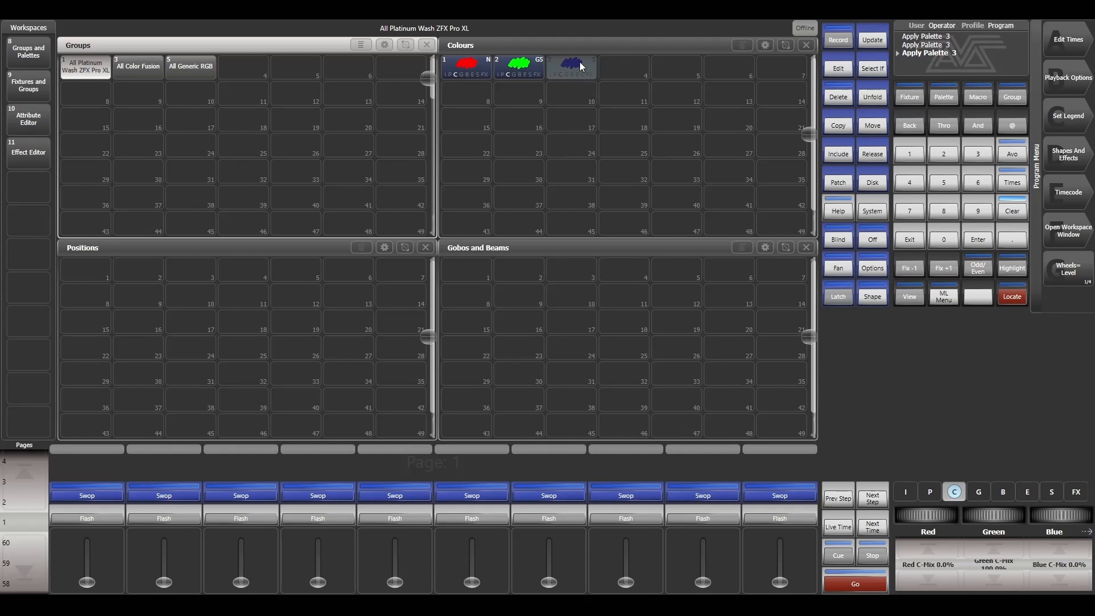
click(571, 66)
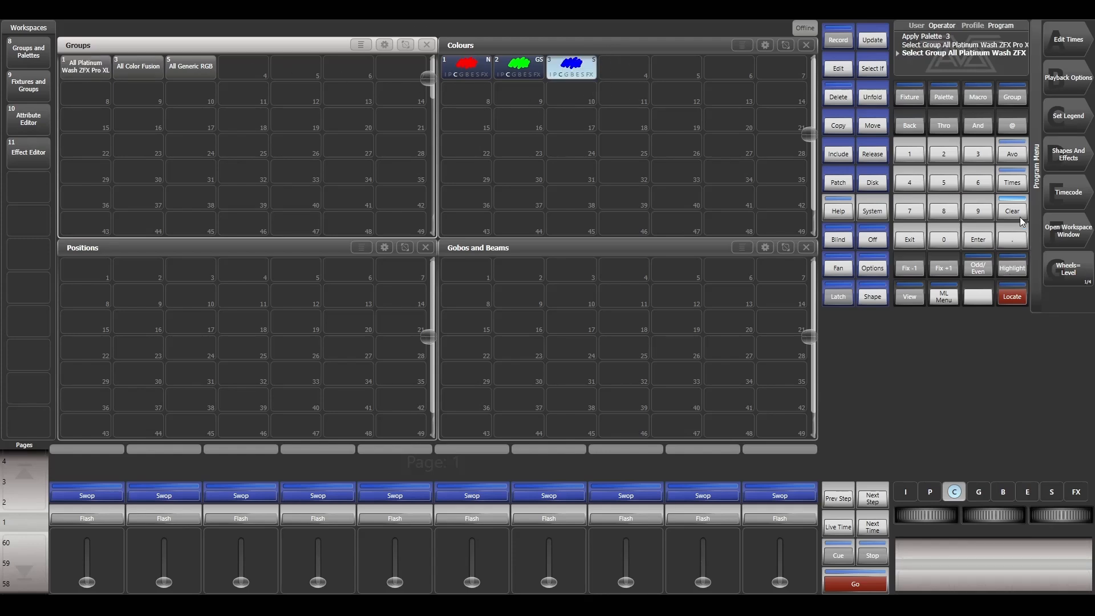
Clear the programmer, start Record Macro and zero the Platinum Wash group's Red, Green and Blue mixes.
click(1011, 210)
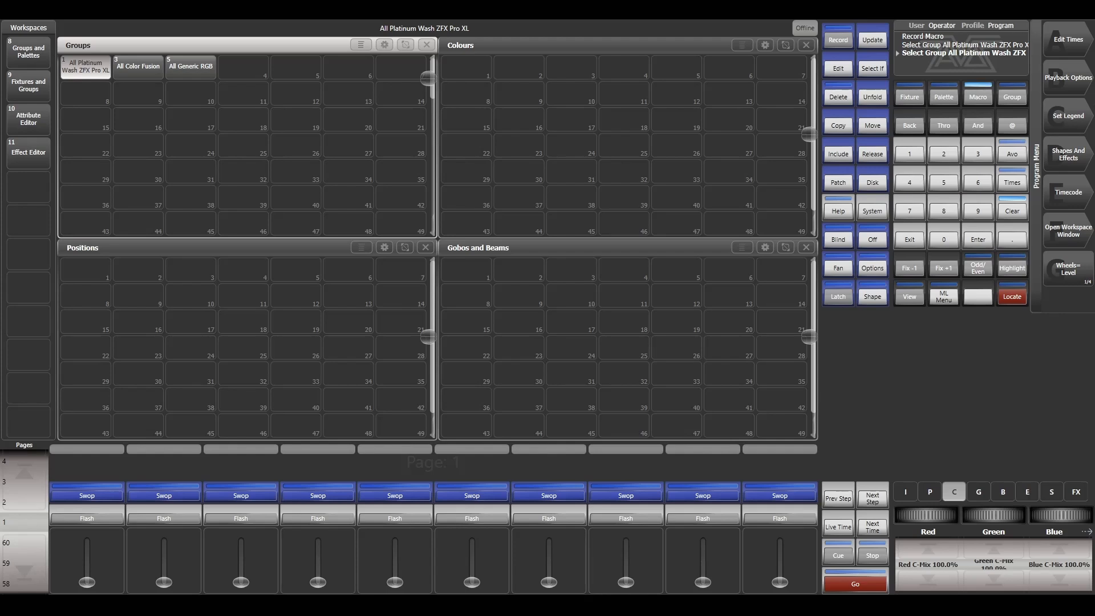
click(954, 491)
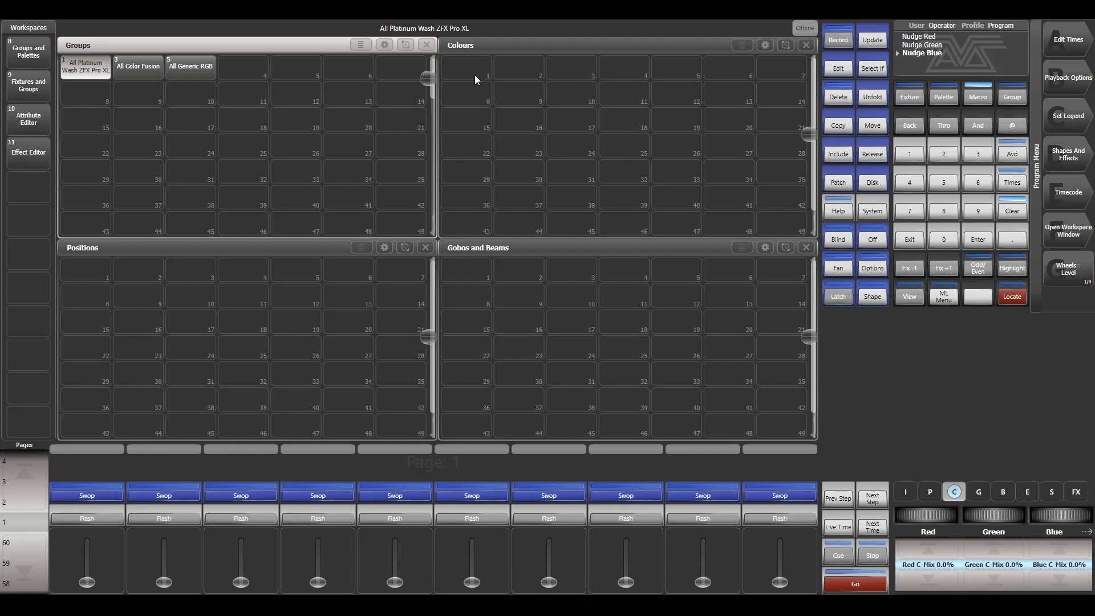
Record palettes 1–6 (black, red, green, blue, white, black) into the macro, clear, then stop macro recording.
click(836, 39)
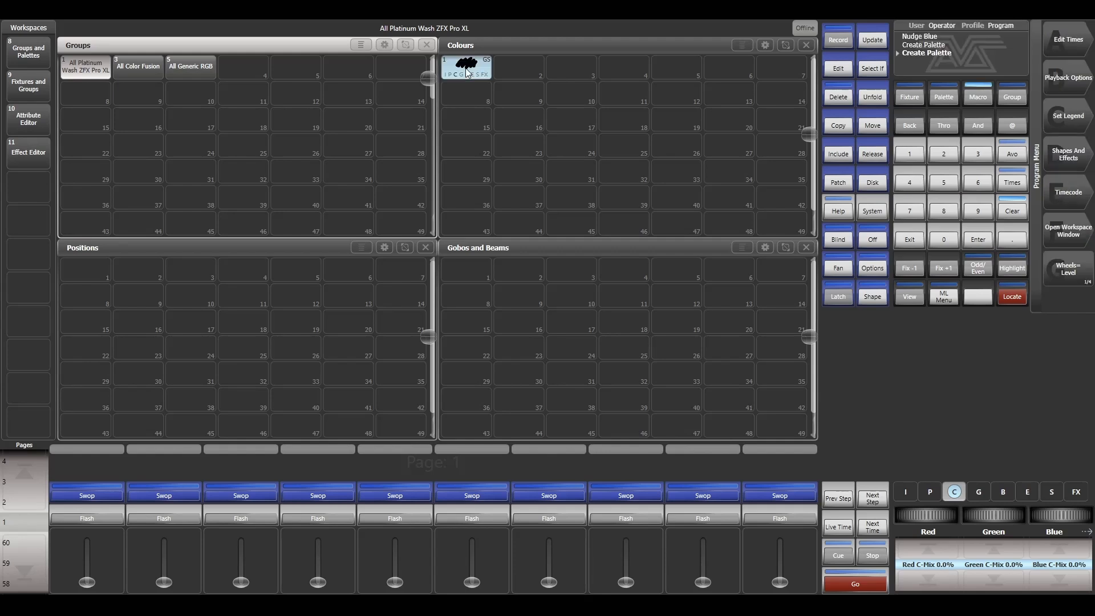
mouse_move(474, 79)
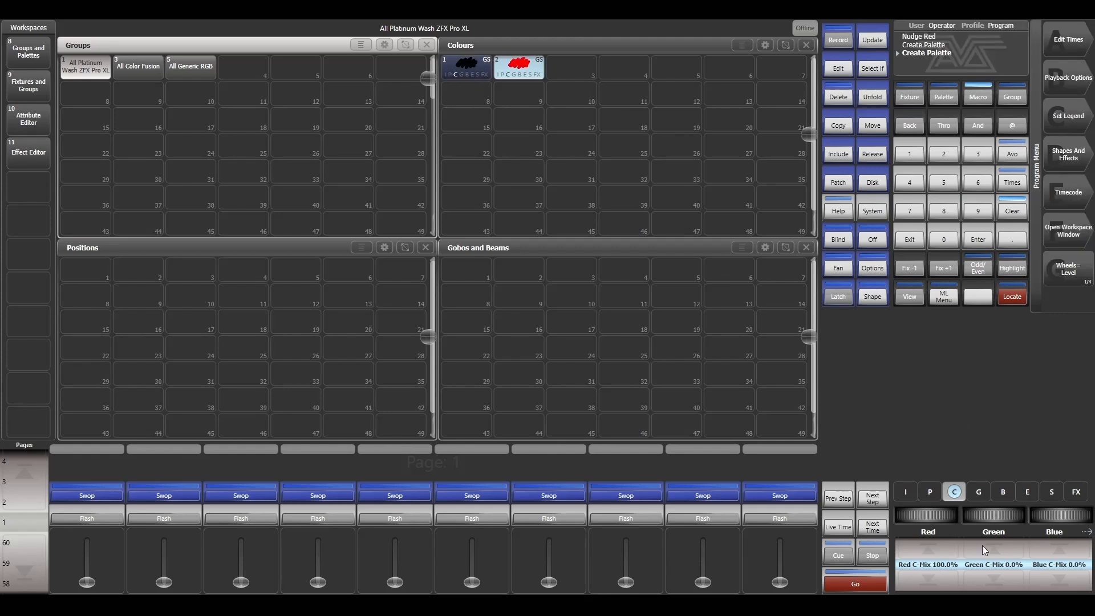
click(571, 68)
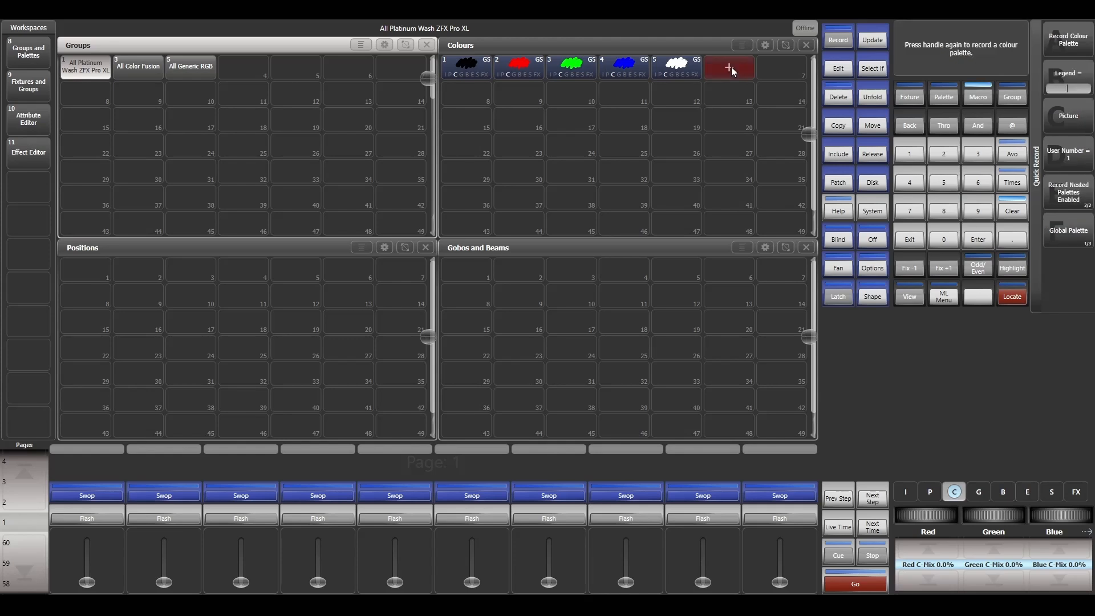
click(729, 66)
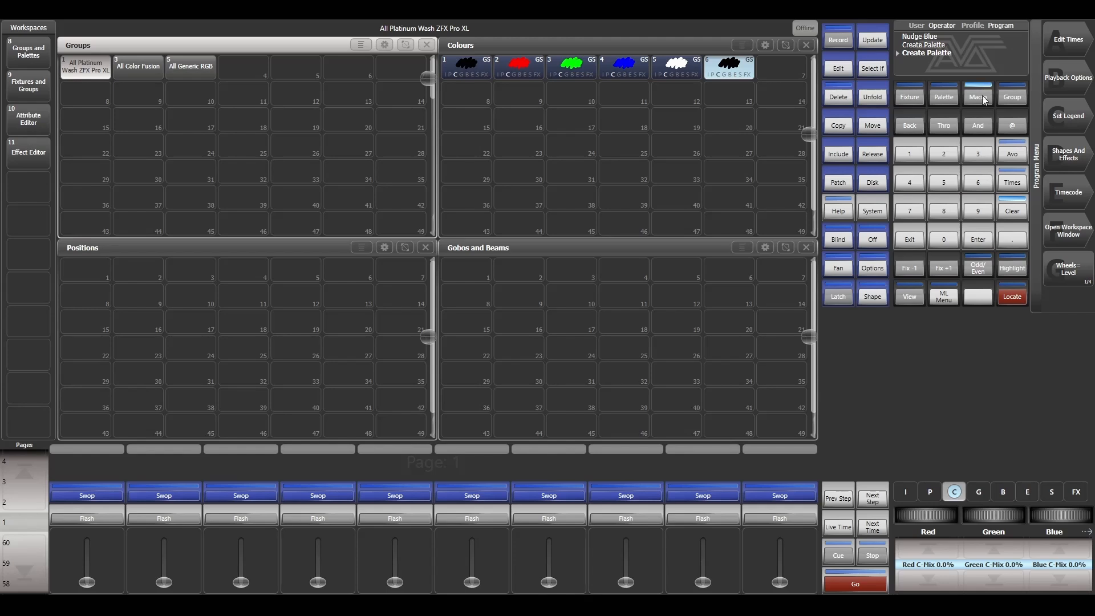
mouse_move(1000, 132)
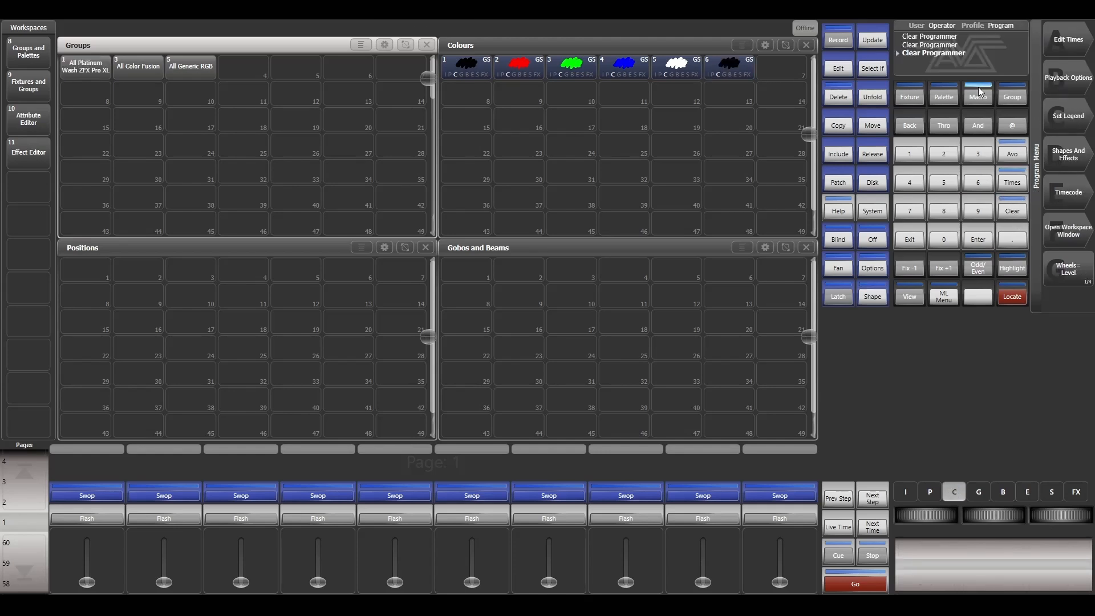
click(978, 95)
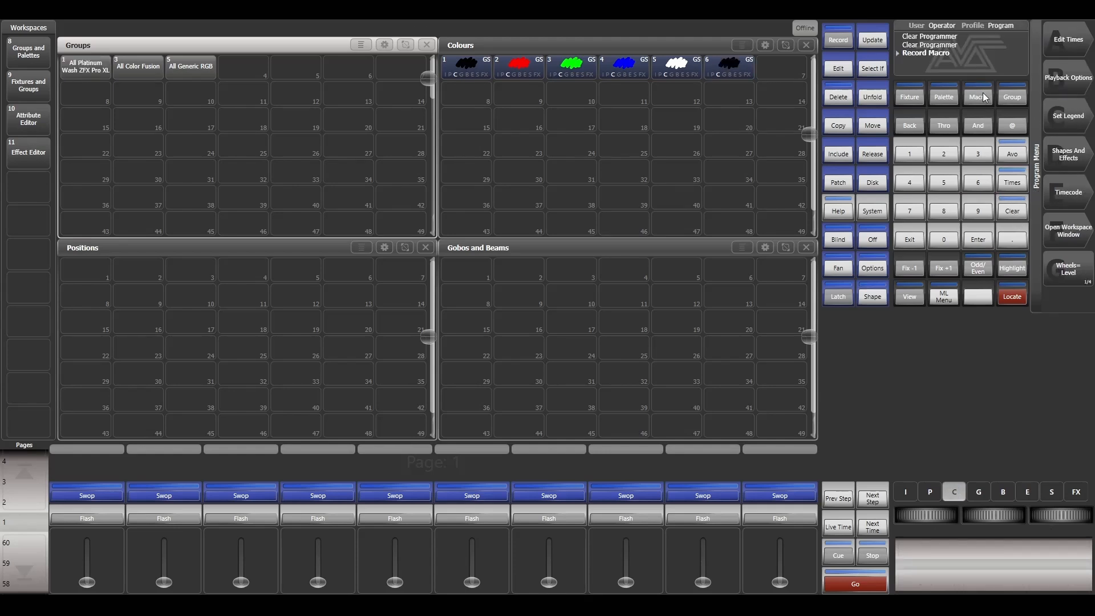
mouse_move(854, 264)
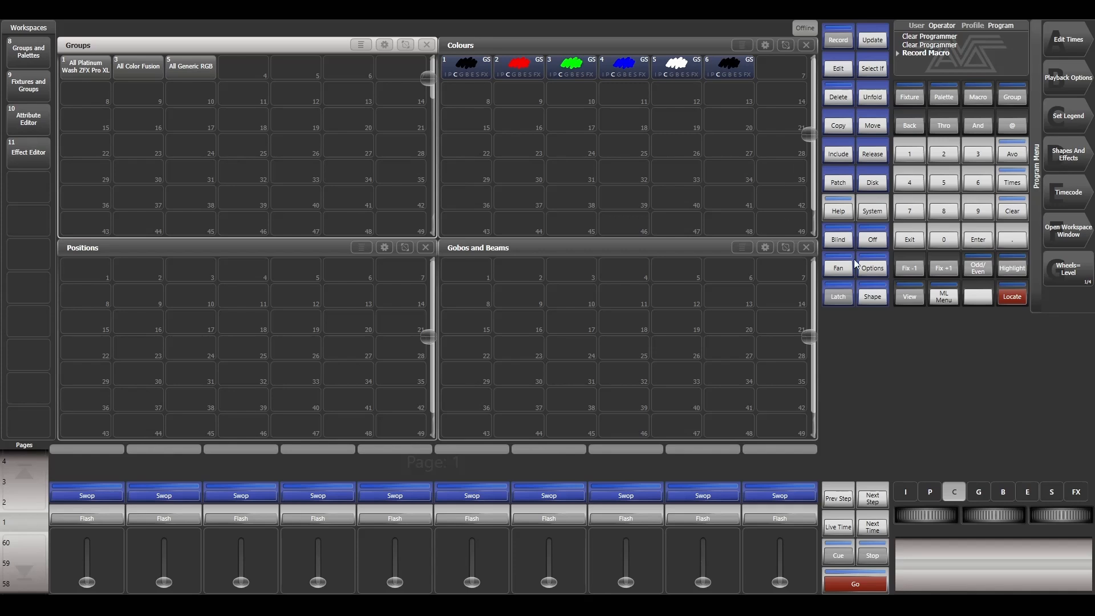
mouse_move(1013, 120)
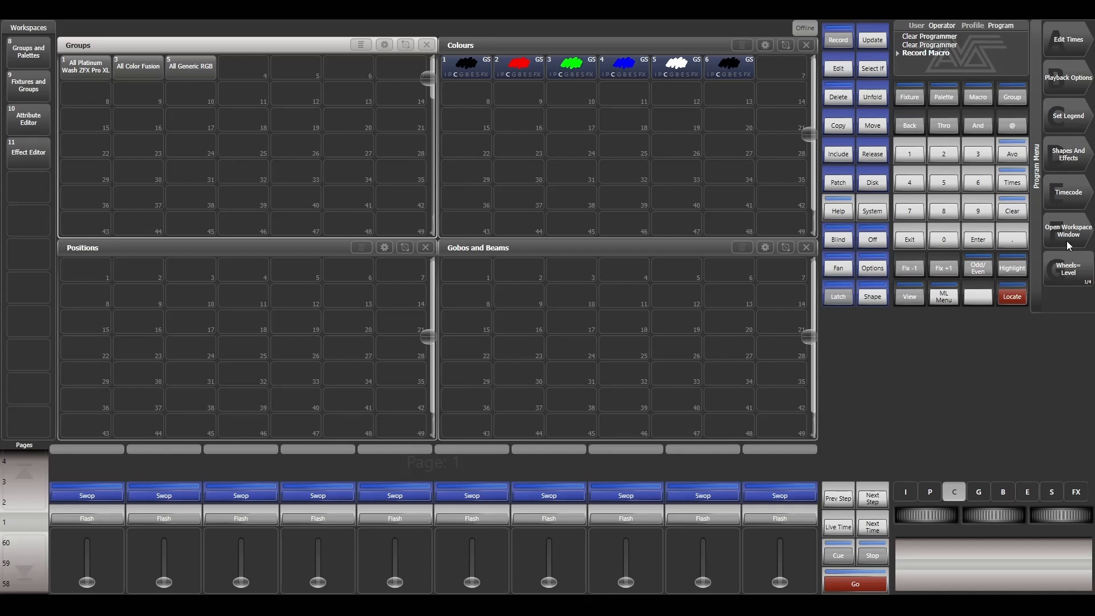
Copy Macro4 from the Show Library into a cell of the Groups window.
click(1067, 231)
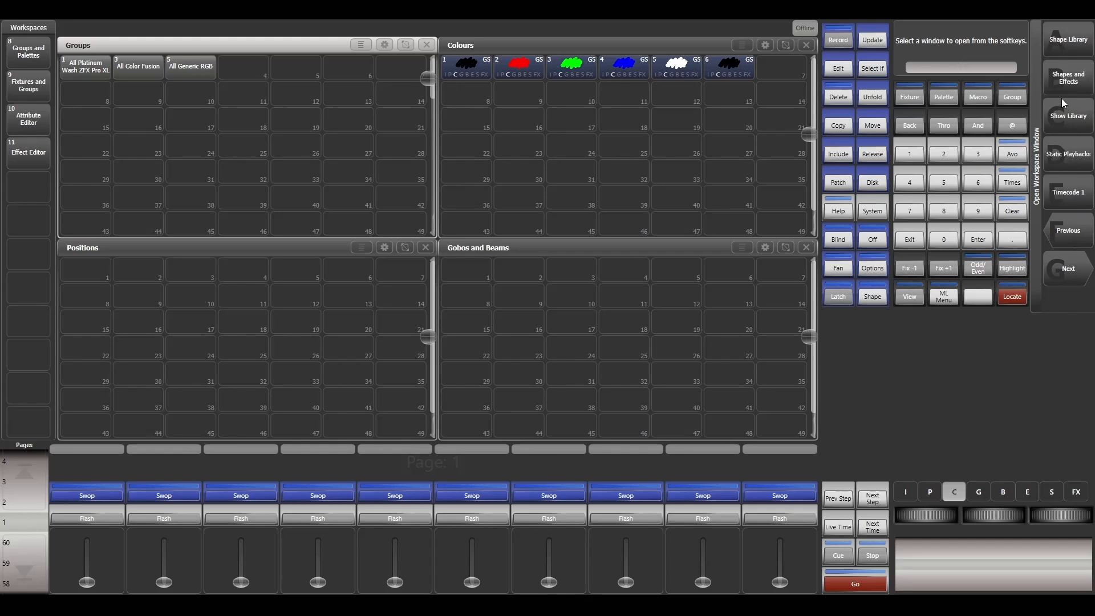
click(1066, 110)
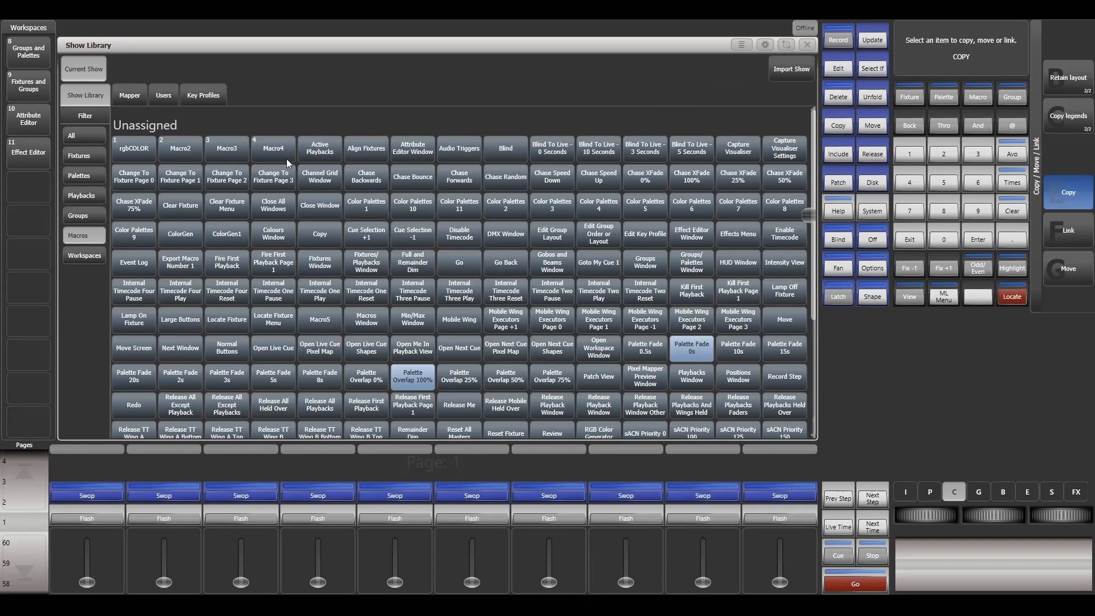
click(273, 149)
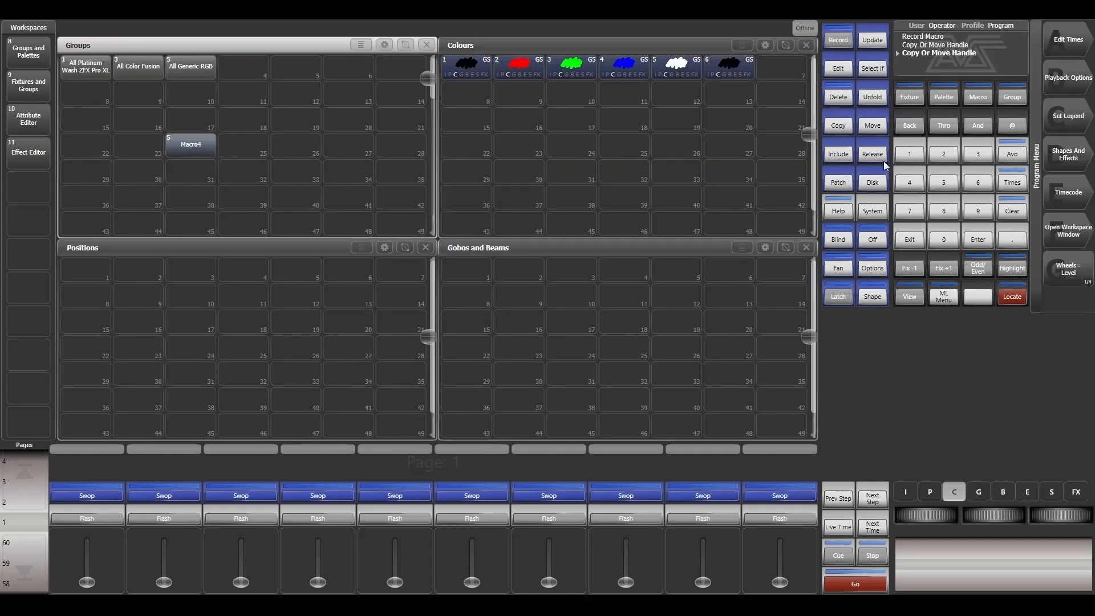
Delete the colour palettes and select the All Color Fusion and All Generic RGB groups for Macro4.
click(837, 96)
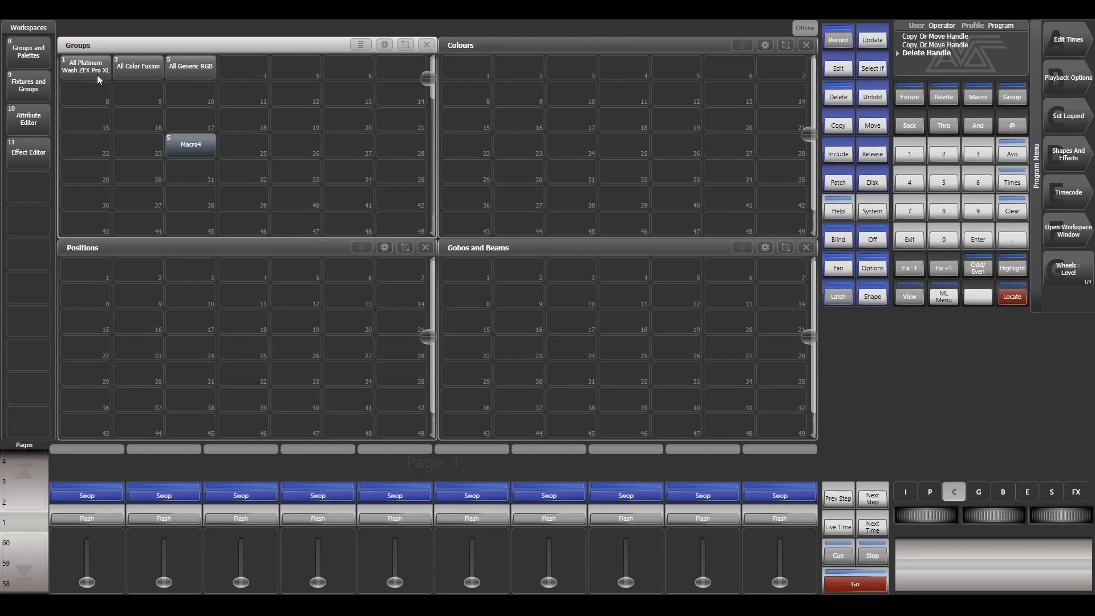
click(138, 66)
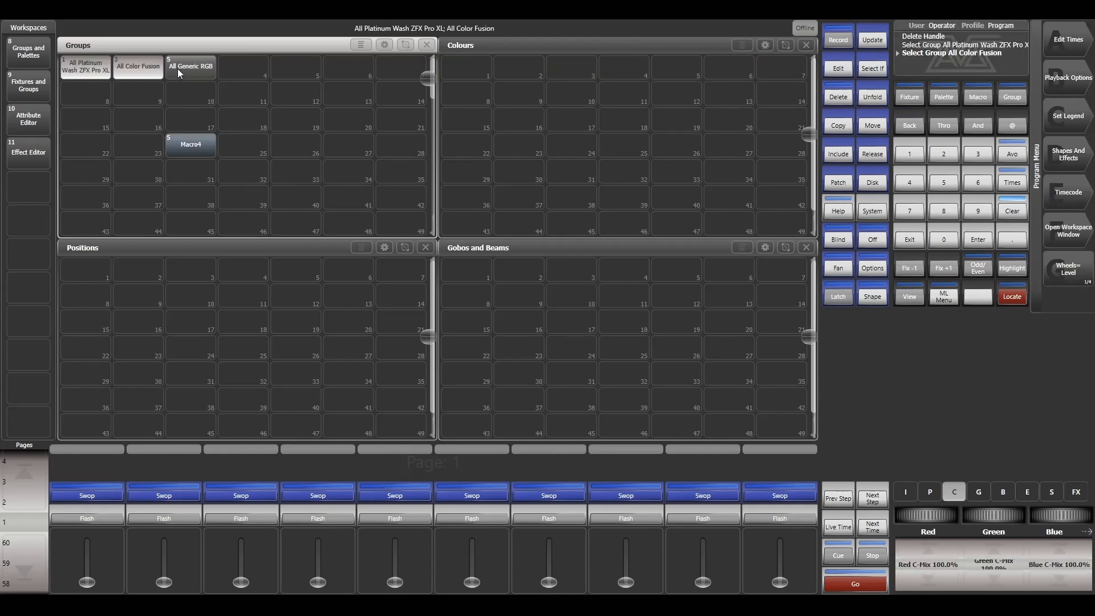
click(191, 66)
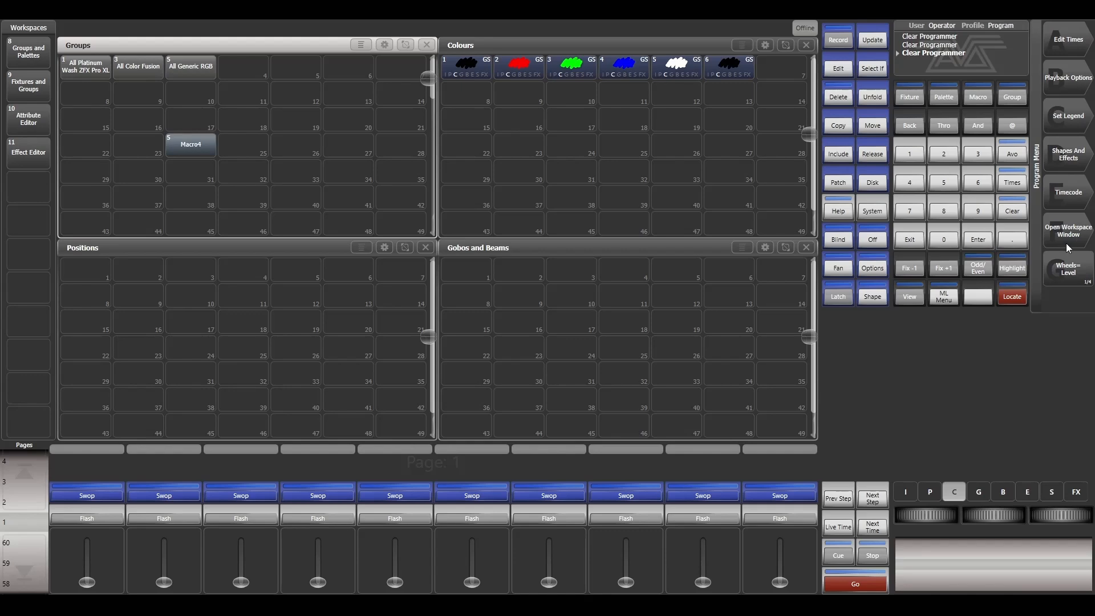
Copy the RGB Color Generator macro from the Show Library onto an empty Groups handle beside Macro4.
click(1067, 230)
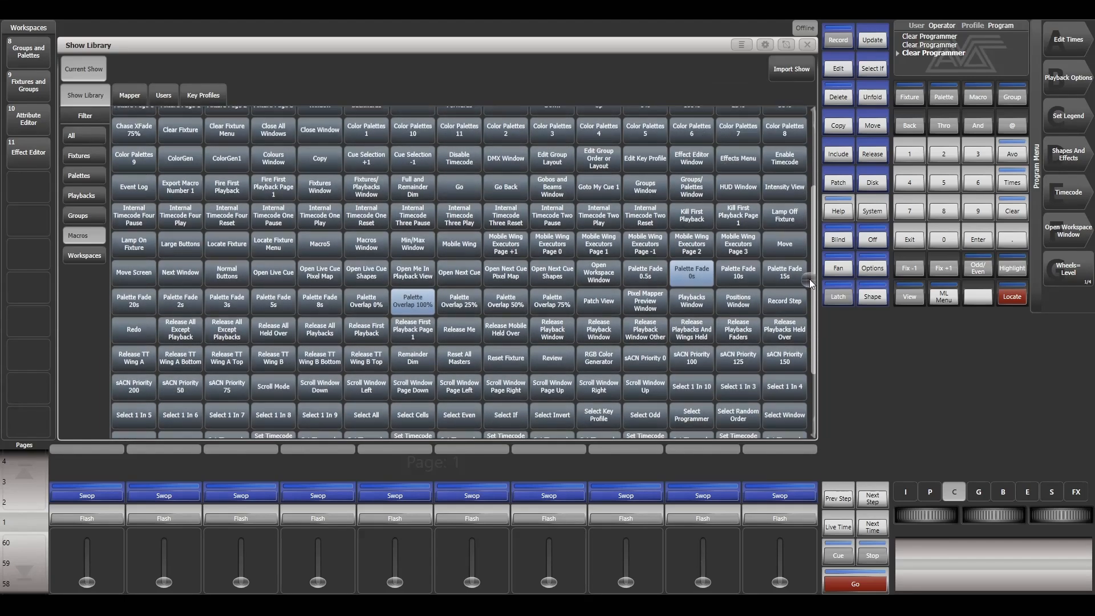
scroll(down, 3)
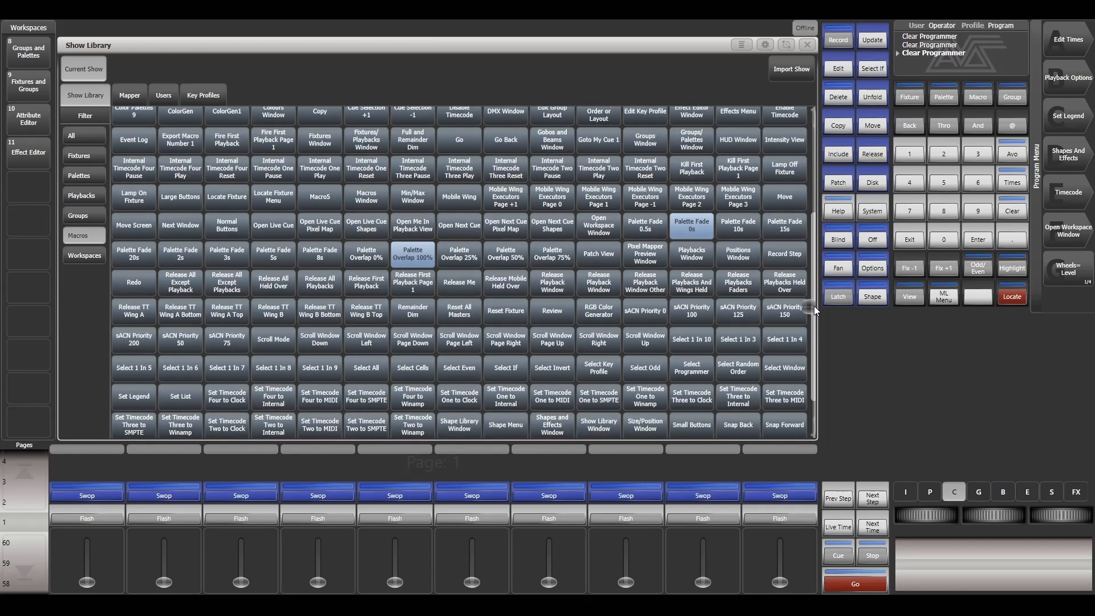
click(838, 125)
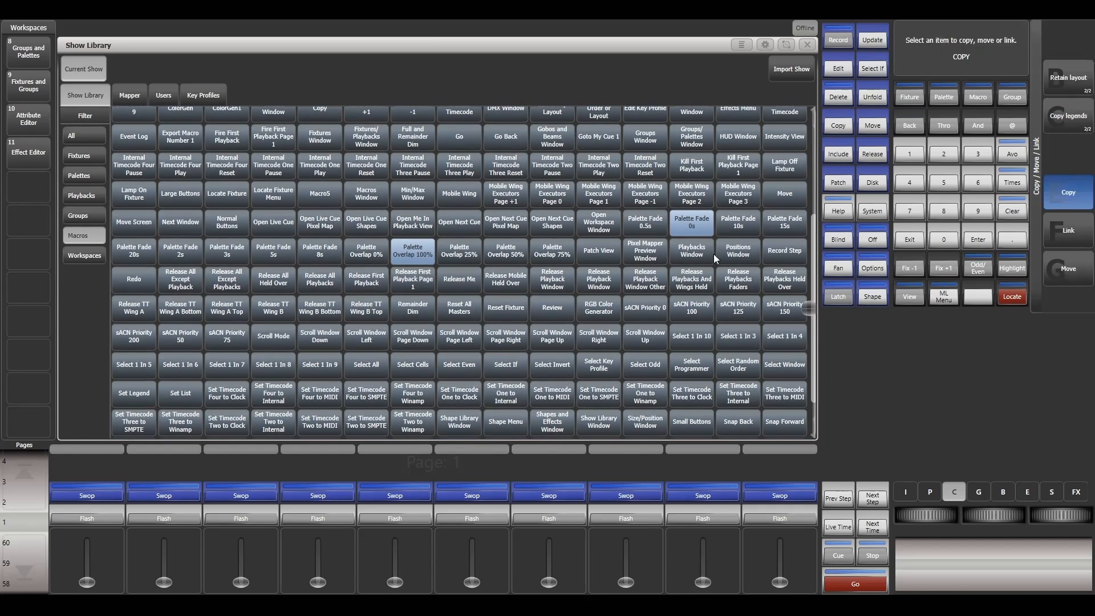
click(599, 312)
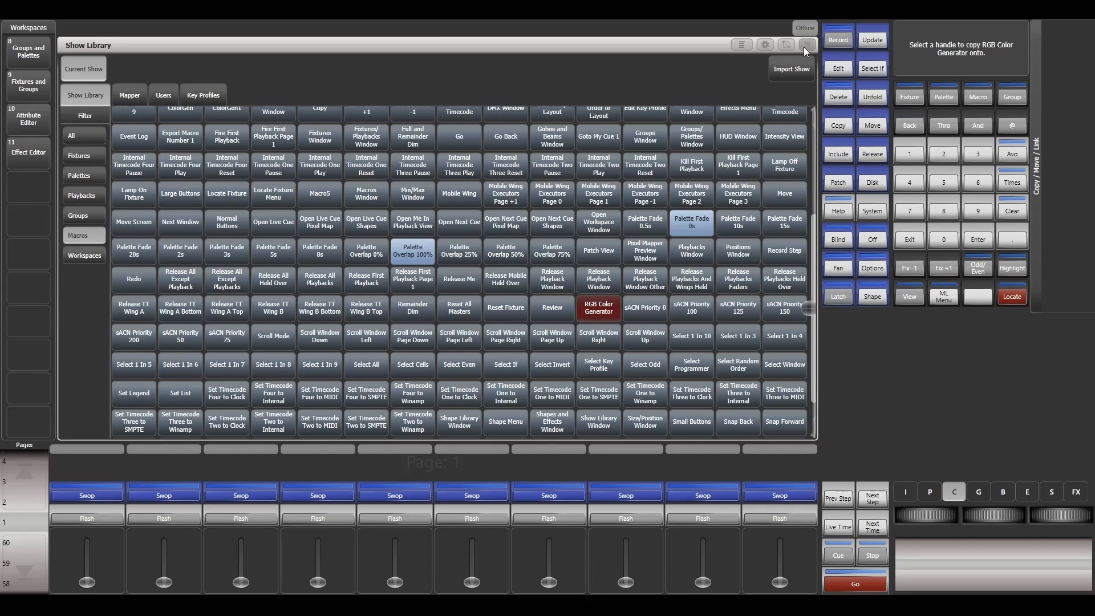
click(804, 44)
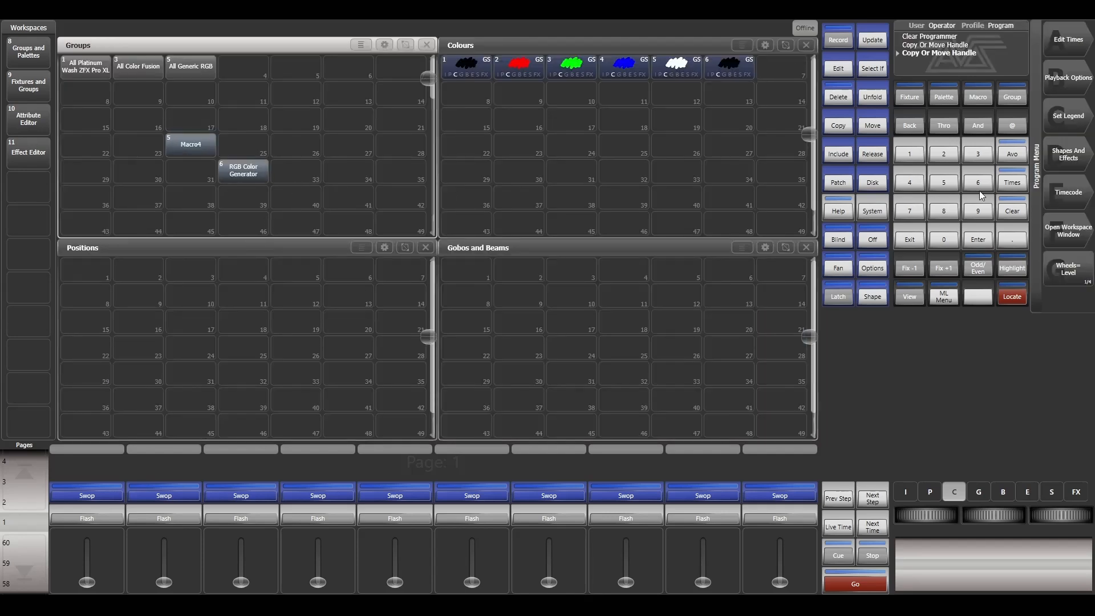
Fire the RGB Color Generator macro so it records 29 colour palettes into the Colours window.
click(837, 96)
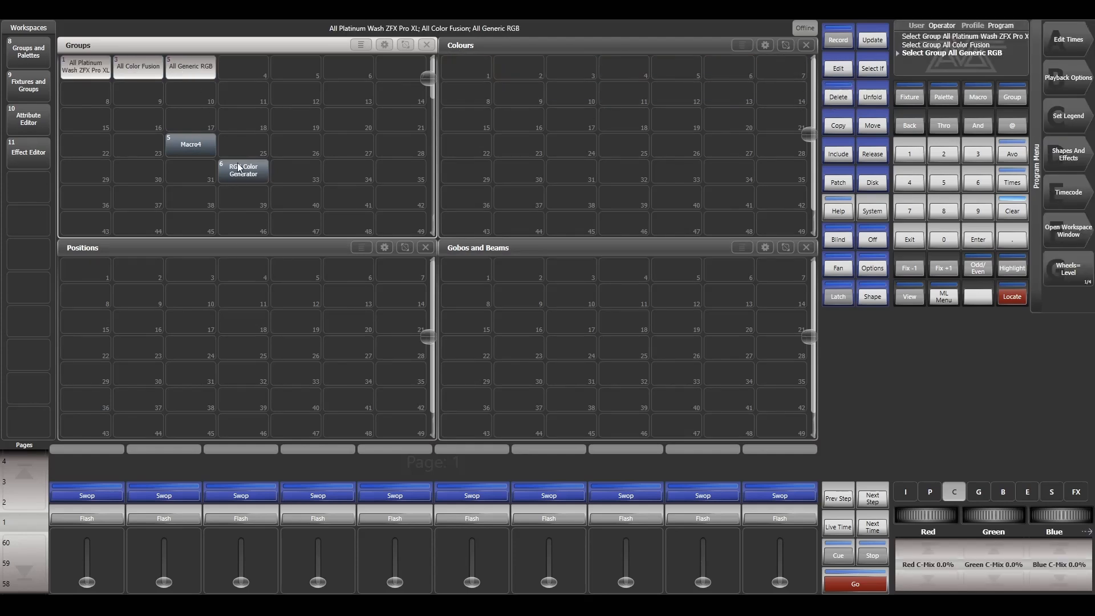
click(837, 39)
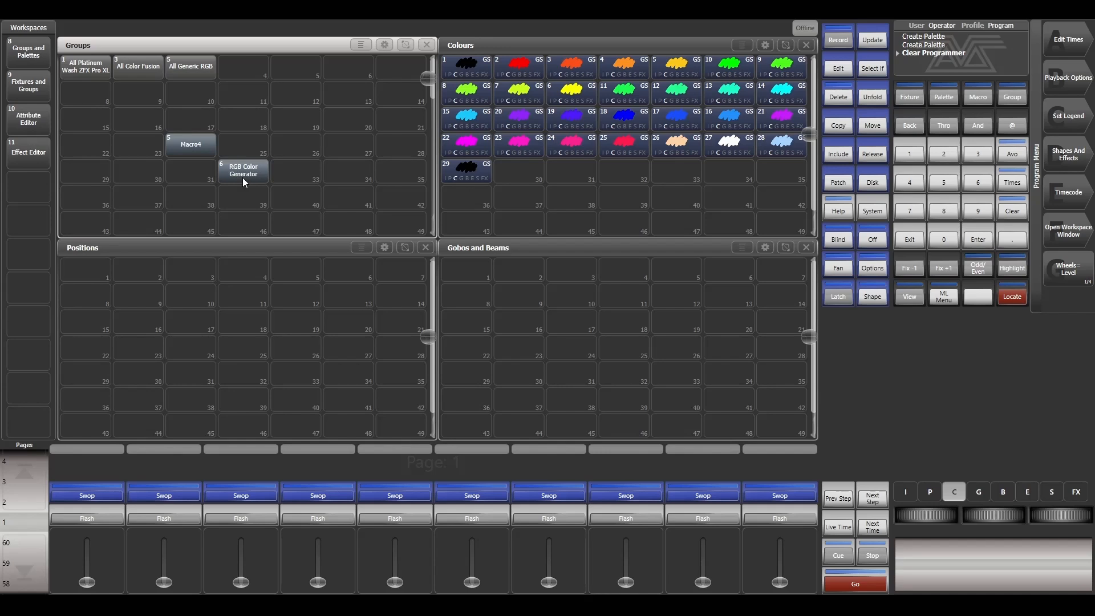
Try palettes 25 (pink), 27 (white) and 28 (light blue) on the All Platinum Wash ZFX Pro XL group.
click(85, 66)
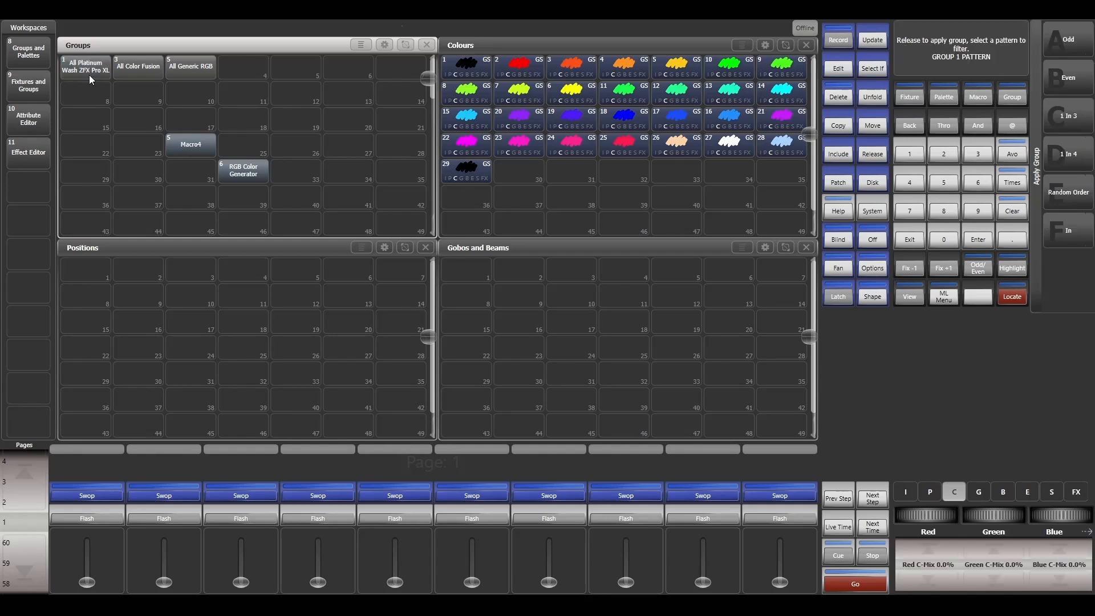
click(624, 145)
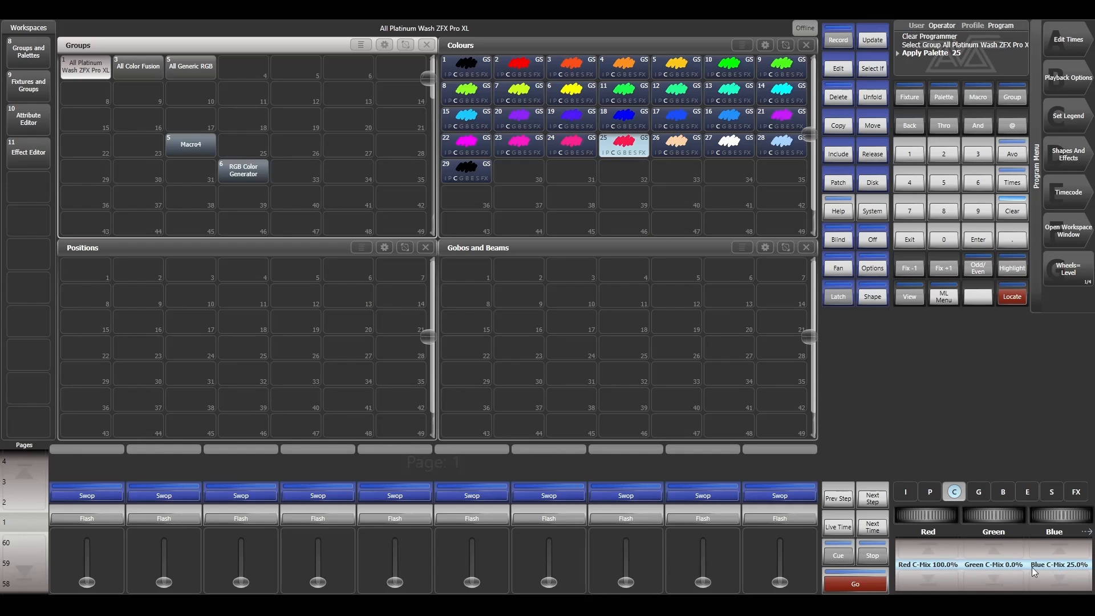
mouse_move(717, 175)
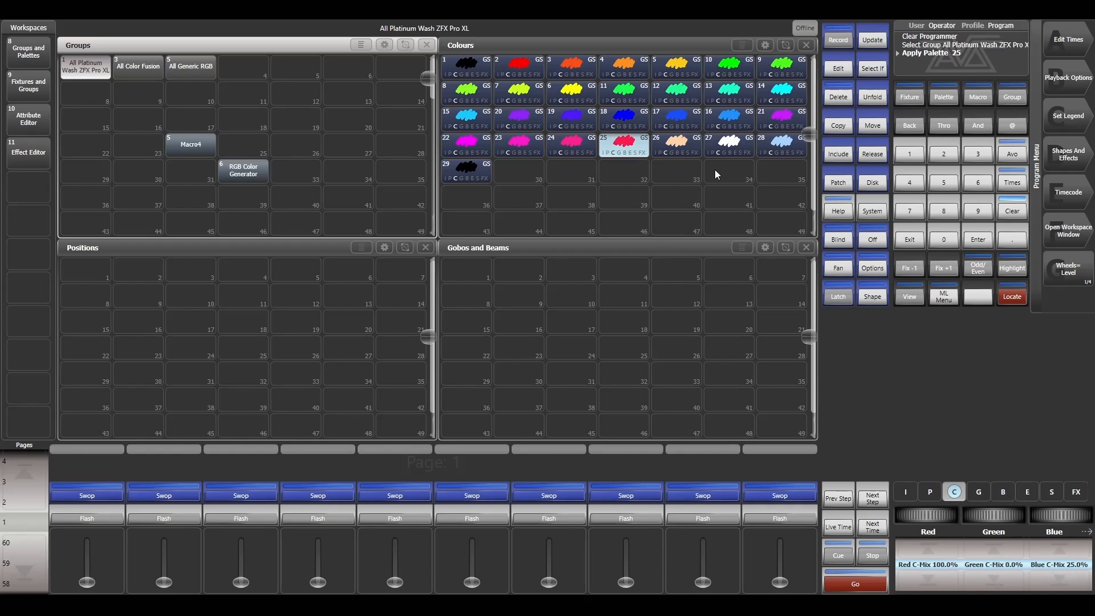
click(726, 145)
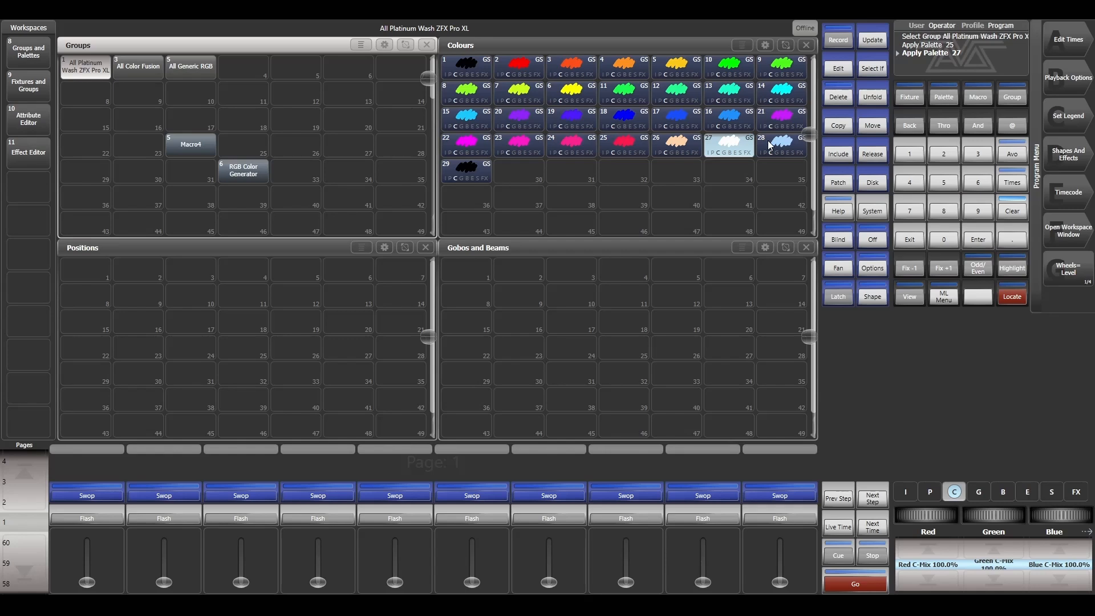
click(780, 143)
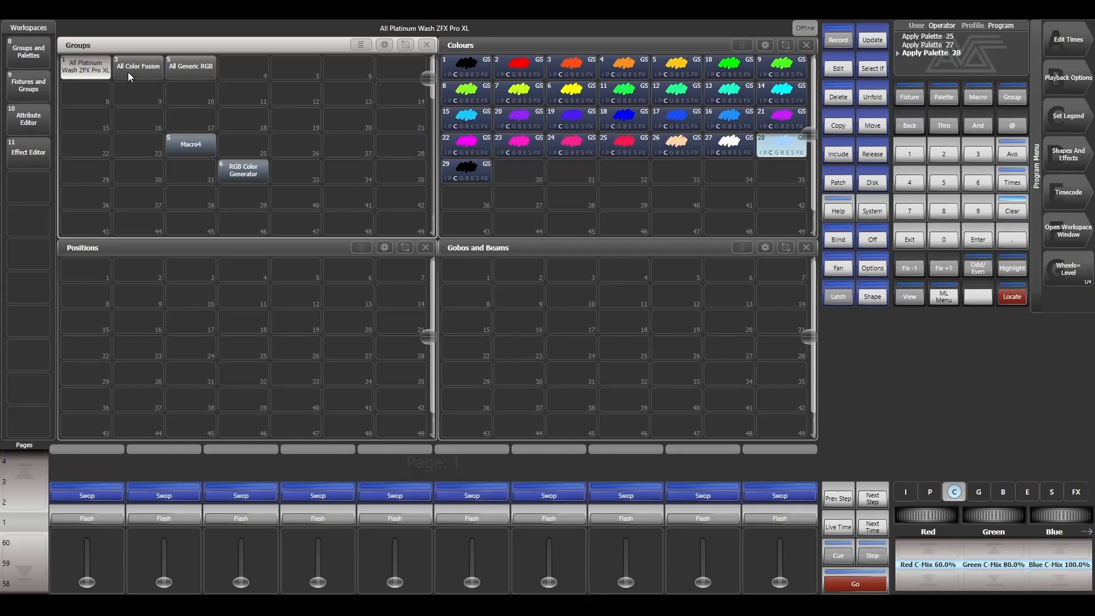
Apply yellow palette 6 to All Generic RGB, then select All Color Fusion before clearing the palettes.
click(190, 67)
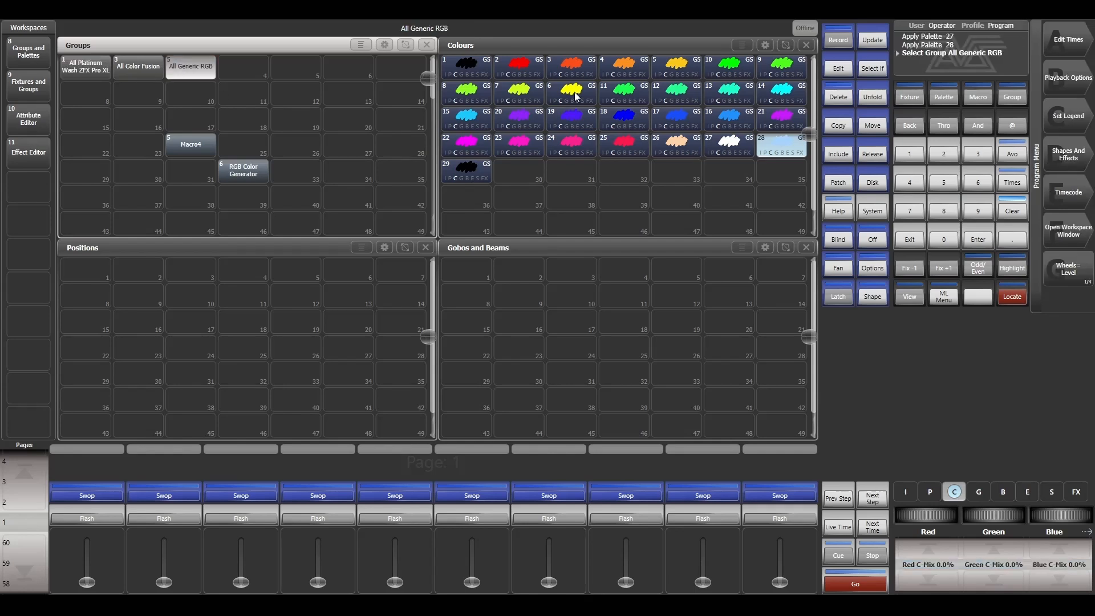
click(570, 92)
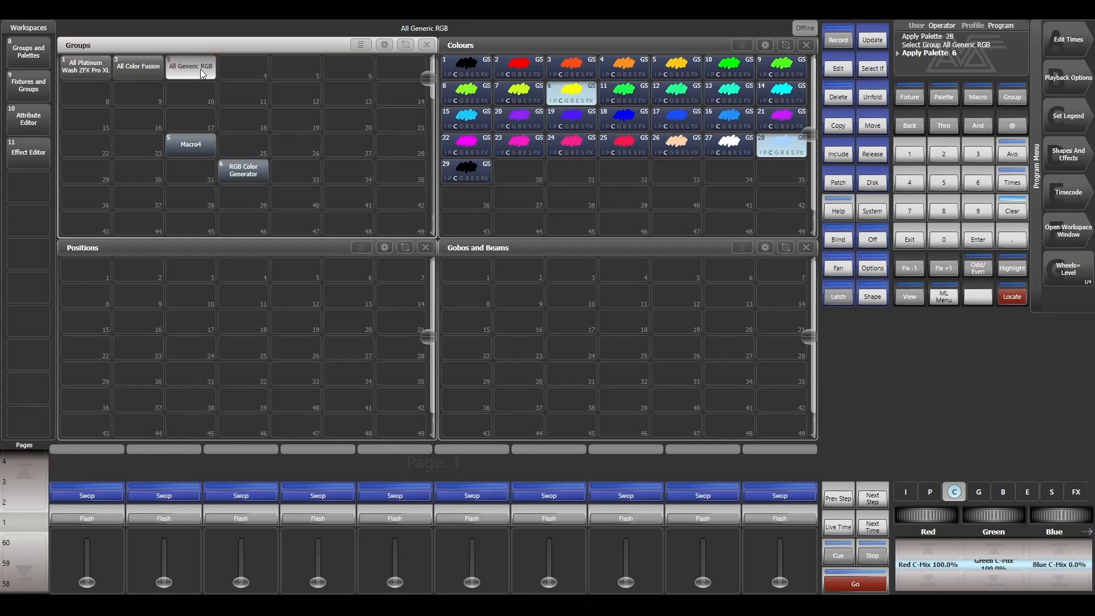
click(138, 66)
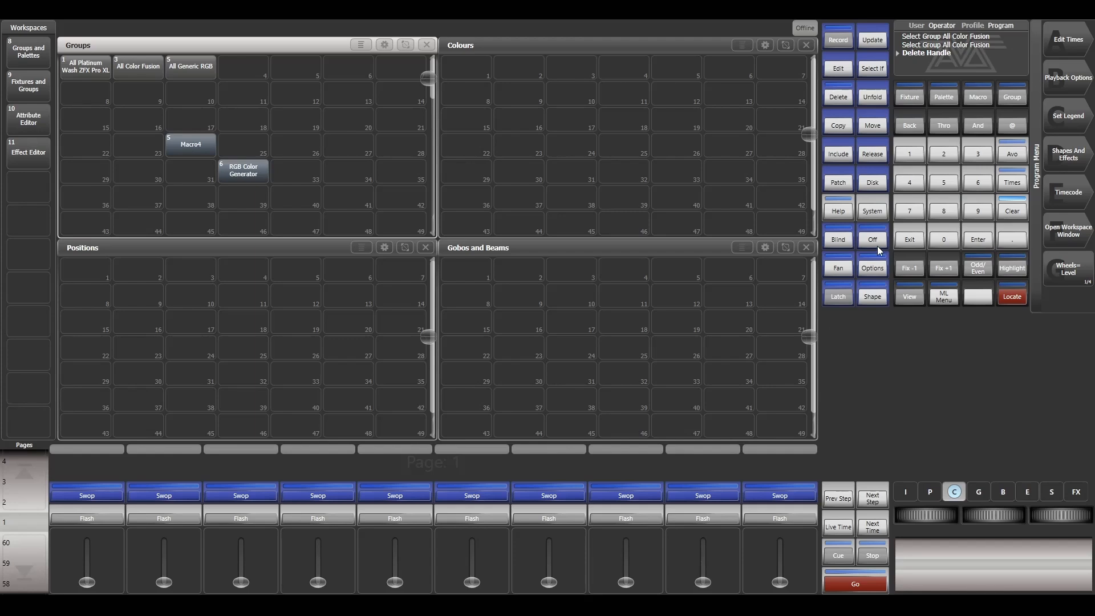
Start a new show via Disk > New Show and confirm with OK.
click(872, 183)
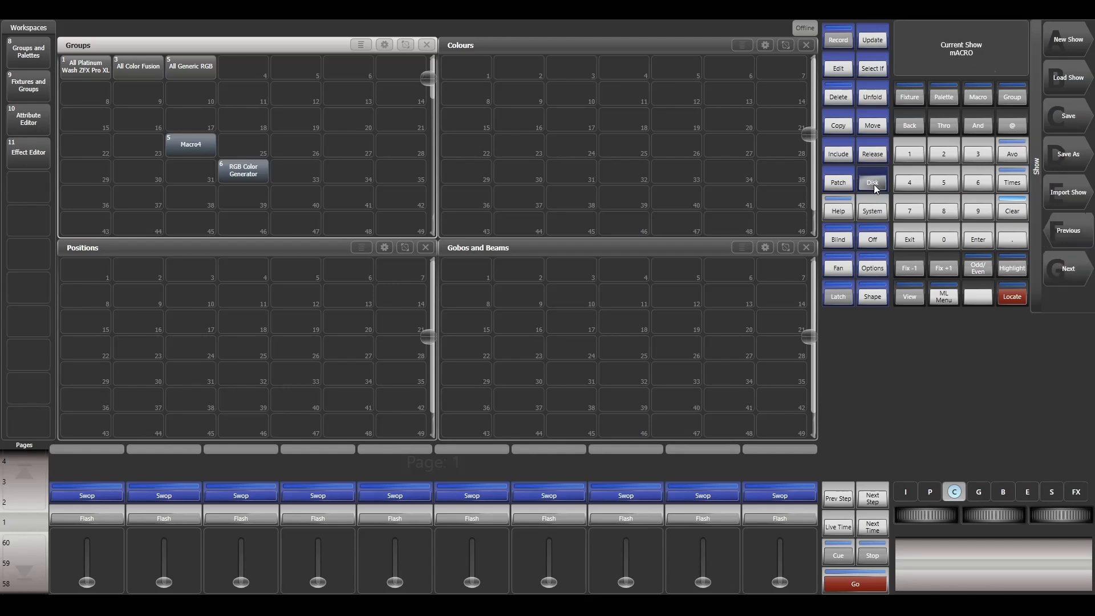
click(1066, 39)
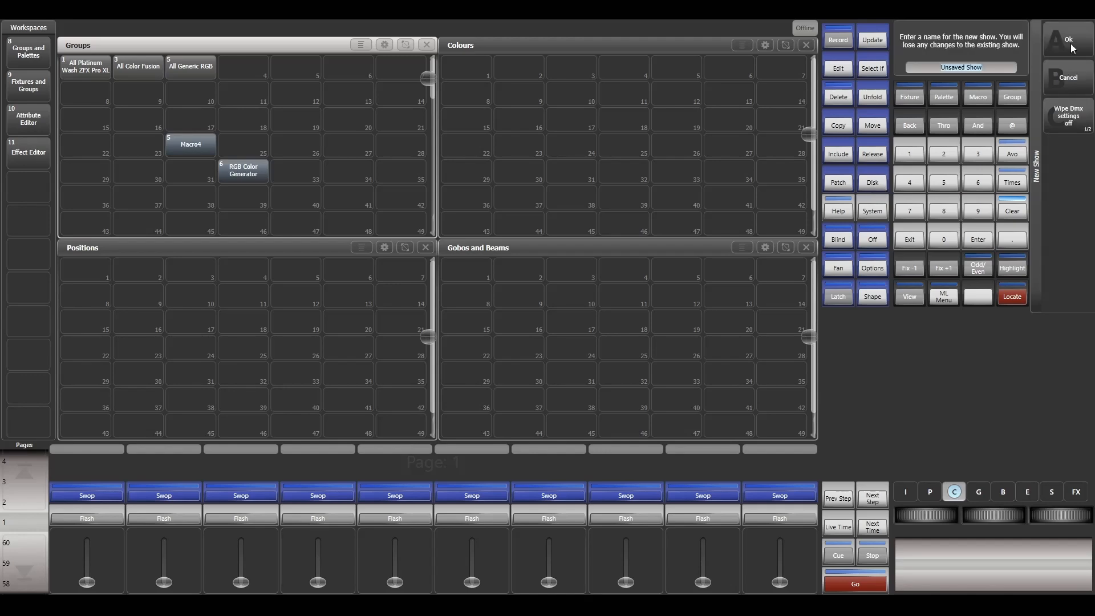
click(1067, 39)
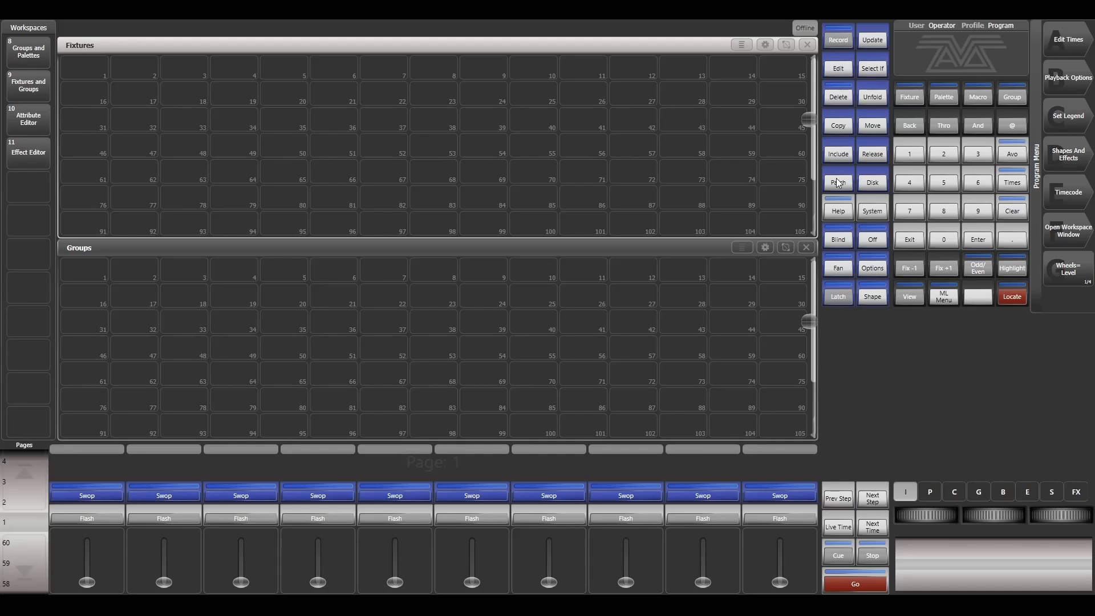
Patch a generic RGB fixture type so the All Generic RGB group is created.
click(837, 183)
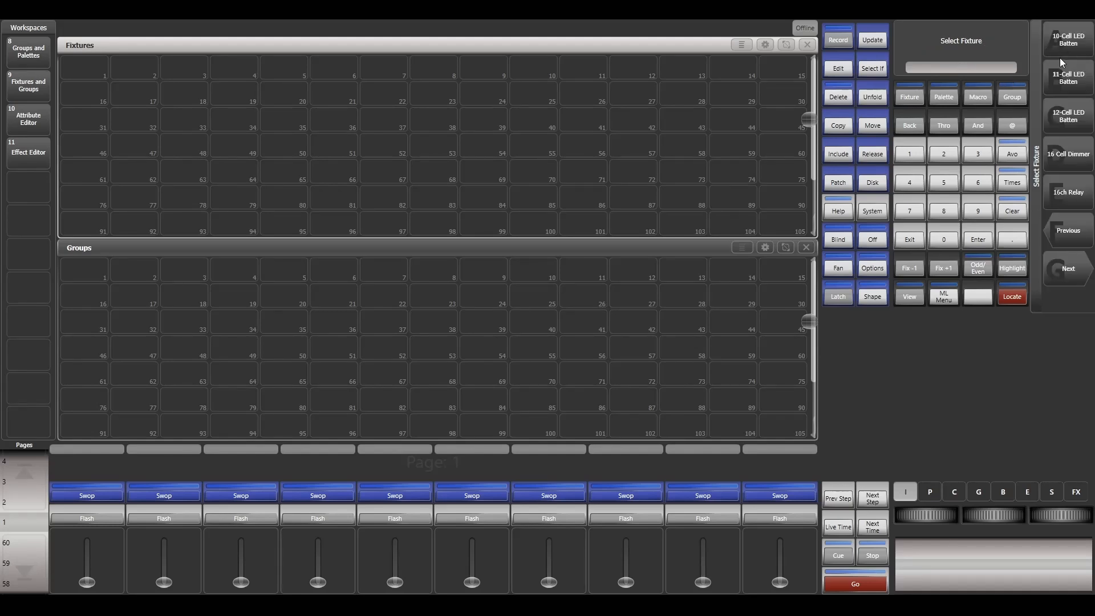
click(1067, 39)
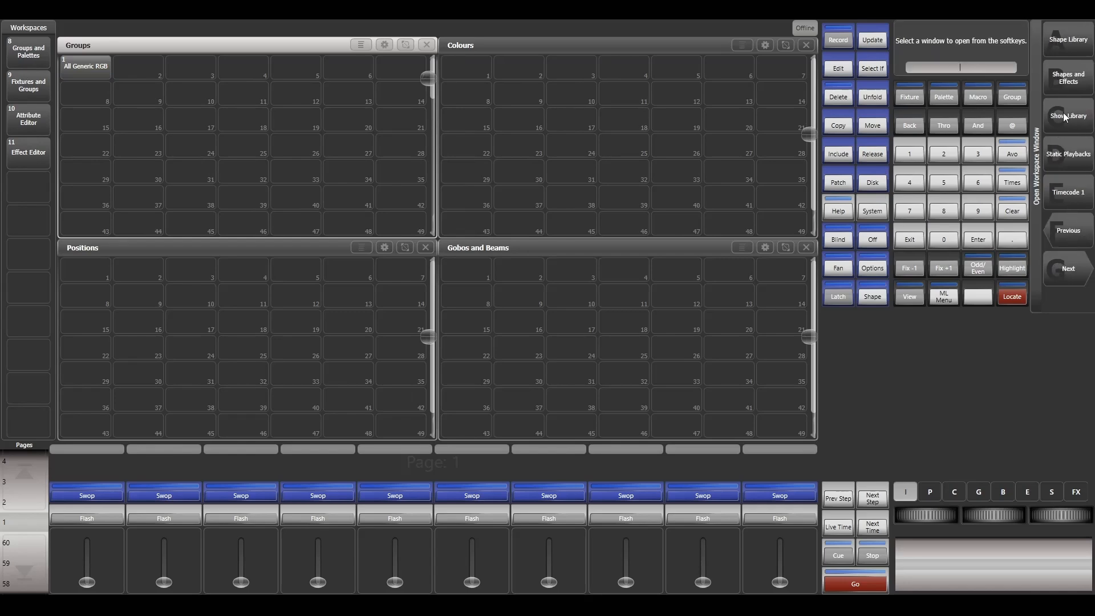
Copy the RGB Color Generator macro from the Show Library into the new show's Groups window.
click(1068, 116)
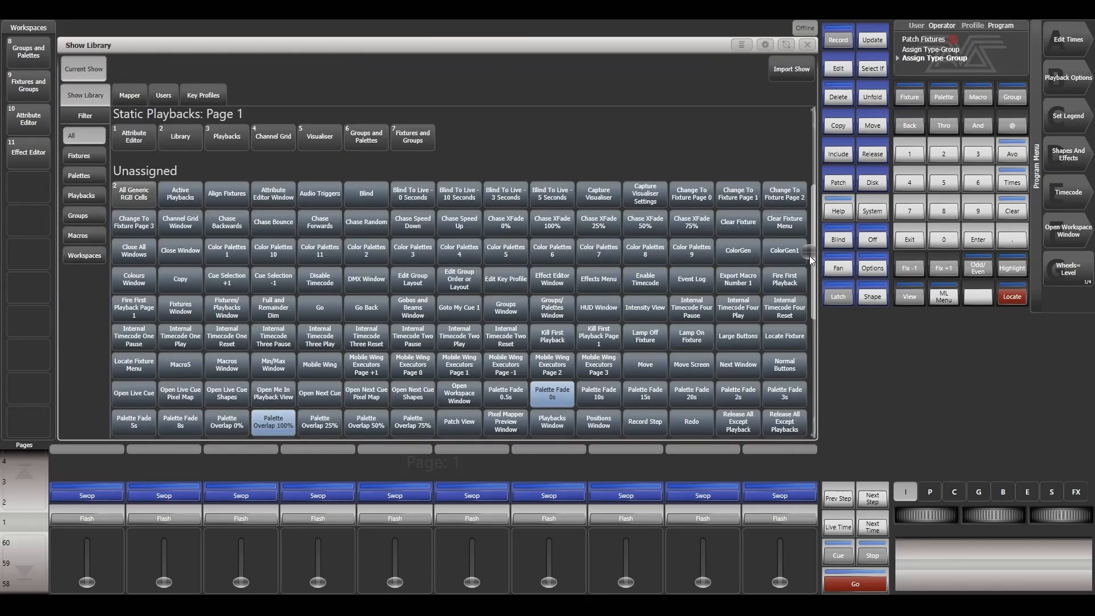
scroll(down, 3)
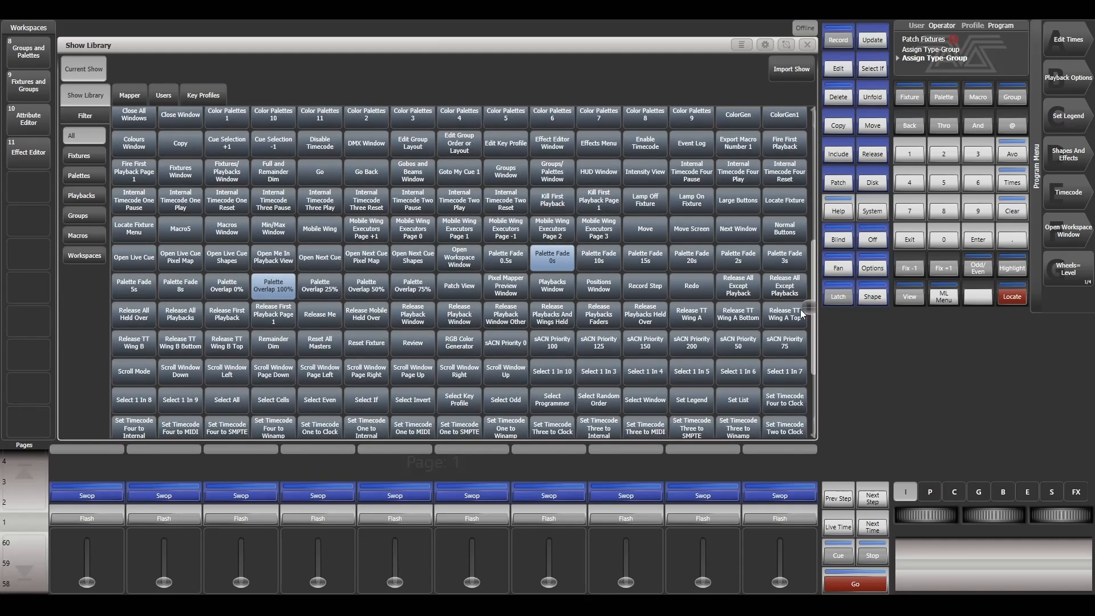
click(837, 125)
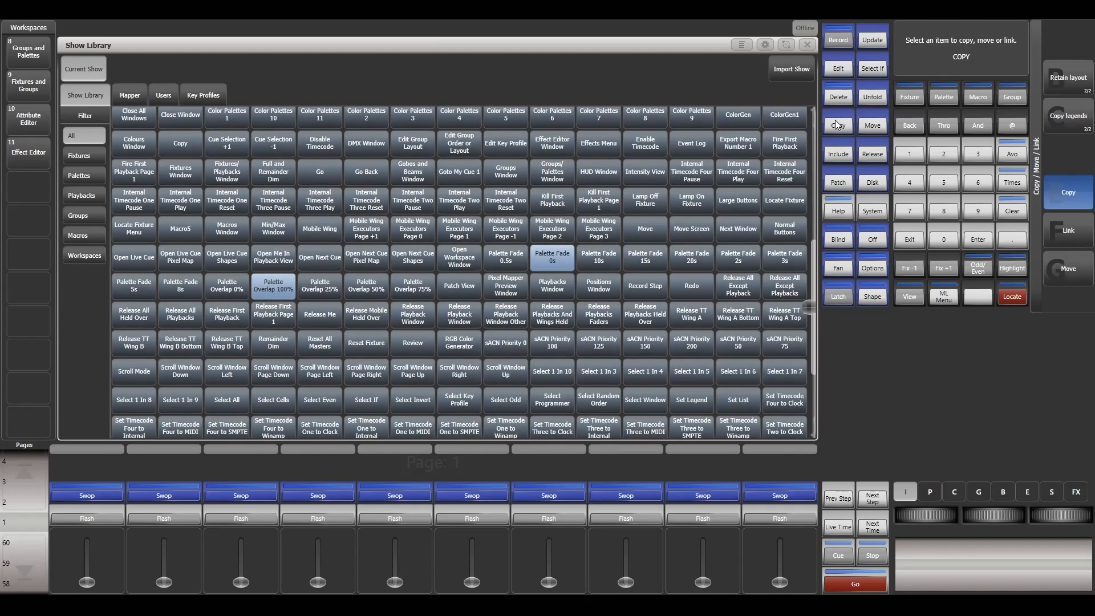
click(458, 343)
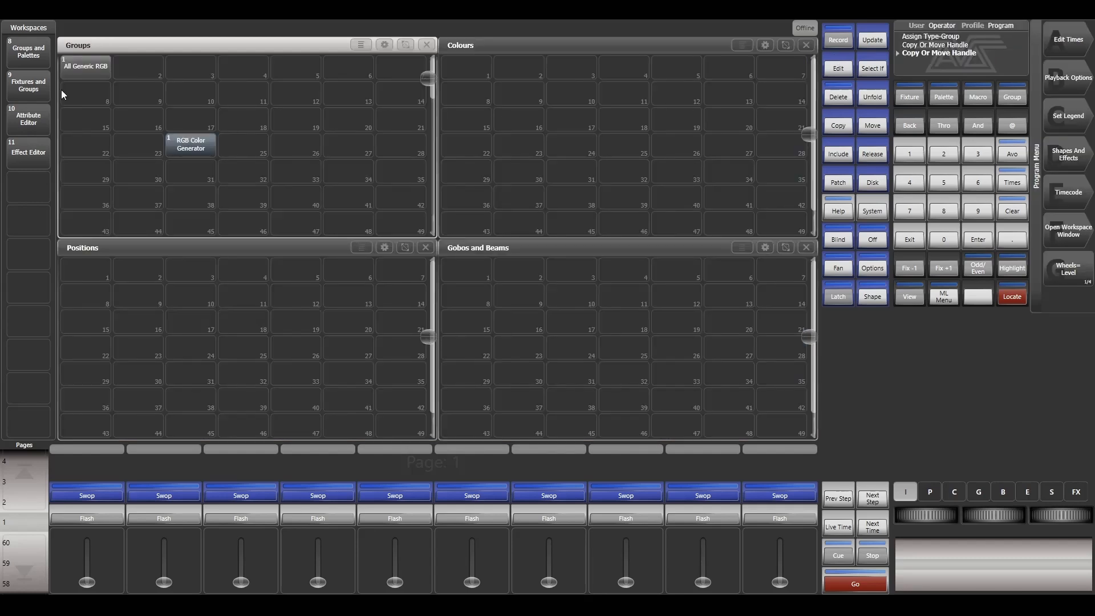
Fire the RGB Color Generator macro to record 29 palettes for the All Generic RGB group.
click(83, 66)
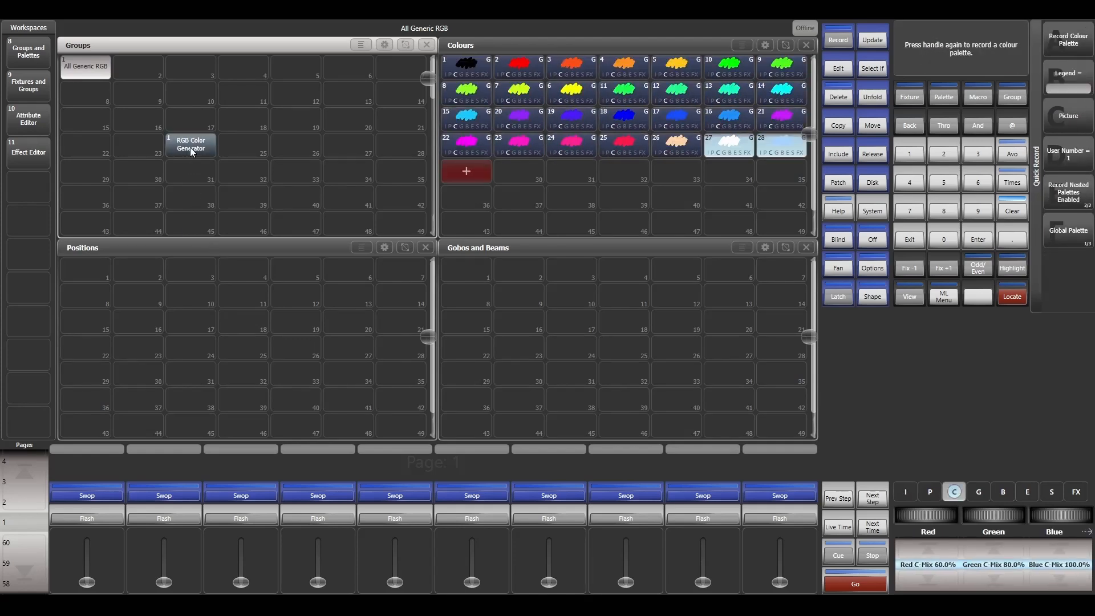
click(466, 171)
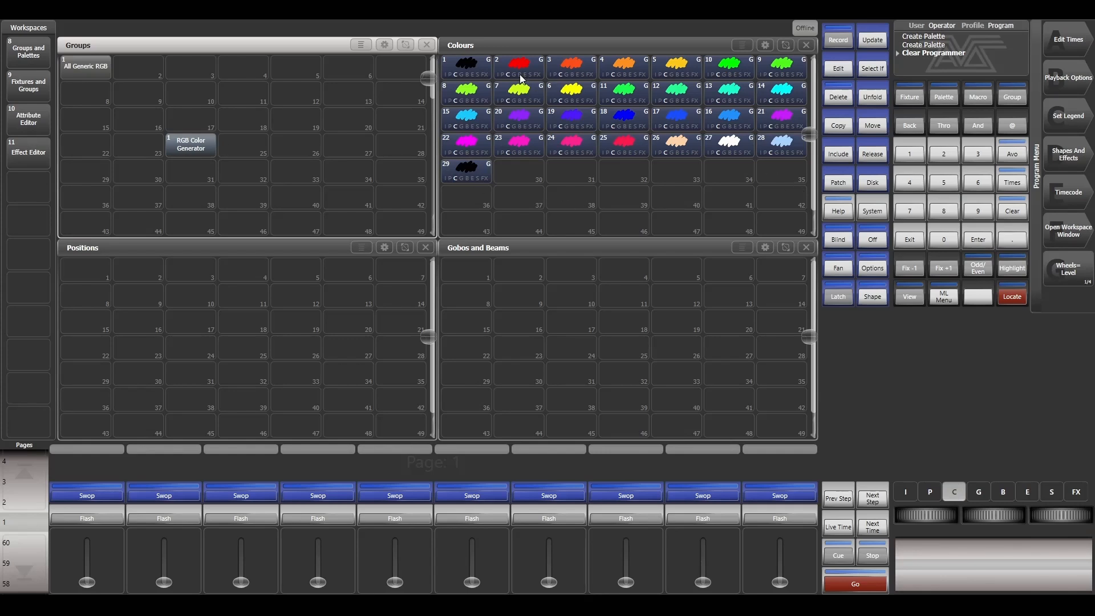
mouse_move(558, 135)
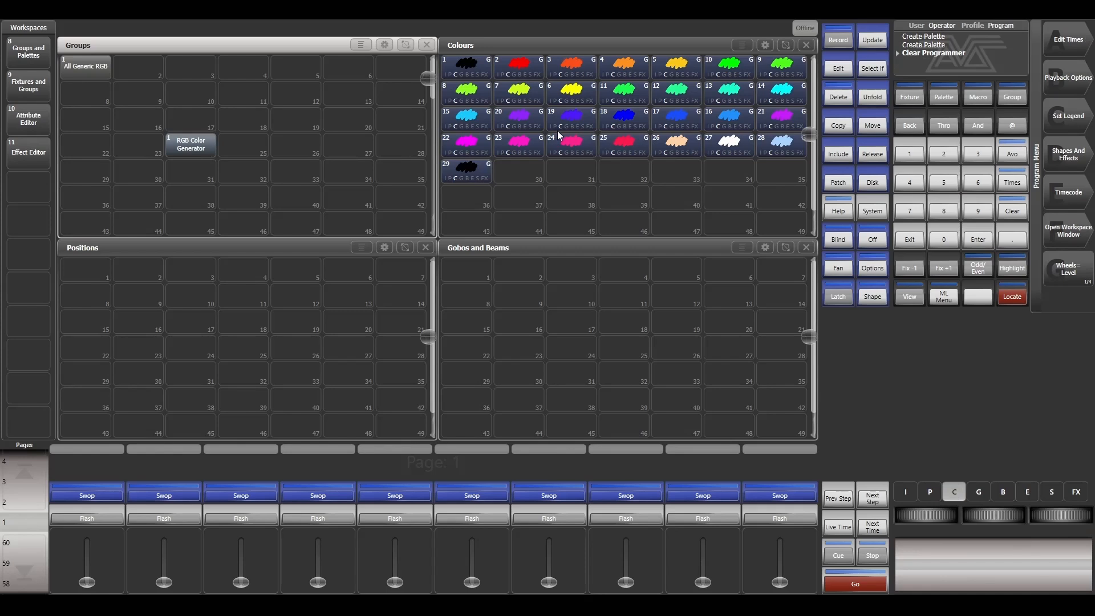
mouse_move(567, 153)
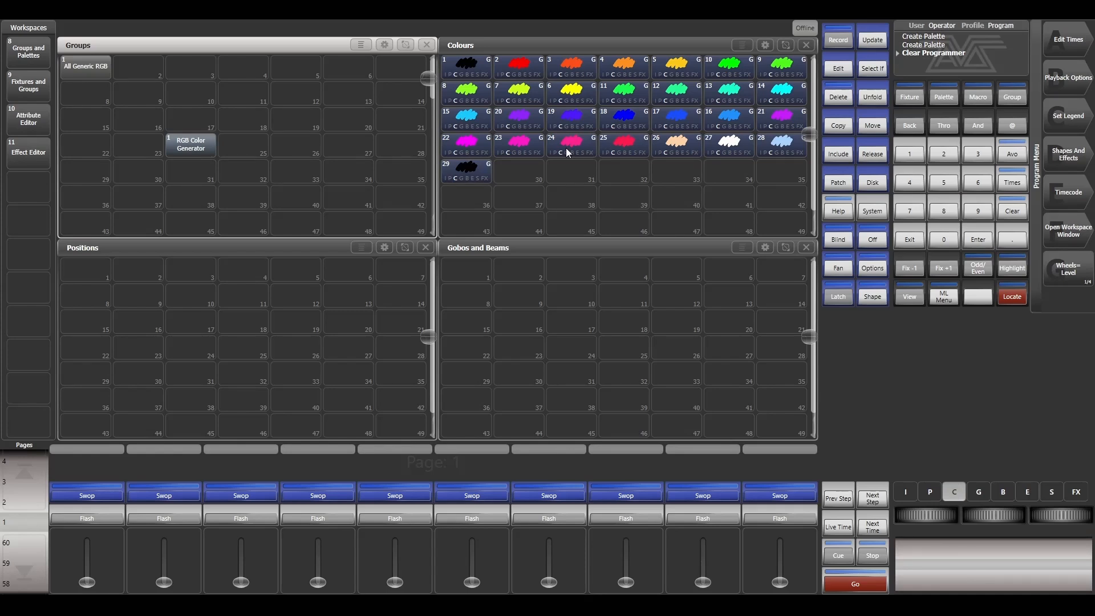
mouse_move(708, 180)
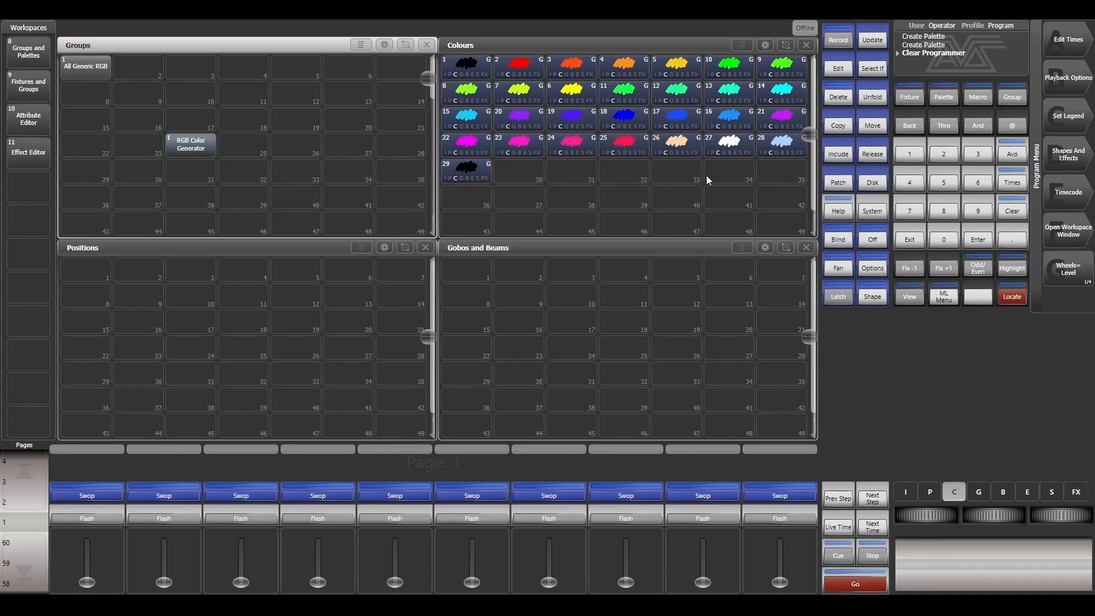
mouse_move(727, 199)
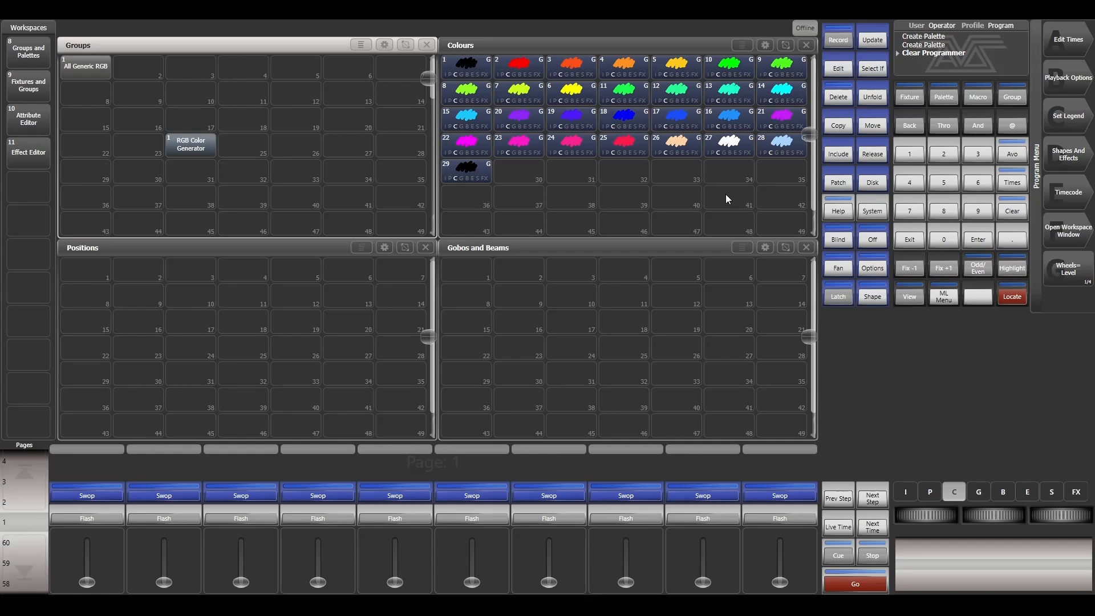